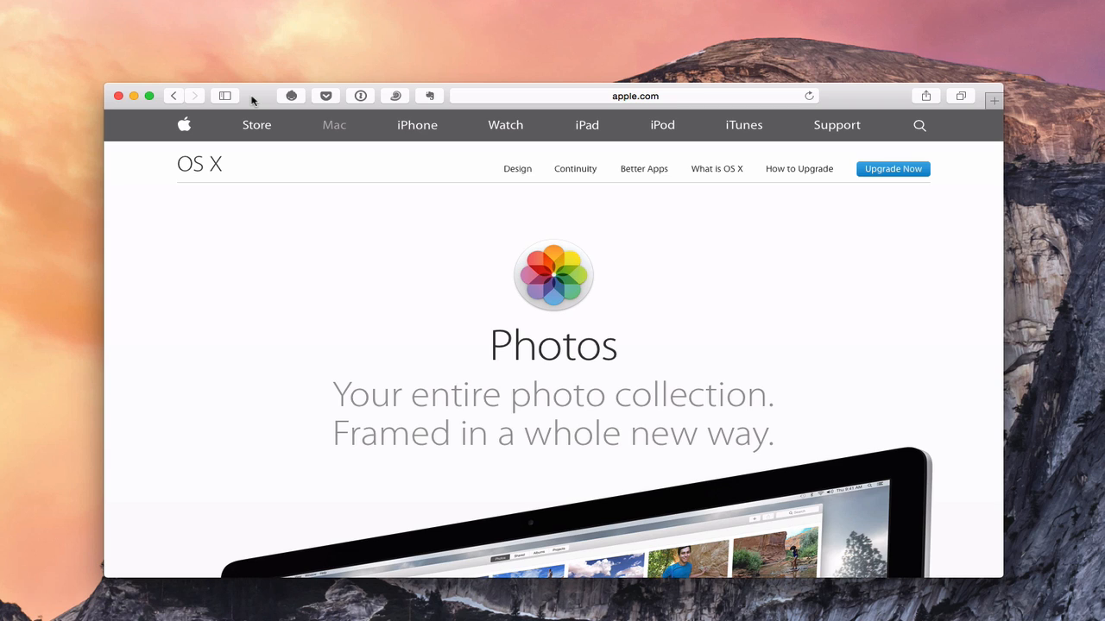
{"action": "mouse_move", "coordinate": [353, 303]}
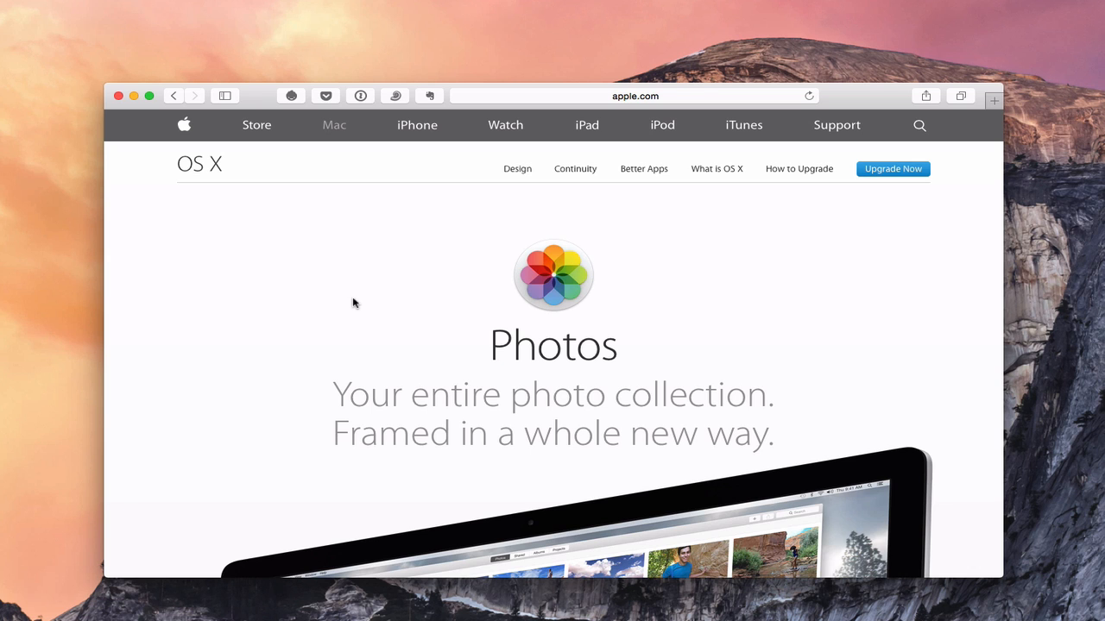
{"action": "mouse_move", "coordinate": [365, 319]}
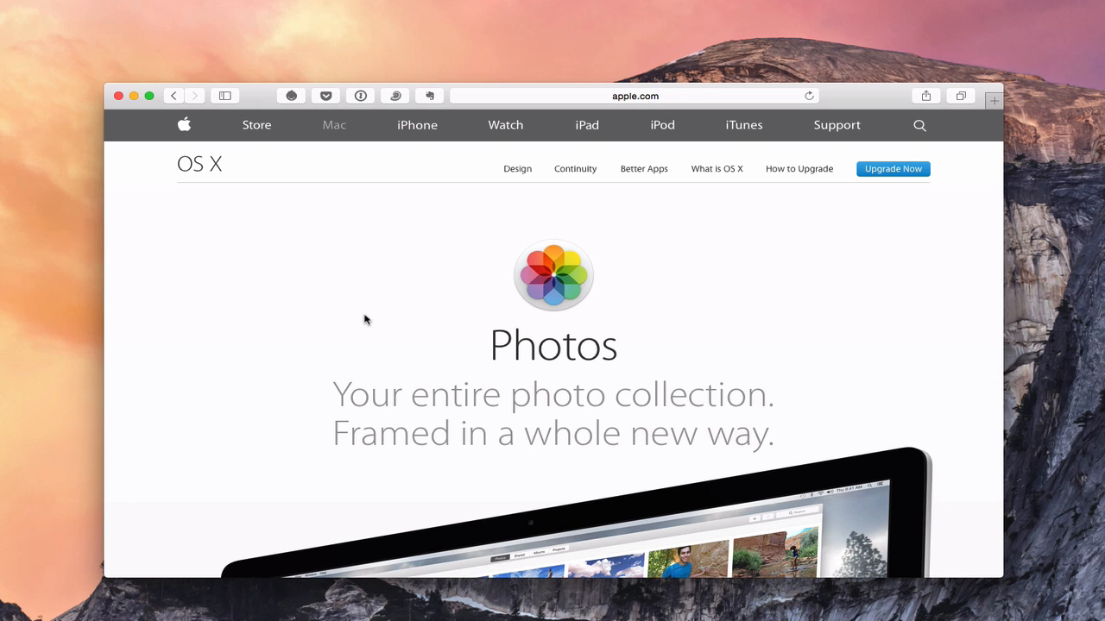
Scroll the Photos welcome content and start the quick tour of the new app
{"action": "scroll", "scroll_direction": "down", "scroll_amount": 3}
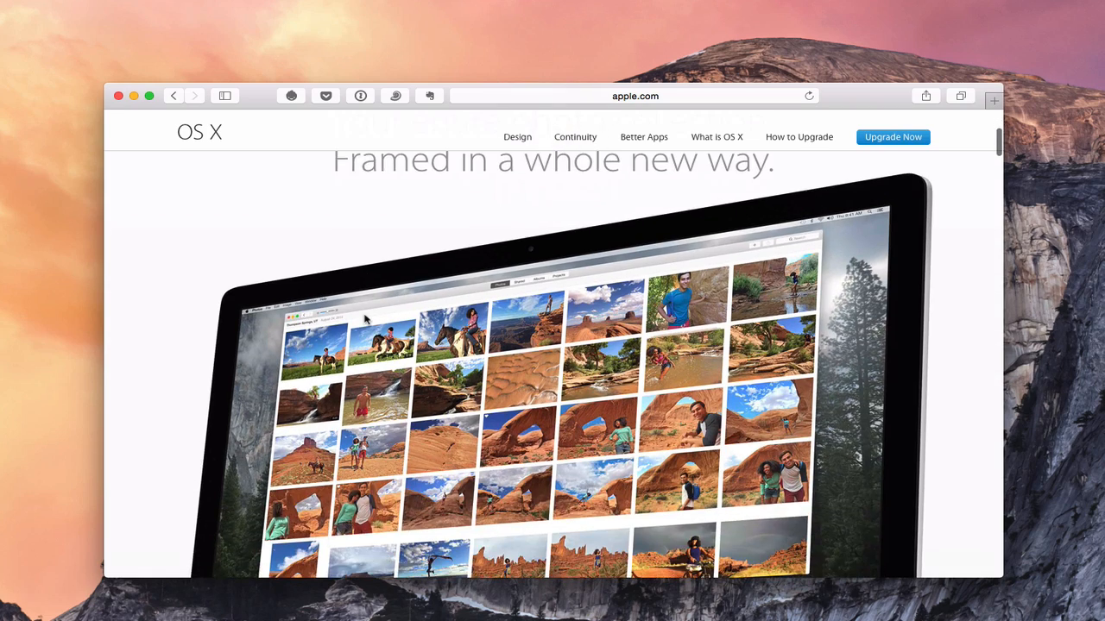
{"action": "scroll", "scroll_direction": "down", "scroll_amount": 3}
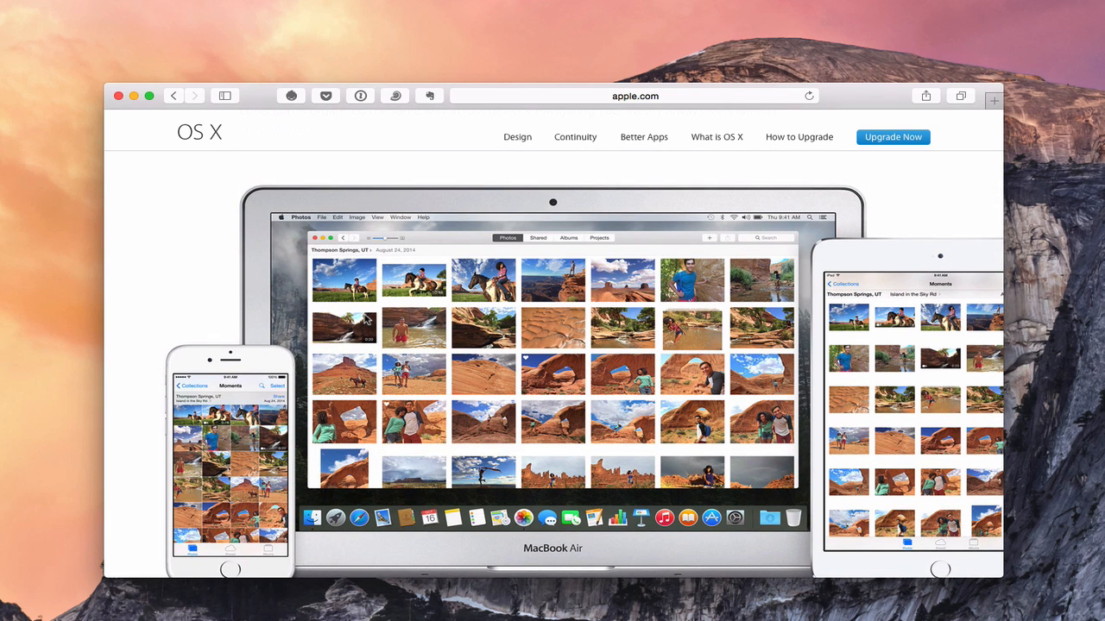
{"action": "scroll", "scroll_direction": "down", "scroll_amount": 3}
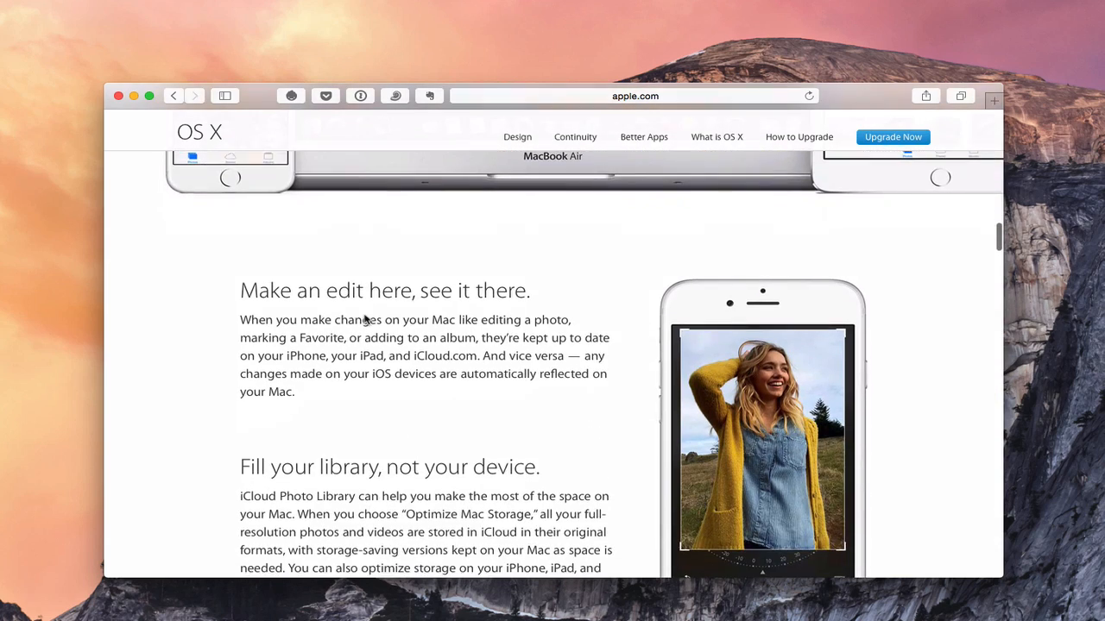
{"action": "scroll", "scroll_direction": "up", "scroll_amount": 3}
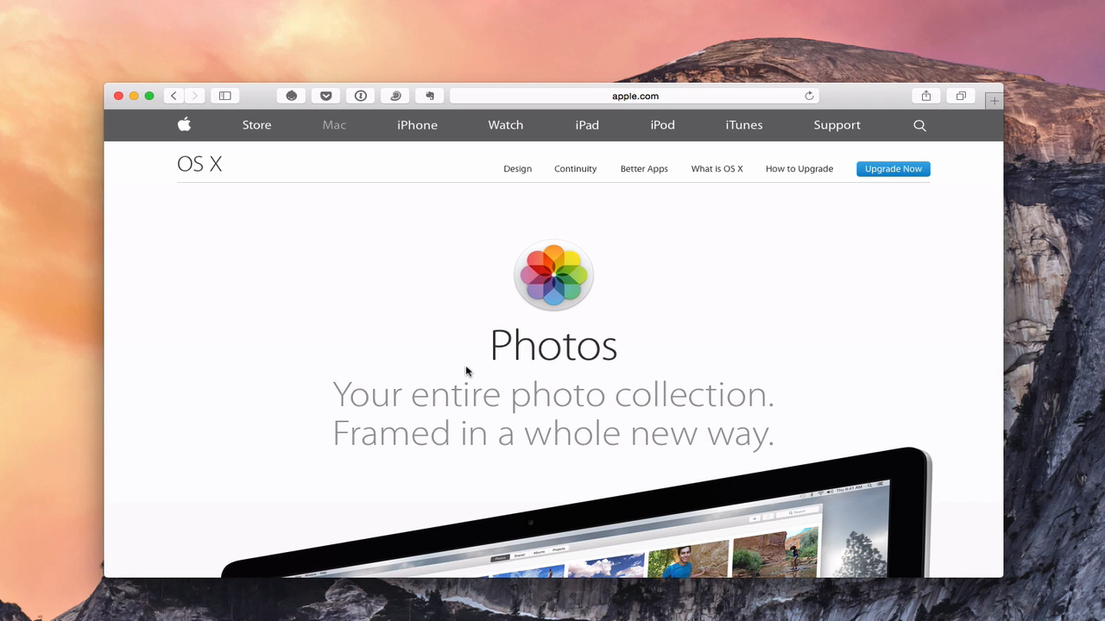
{"action": "mouse_move", "coordinate": [266, 172]}
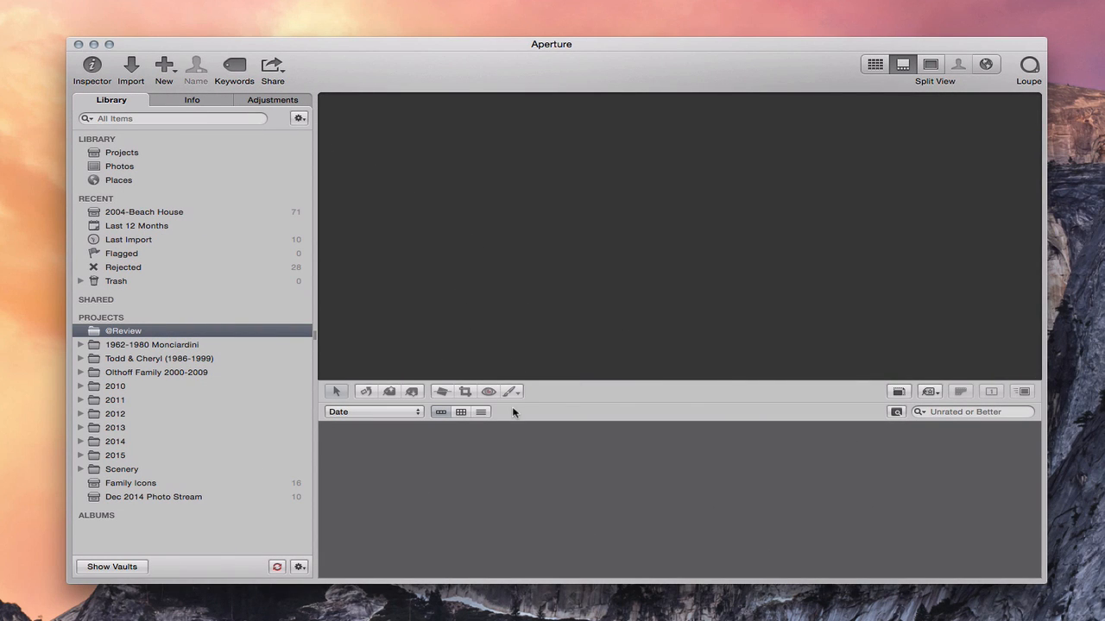
{"action": "mouse_move", "coordinate": [438, 409]}
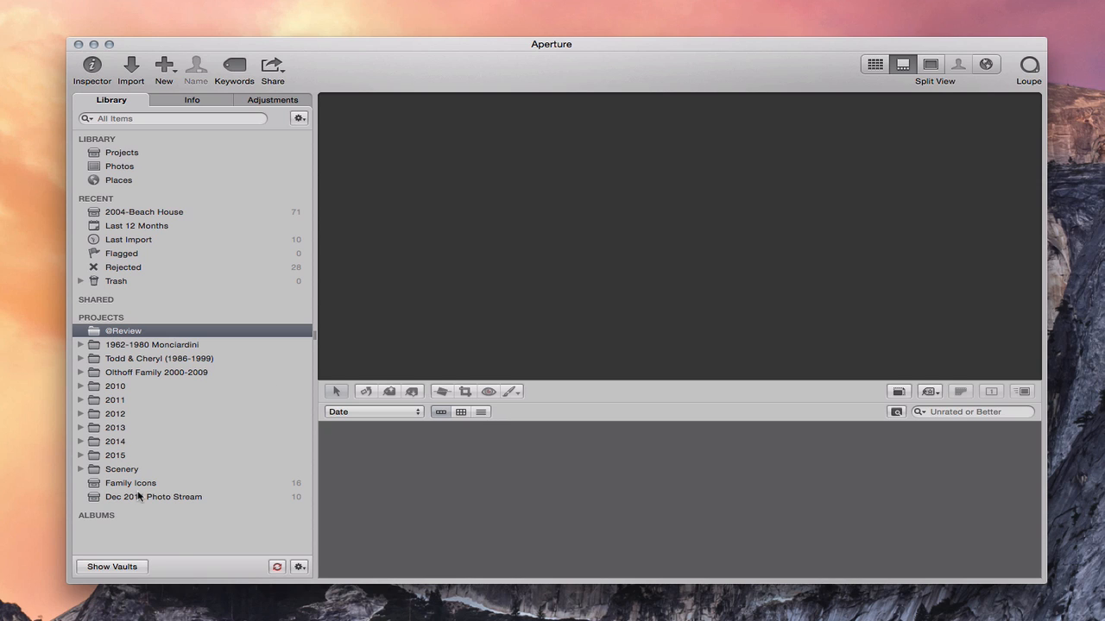
{"action": "mouse_move", "coordinate": [130, 371]}
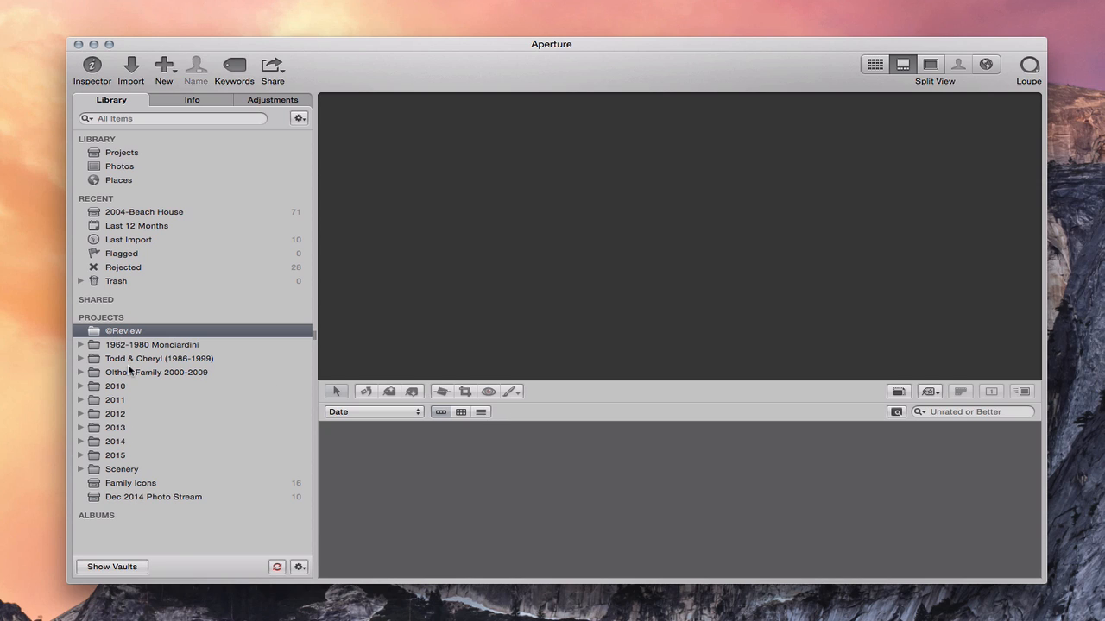
{"action": "mouse_move", "coordinate": [124, 344]}
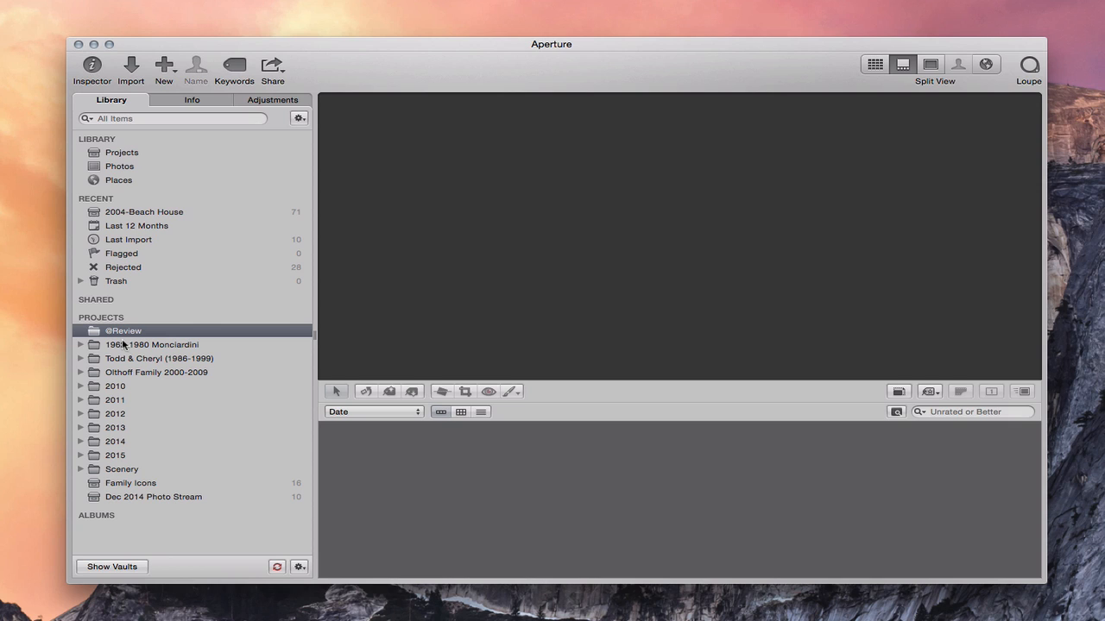
{"action": "mouse_move", "coordinate": [124, 481]}
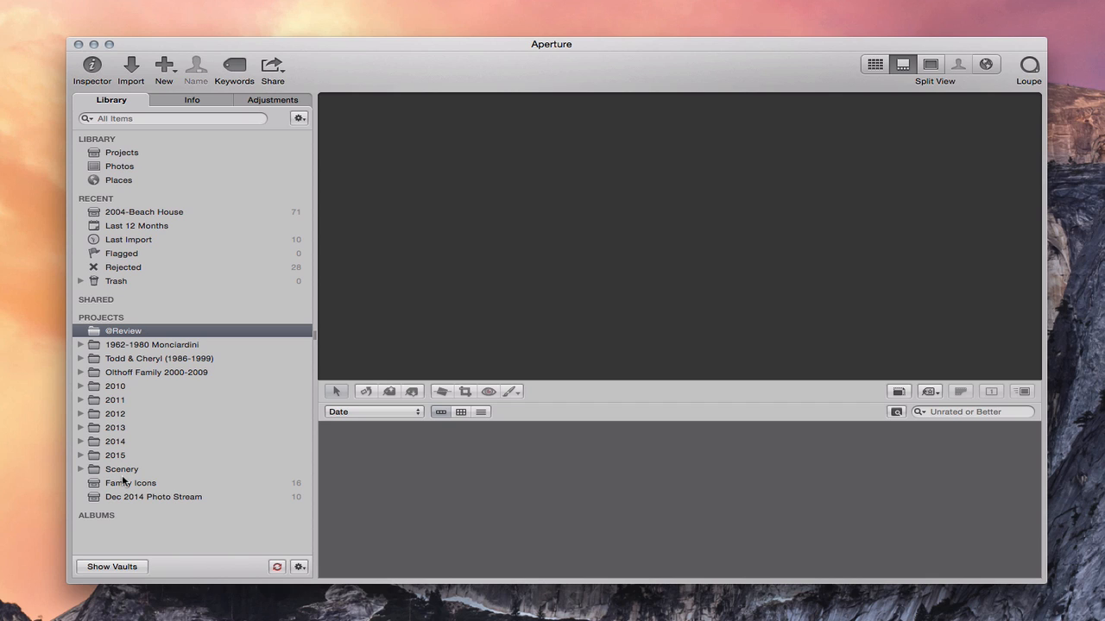
{"action": "mouse_move", "coordinate": [155, 359]}
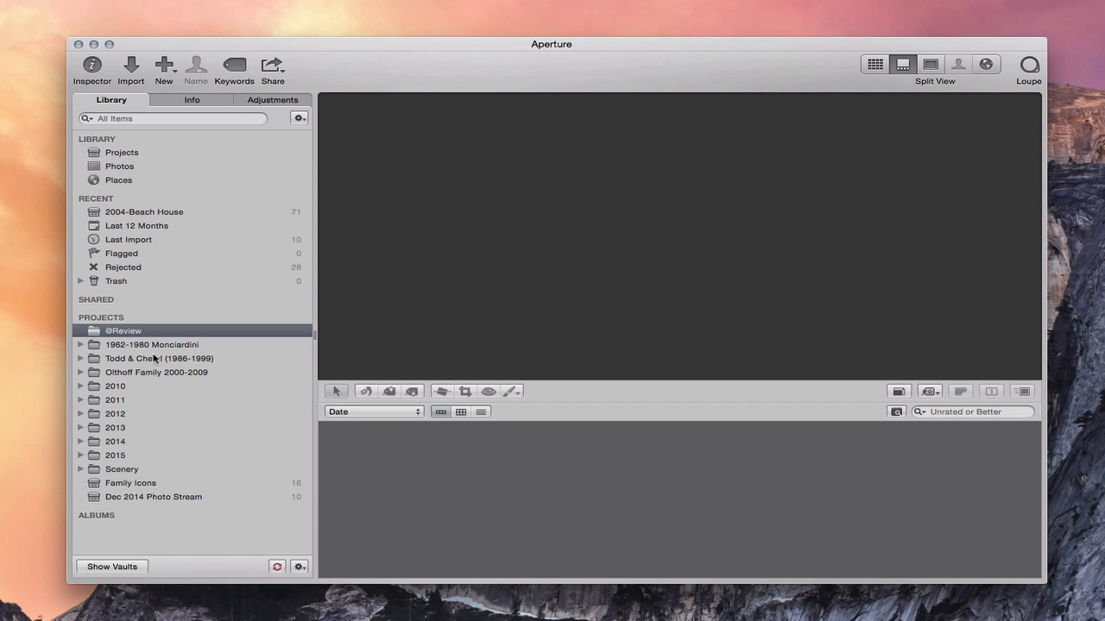
{"action": "mouse_move", "coordinate": [138, 399]}
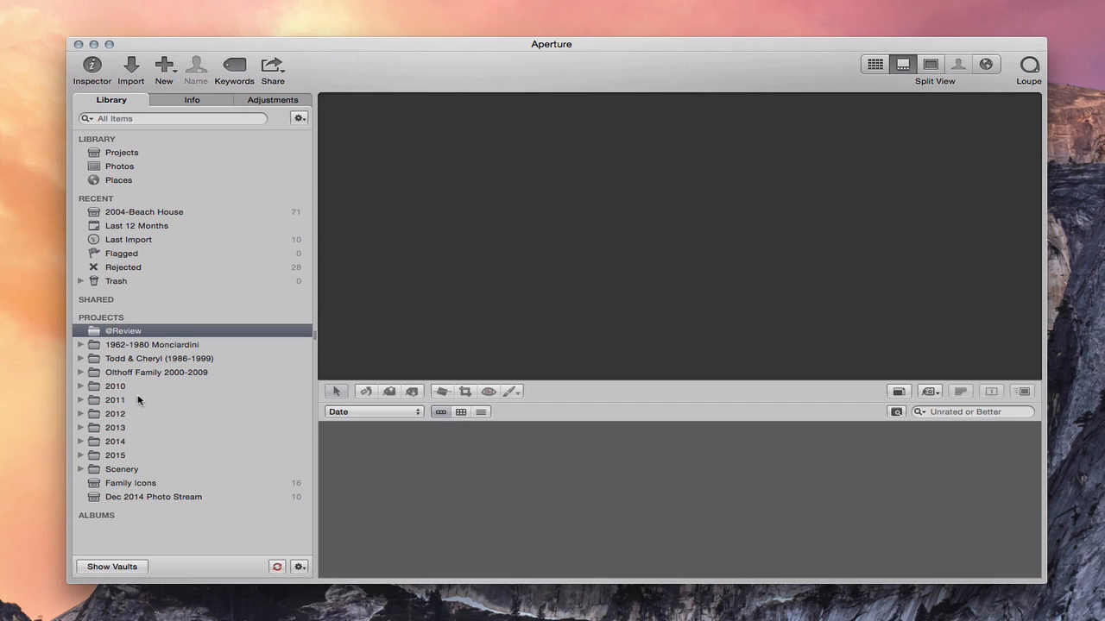
{"action": "mouse_move", "coordinate": [158, 514]}
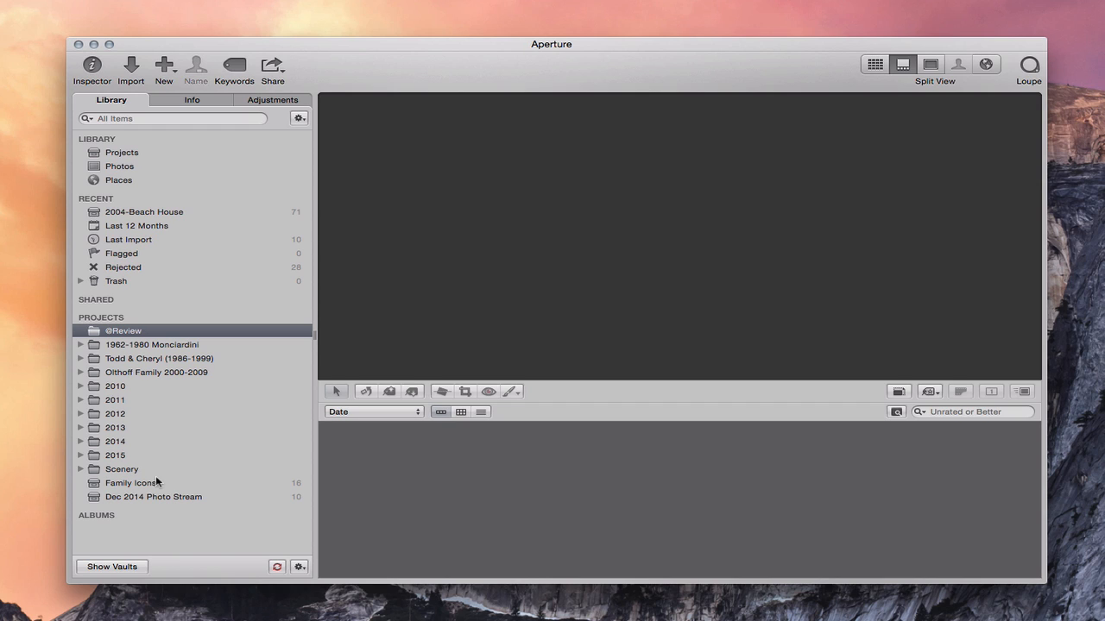
{"action": "mouse_move", "coordinate": [140, 399]}
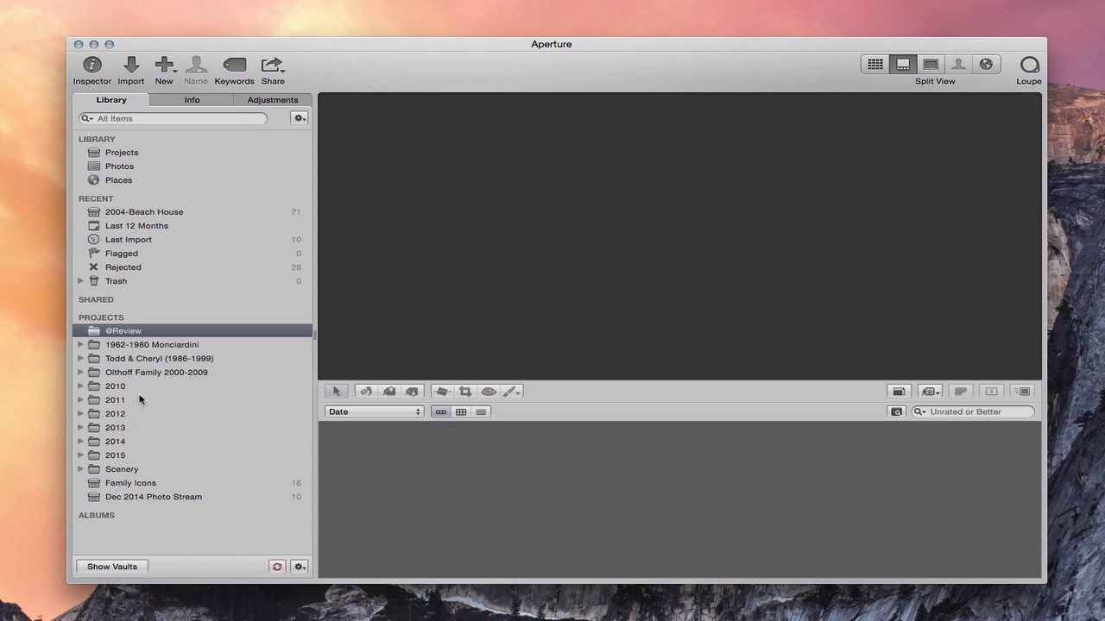
{"action": "mouse_move", "coordinate": [144, 436]}
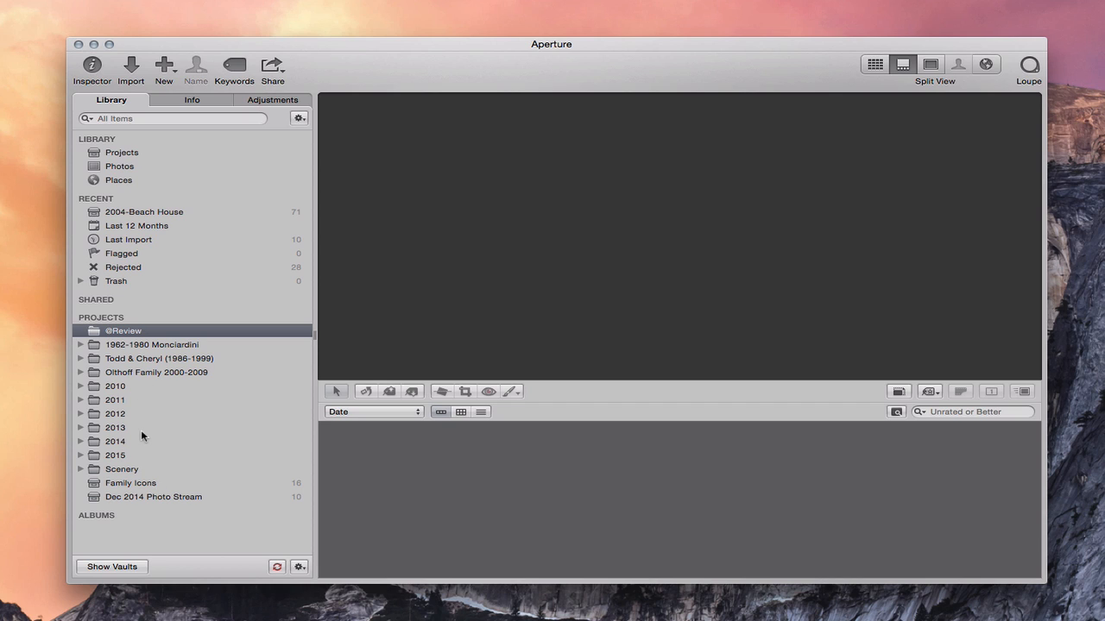
{"action": "mouse_move", "coordinate": [94, 44]}
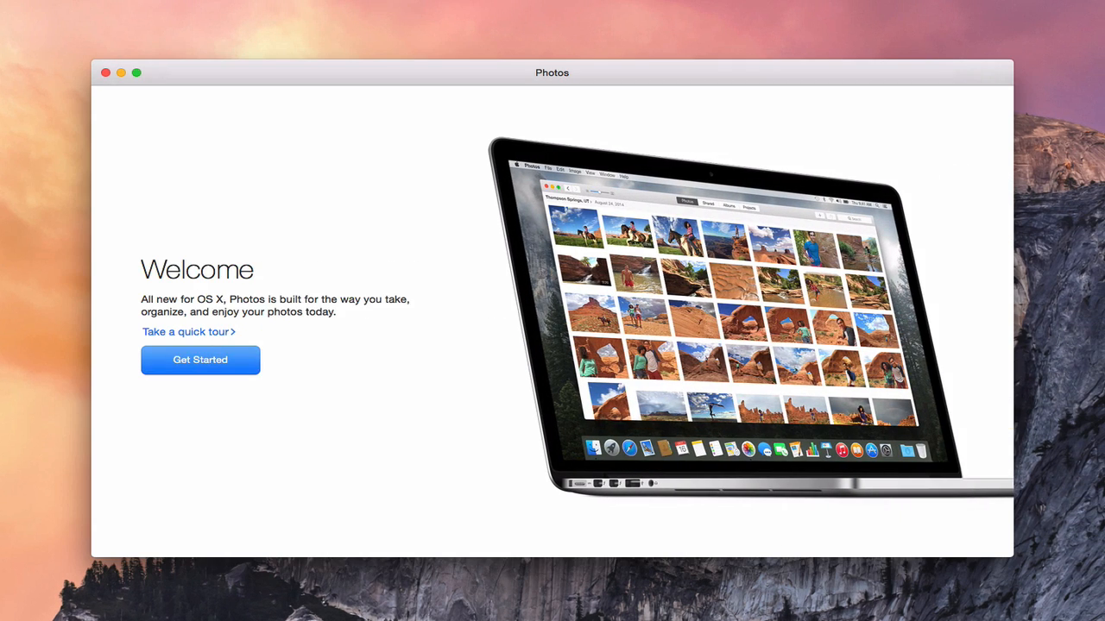
{"action": "mouse_move", "coordinate": [319, 226]}
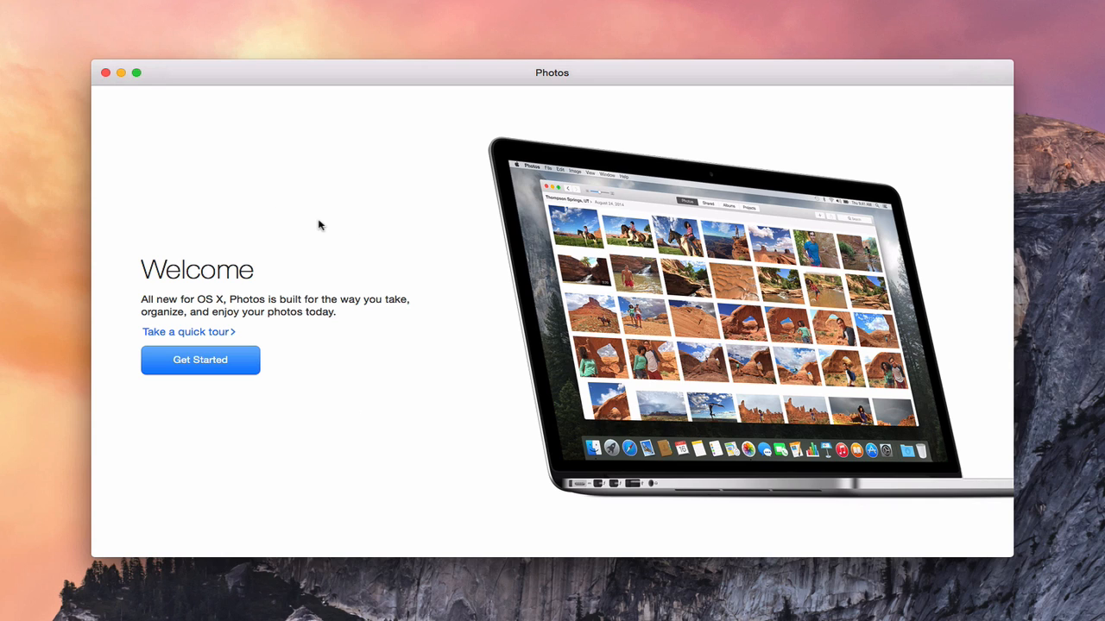
{"action": "mouse_move", "coordinate": [228, 164]}
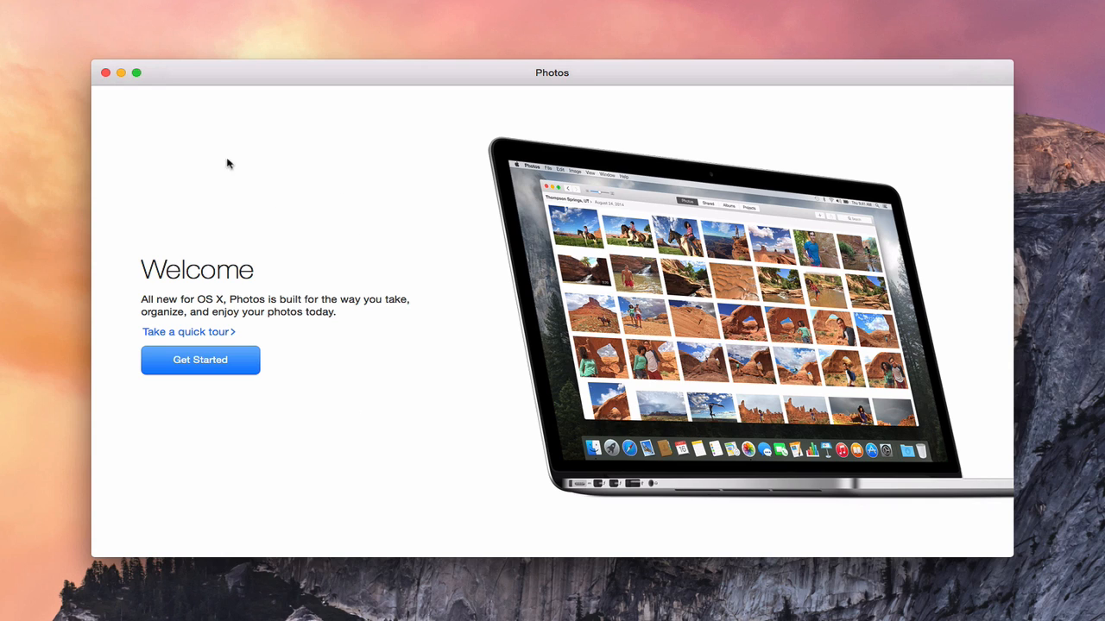
{"action": "mouse_move", "coordinate": [339, 303]}
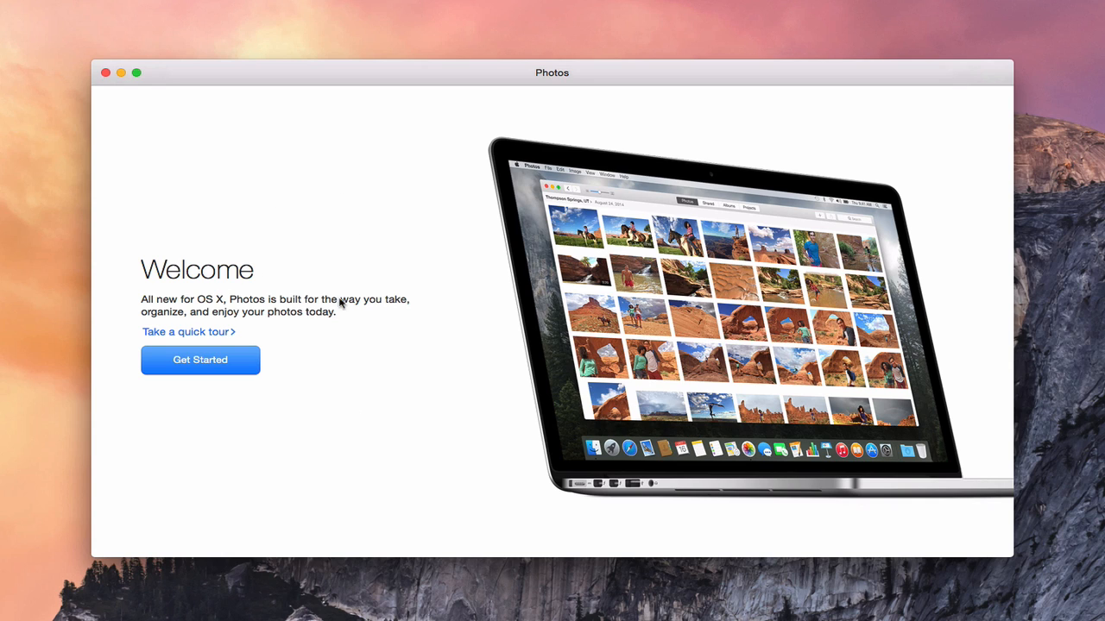
{"action": "mouse_move", "coordinate": [200, 334]}
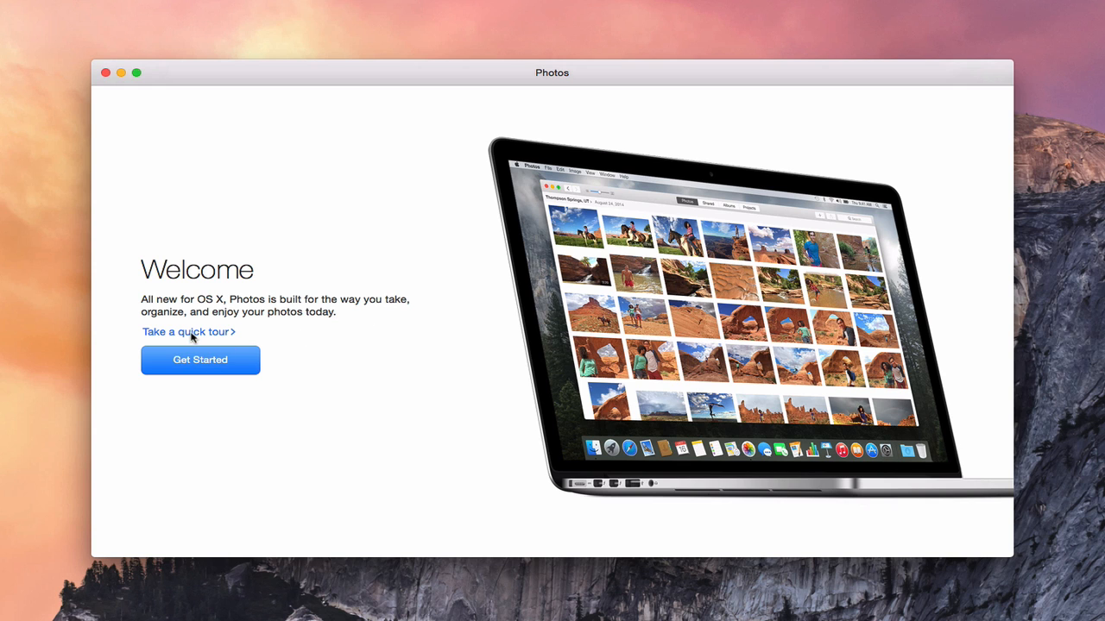
{"action": "left_click", "coordinate": [185, 331]}
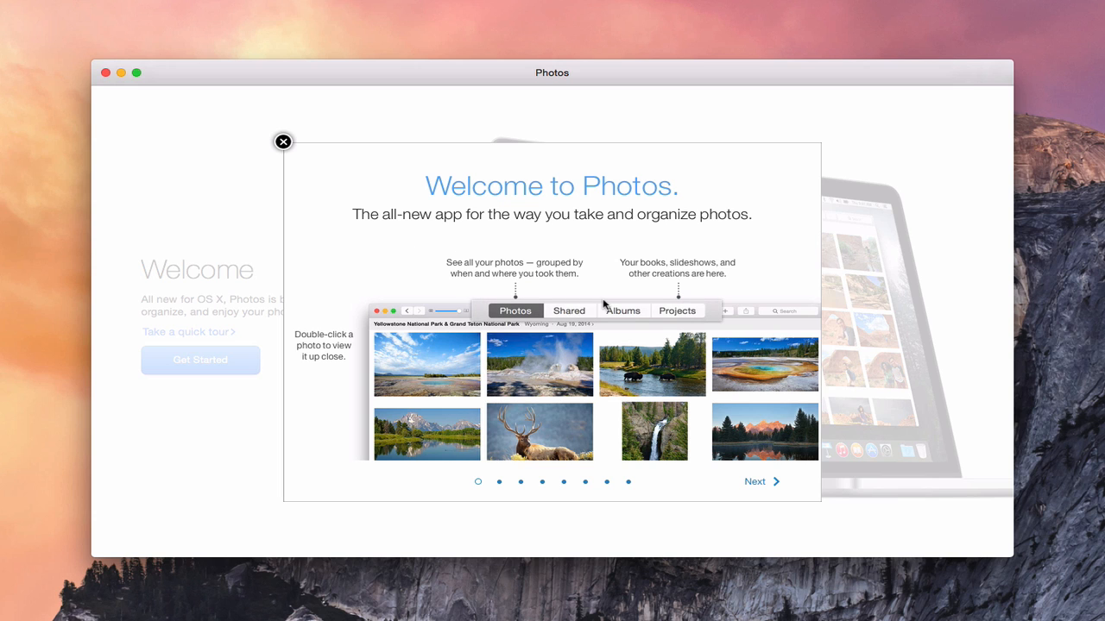
Page through the tour to its last page, then choose Get Started on the Welcome screen
{"action": "left_click", "coordinate": [755, 482]}
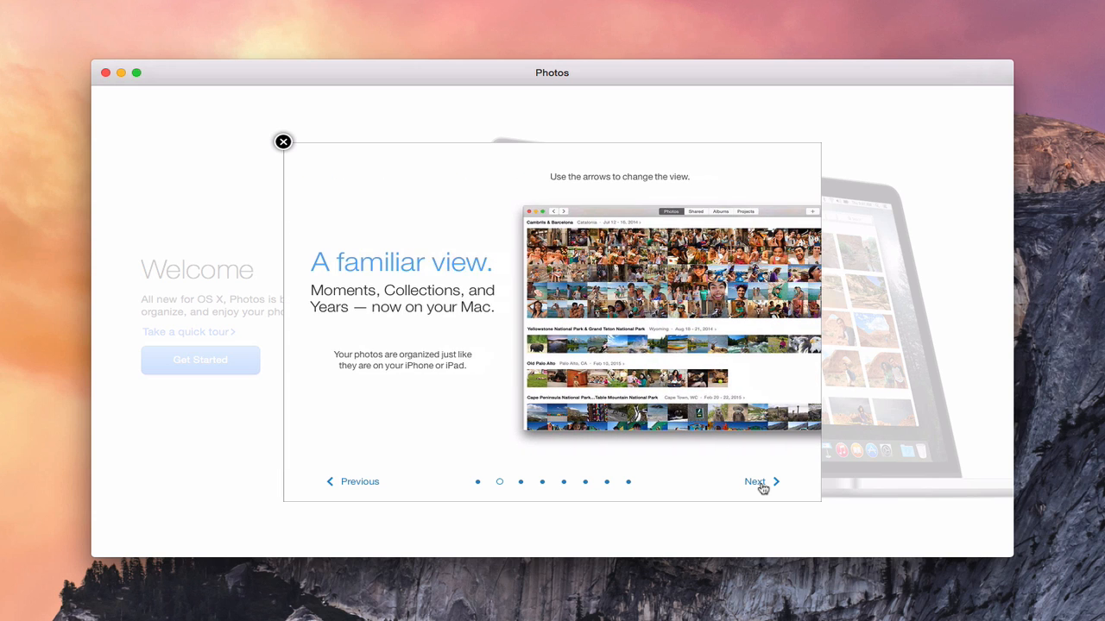
{"action": "left_click", "coordinate": [760, 482]}
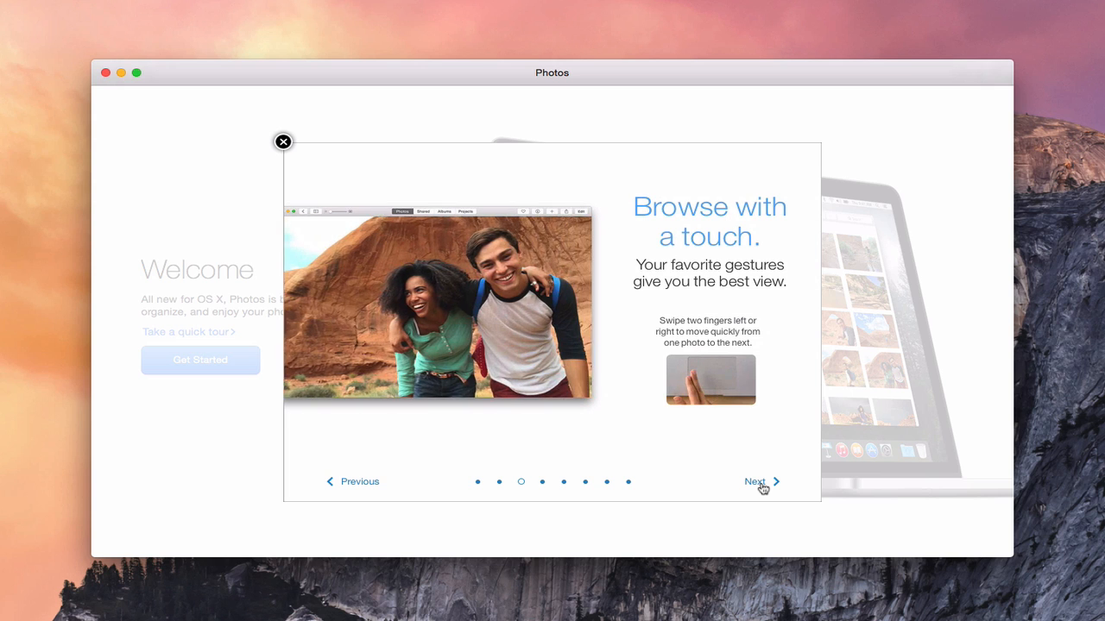
{"action": "left_click", "coordinate": [754, 482]}
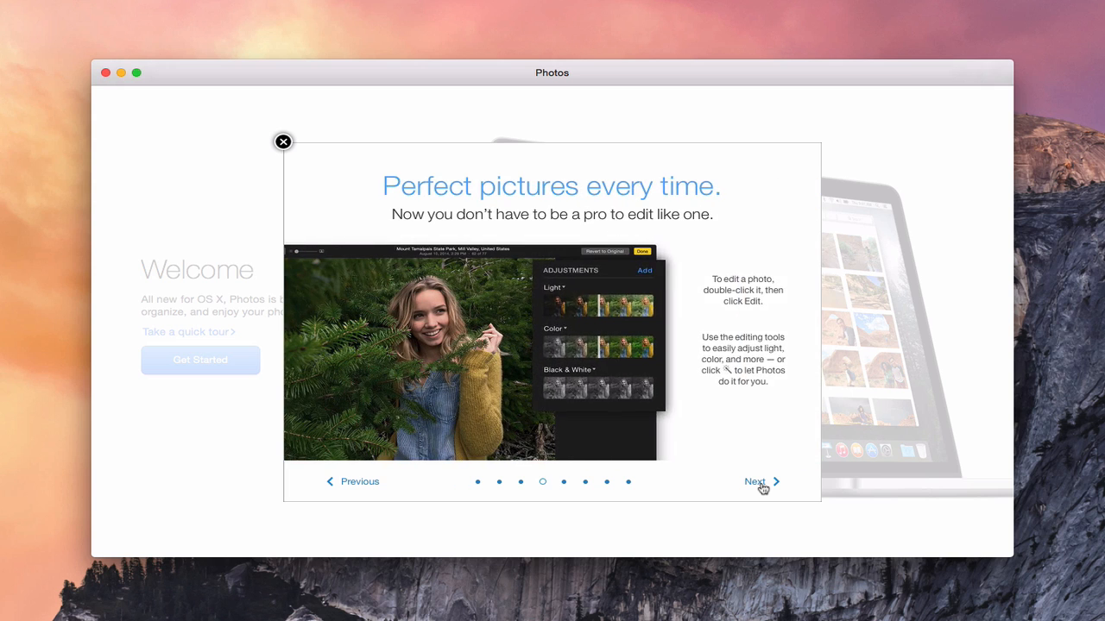
{"action": "left_click", "coordinate": [756, 482]}
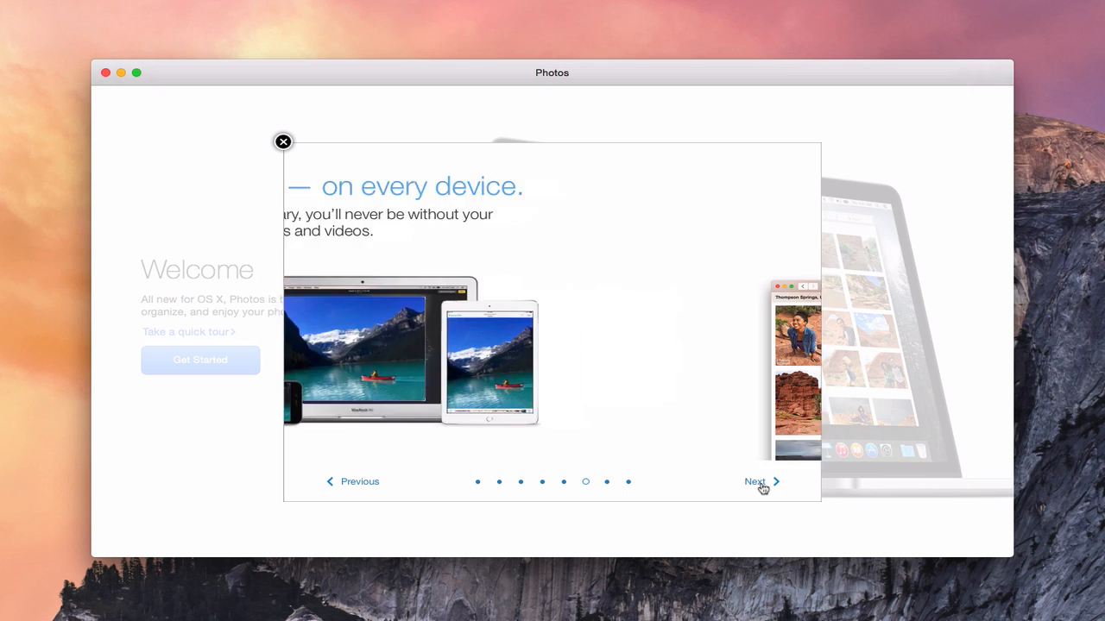
{"action": "left_click", "coordinate": [754, 481]}
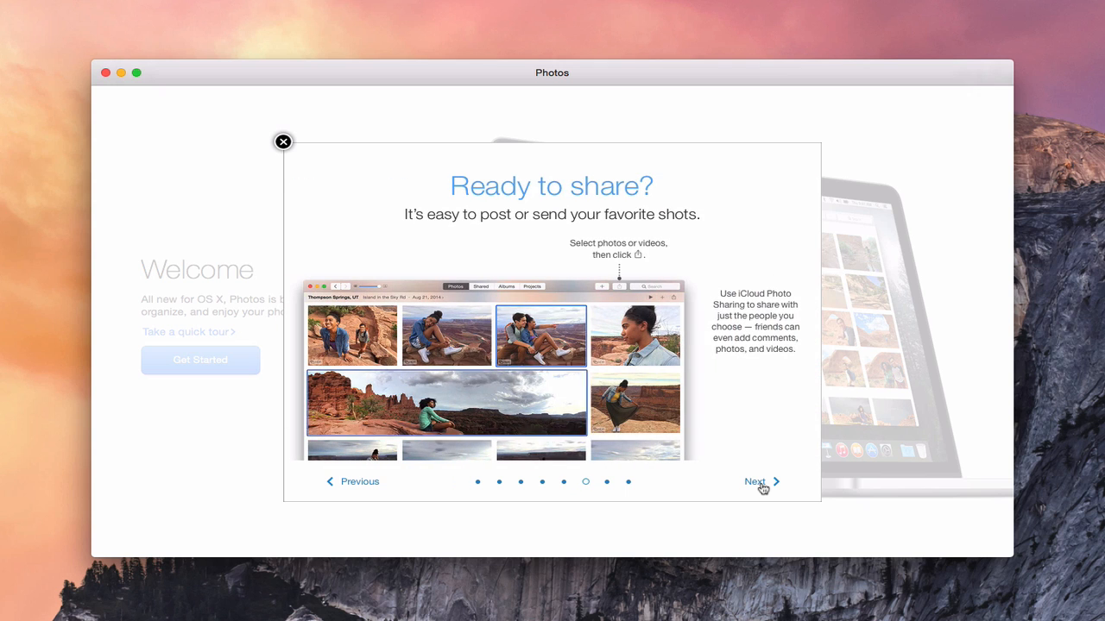
{"action": "left_click", "coordinate": [754, 482]}
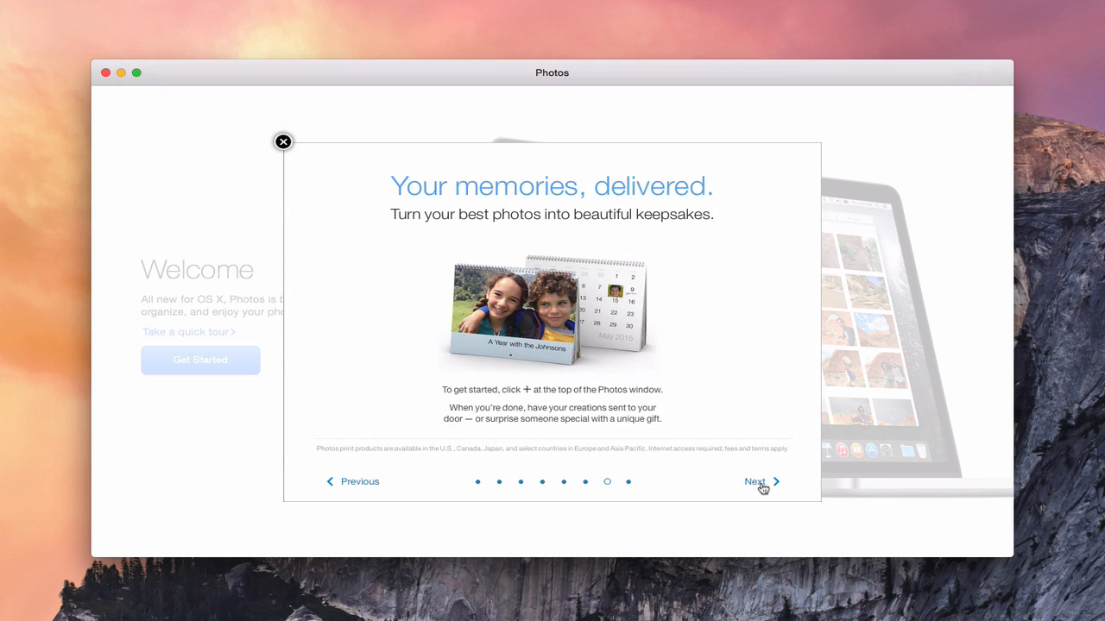
{"action": "left_click", "coordinate": [754, 482]}
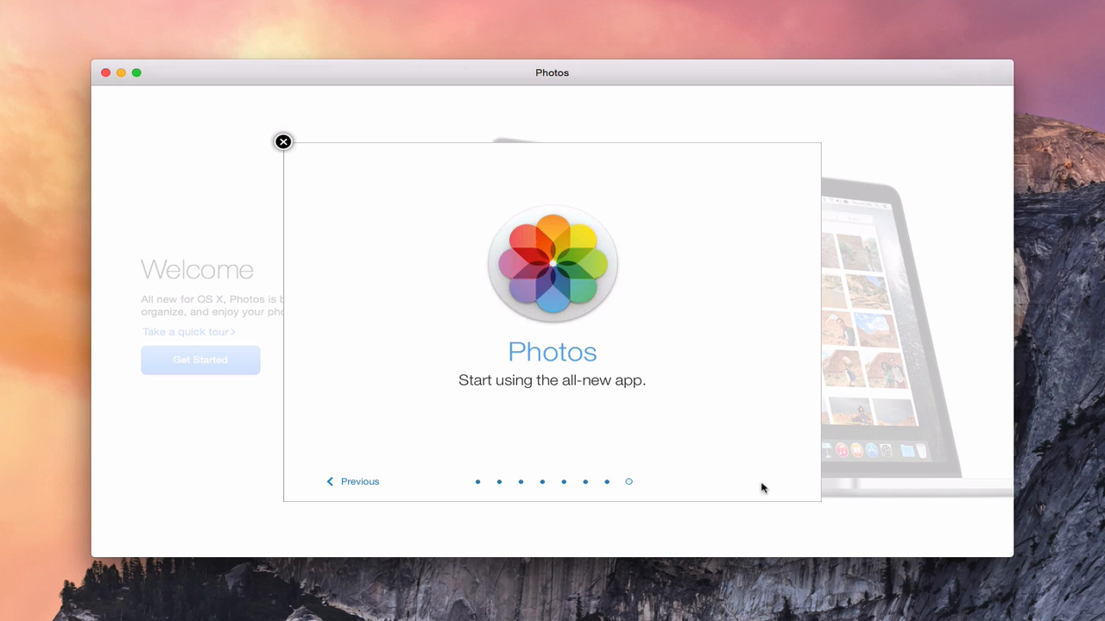
{"action": "mouse_move", "coordinate": [284, 142]}
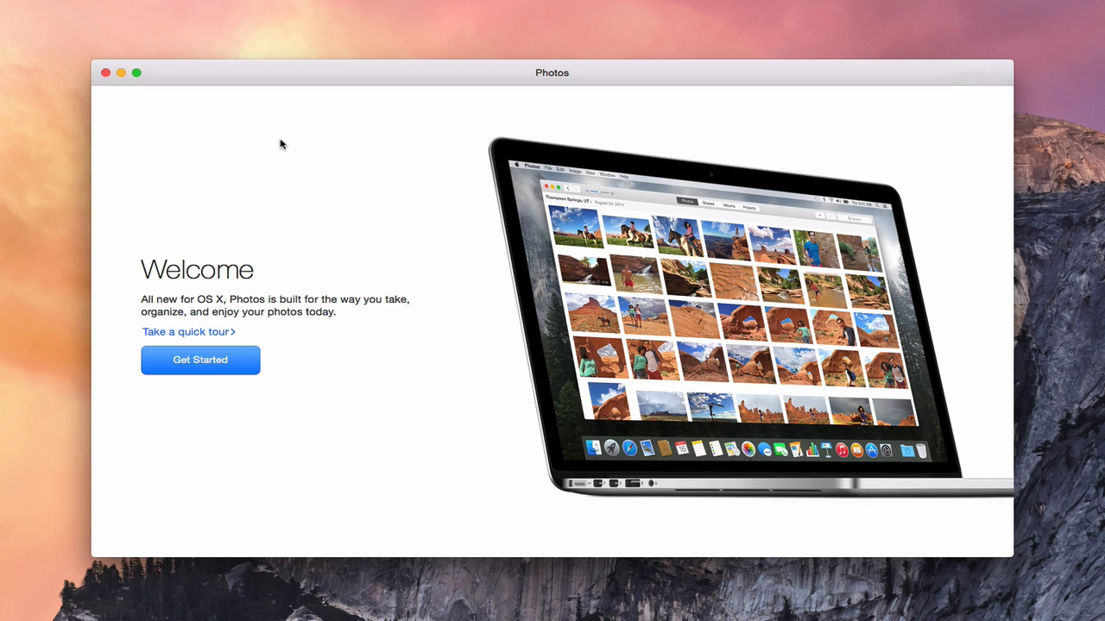
{"action": "mouse_move", "coordinate": [200, 370]}
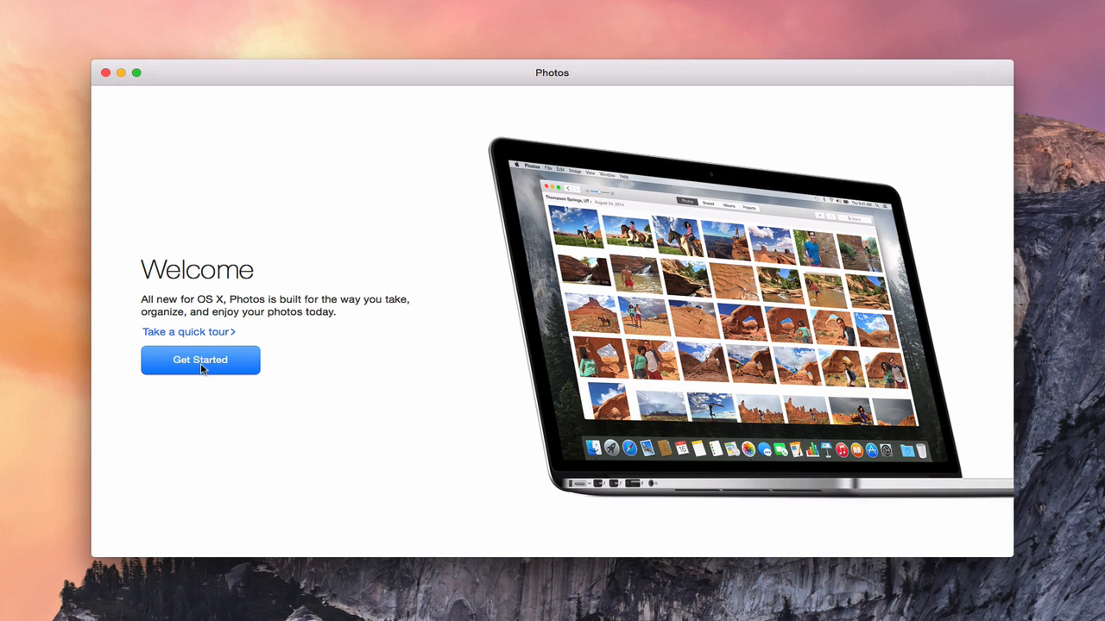
{"action": "left_click", "coordinate": [199, 359]}
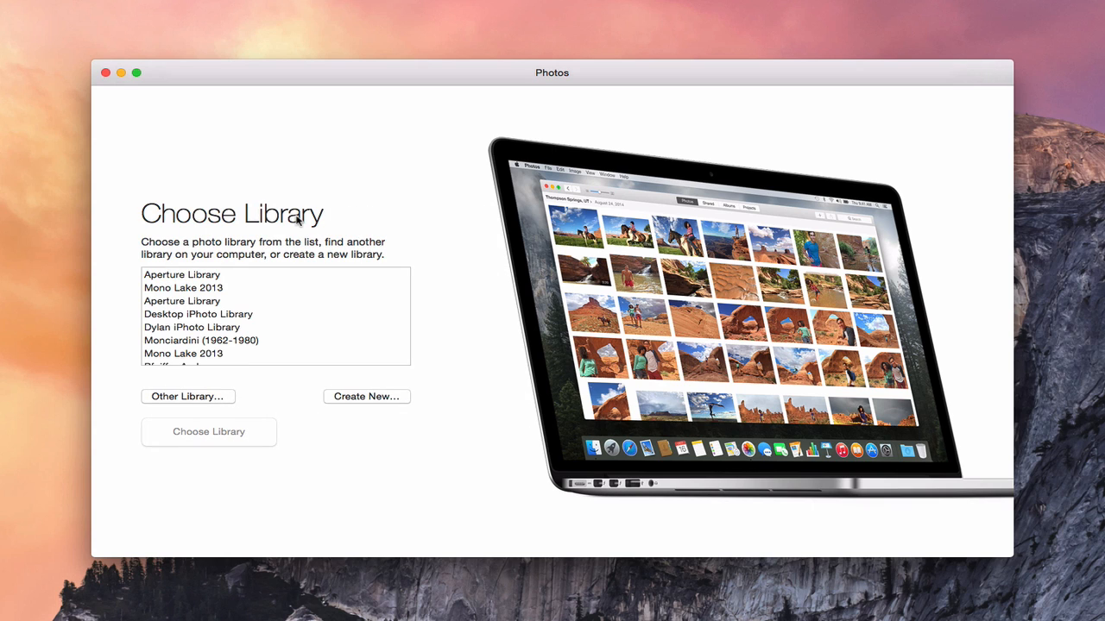
{"action": "mouse_move", "coordinate": [220, 313]}
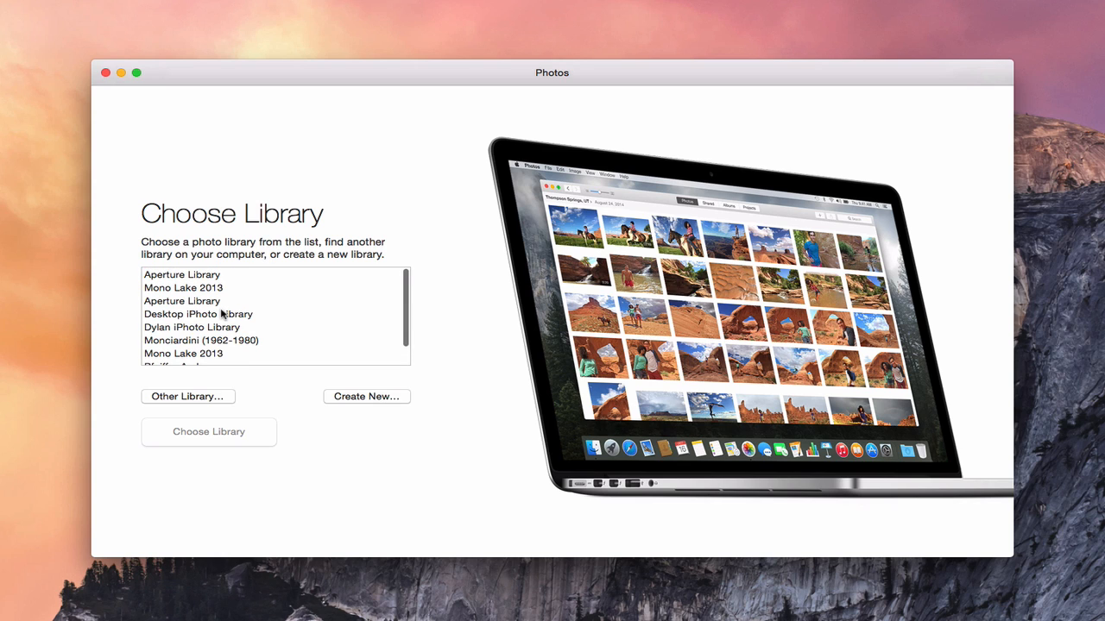
Compare both Aperture Library entries and open the Pictures copy, not the backup-drive one
{"action": "left_click", "coordinate": [182, 274]}
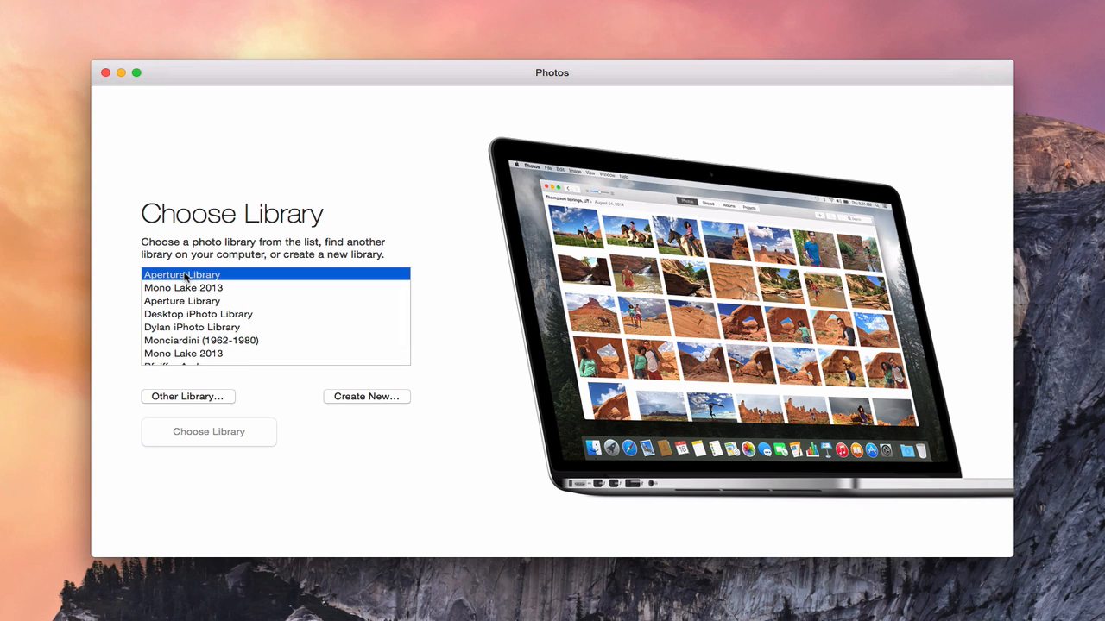
{"action": "left_click", "coordinate": [182, 275]}
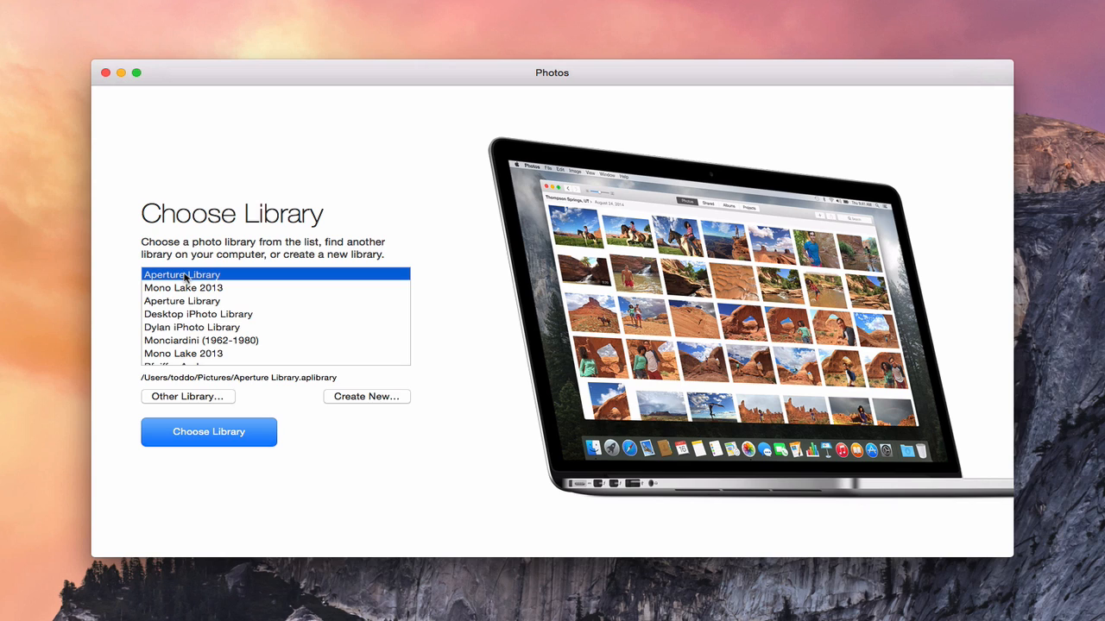
{"action": "mouse_move", "coordinate": [219, 379]}
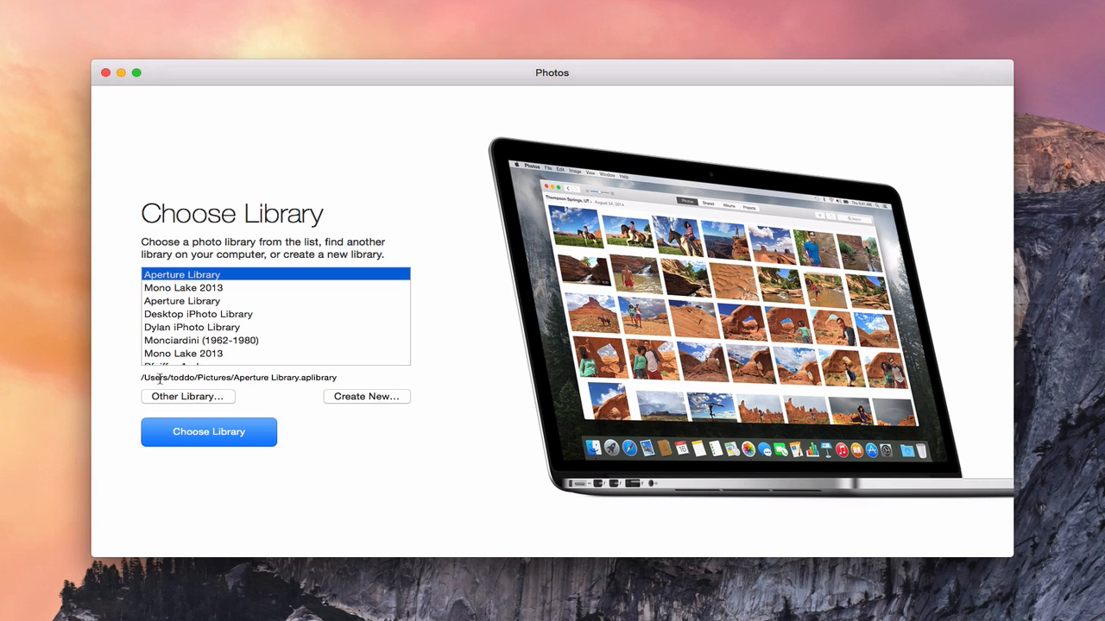
{"action": "mouse_move", "coordinate": [190, 306]}
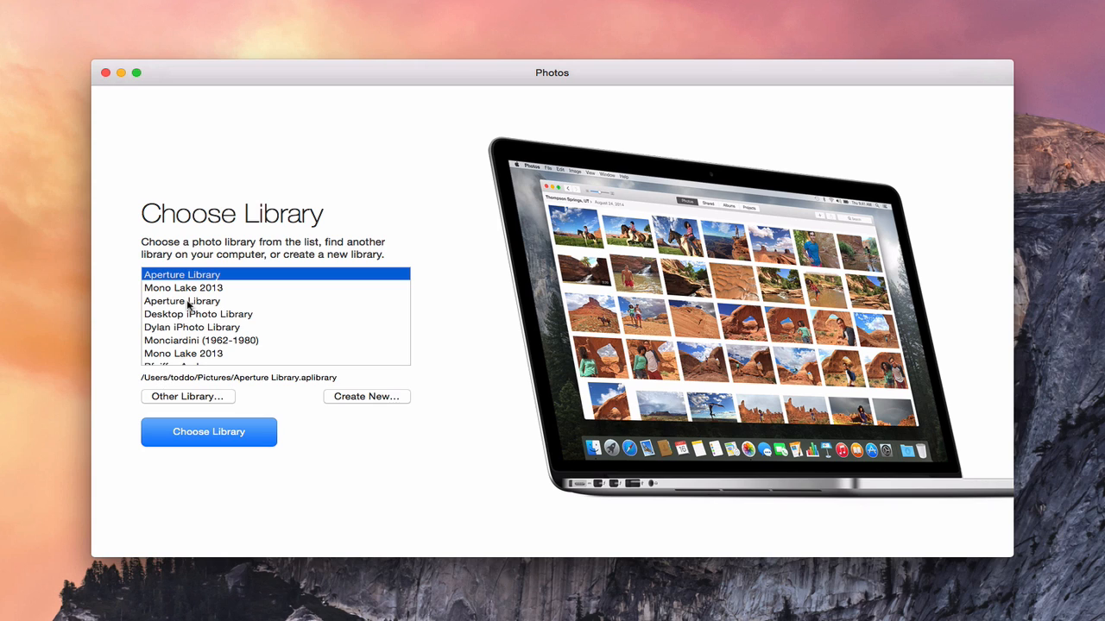
{"action": "left_click", "coordinate": [181, 300]}
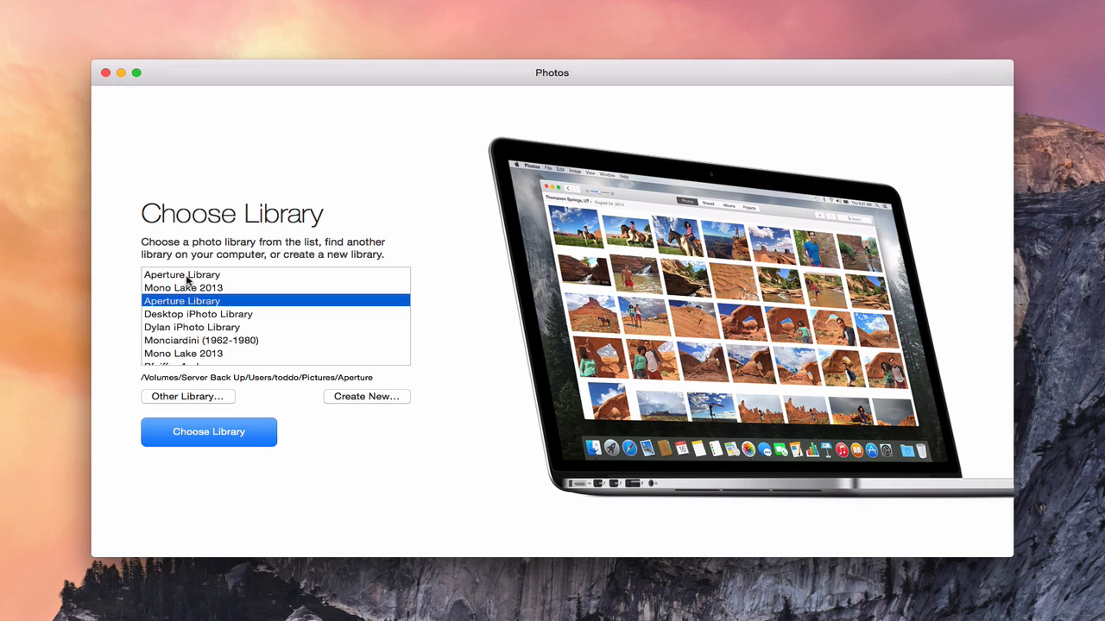
{"action": "left_click", "coordinate": [181, 274]}
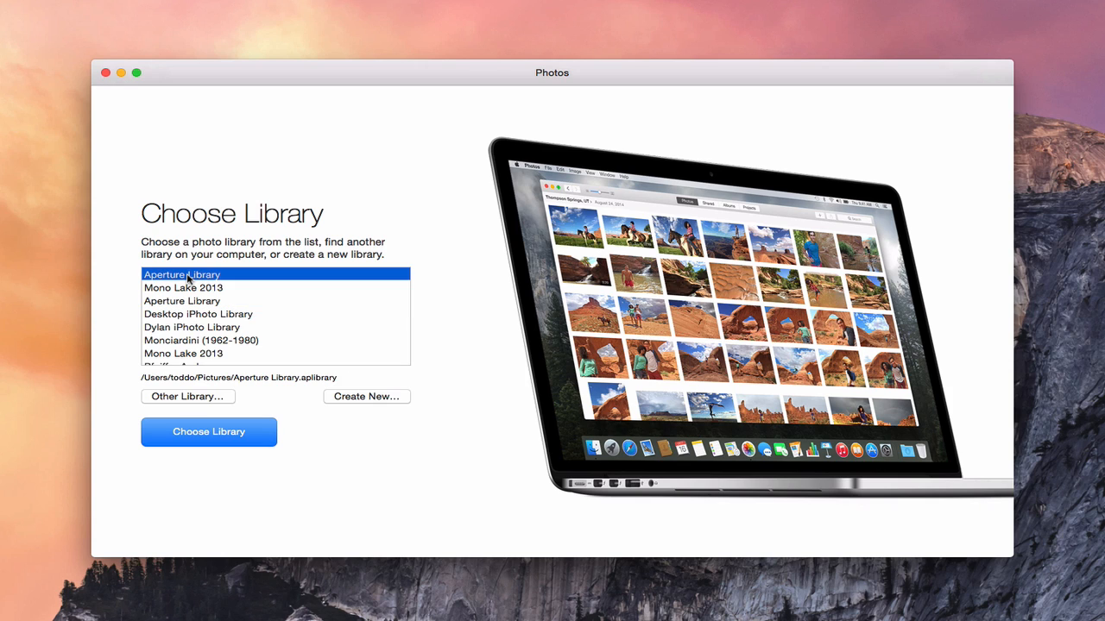
{"action": "mouse_move", "coordinate": [256, 397]}
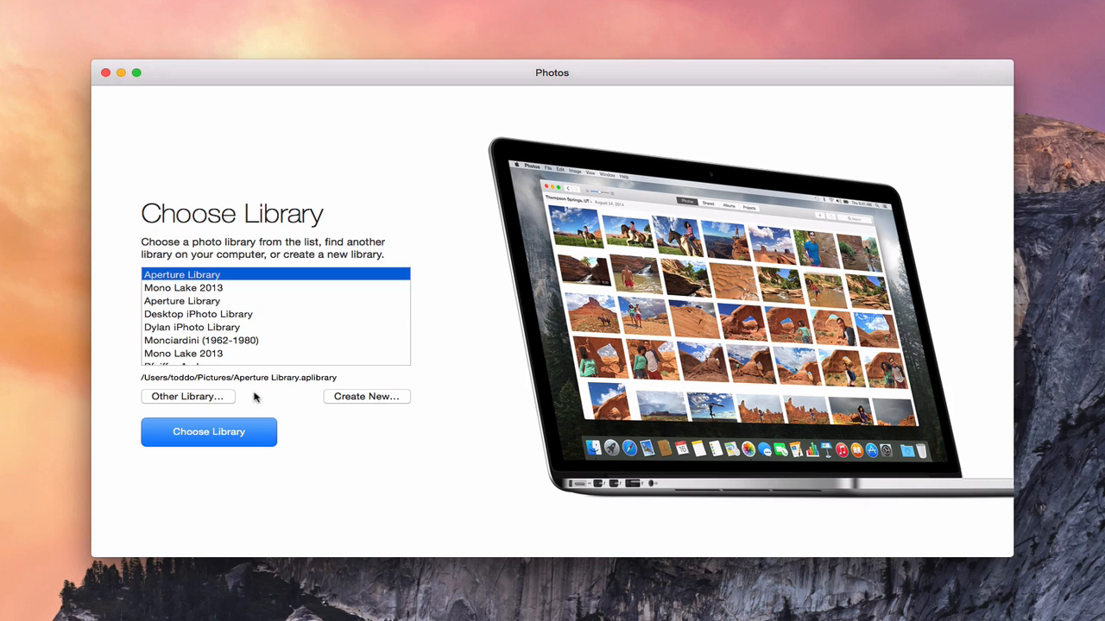
{"action": "mouse_move", "coordinate": [378, 406]}
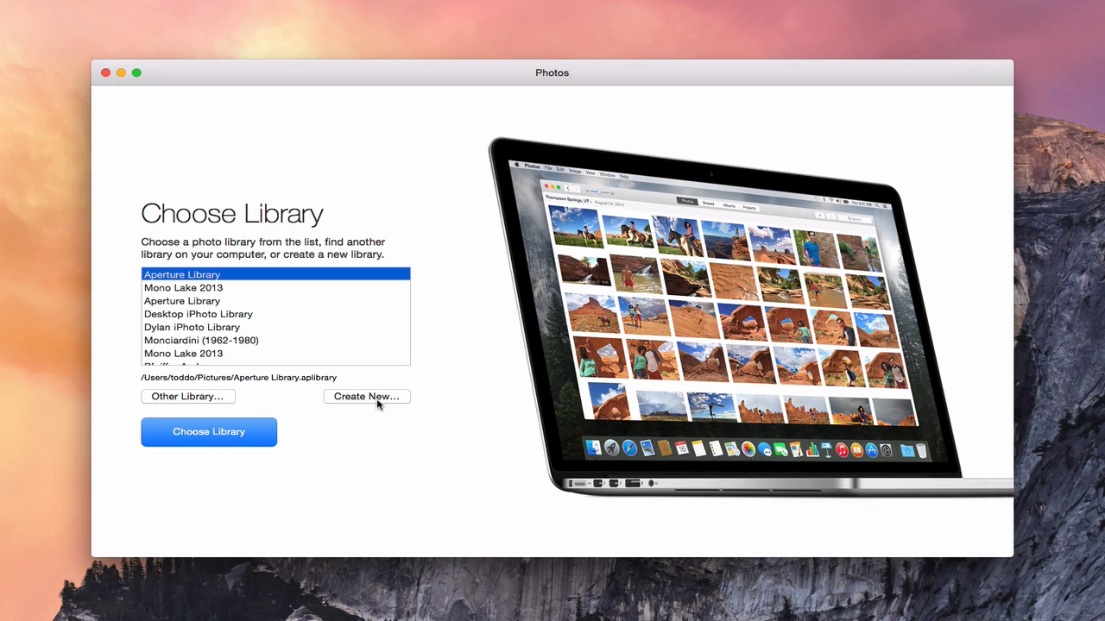
{"action": "mouse_move", "coordinate": [267, 439]}
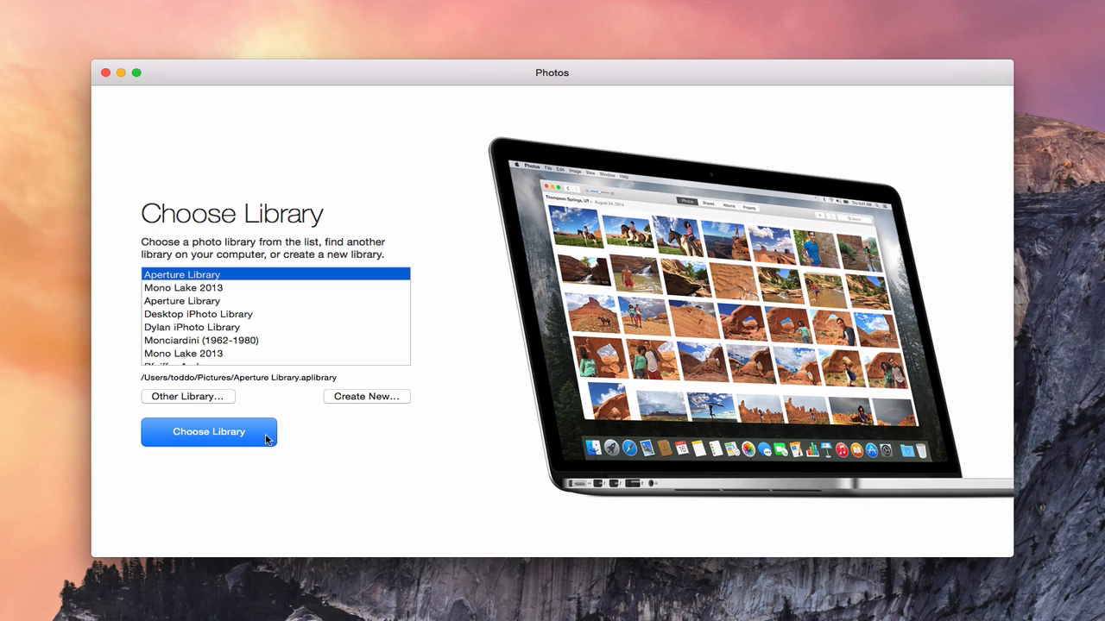
{"action": "left_click", "coordinate": [208, 431]}
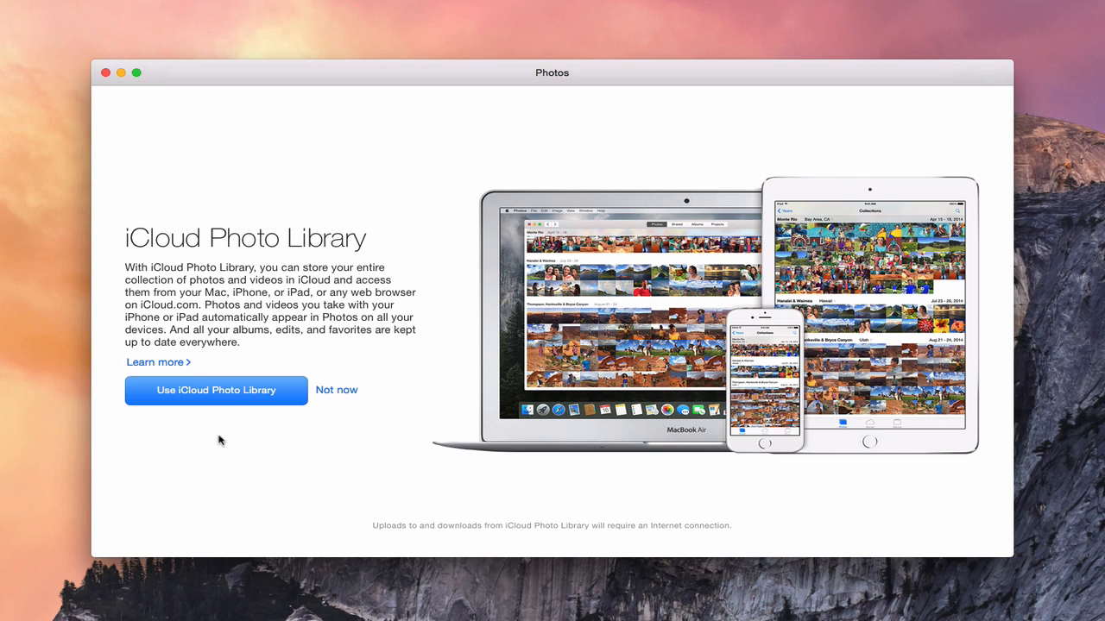
{"action": "mouse_move", "coordinate": [223, 402]}
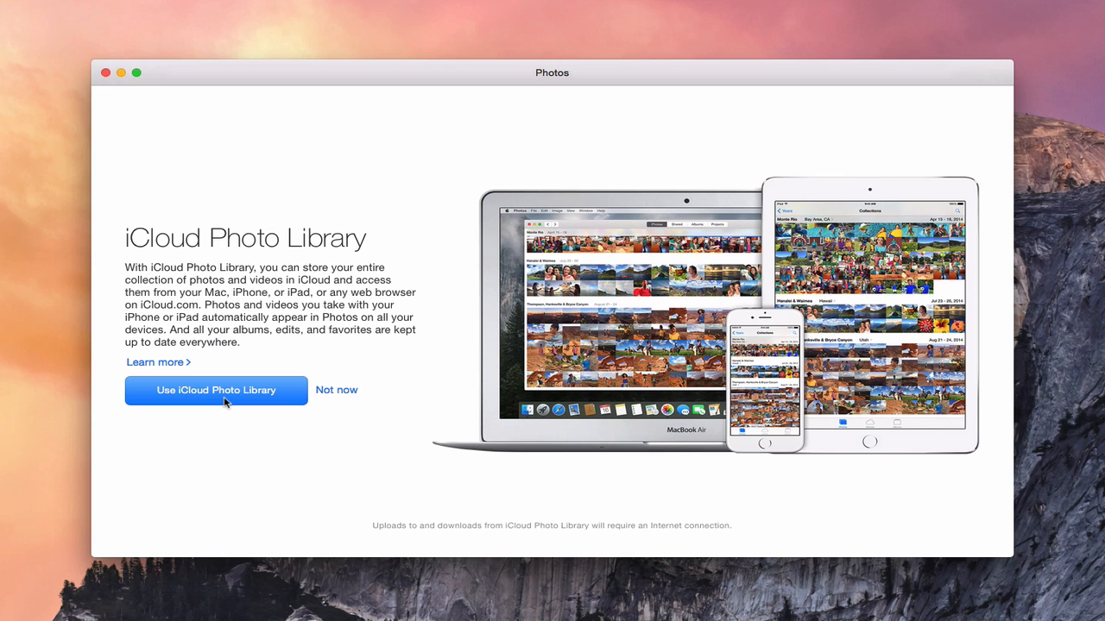
{"action": "mouse_move", "coordinate": [343, 399]}
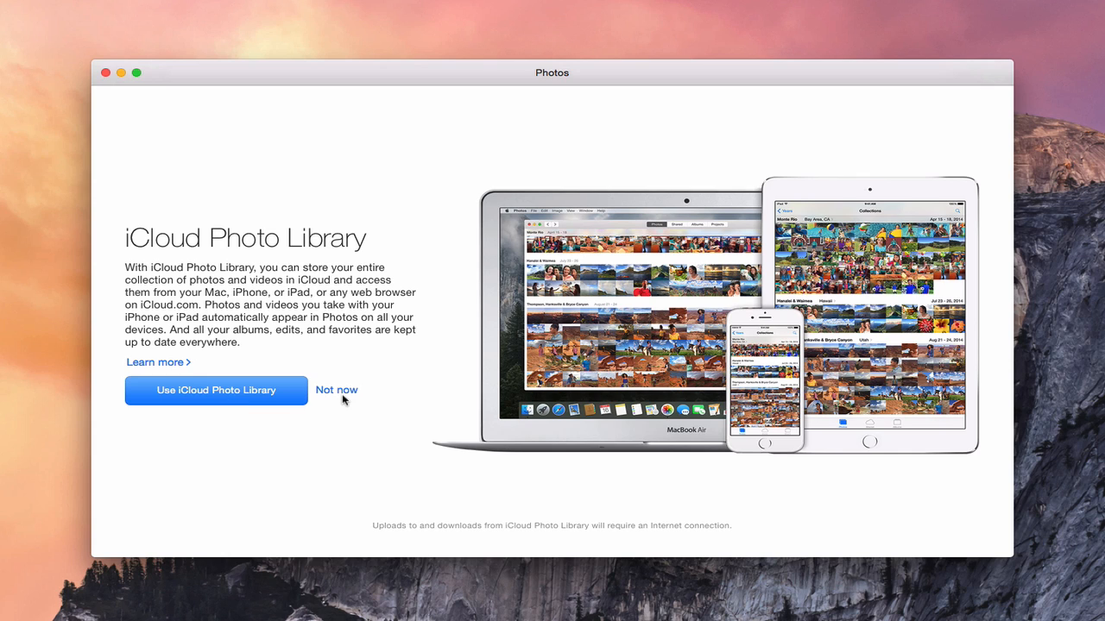
{"action": "mouse_move", "coordinate": [336, 396]}
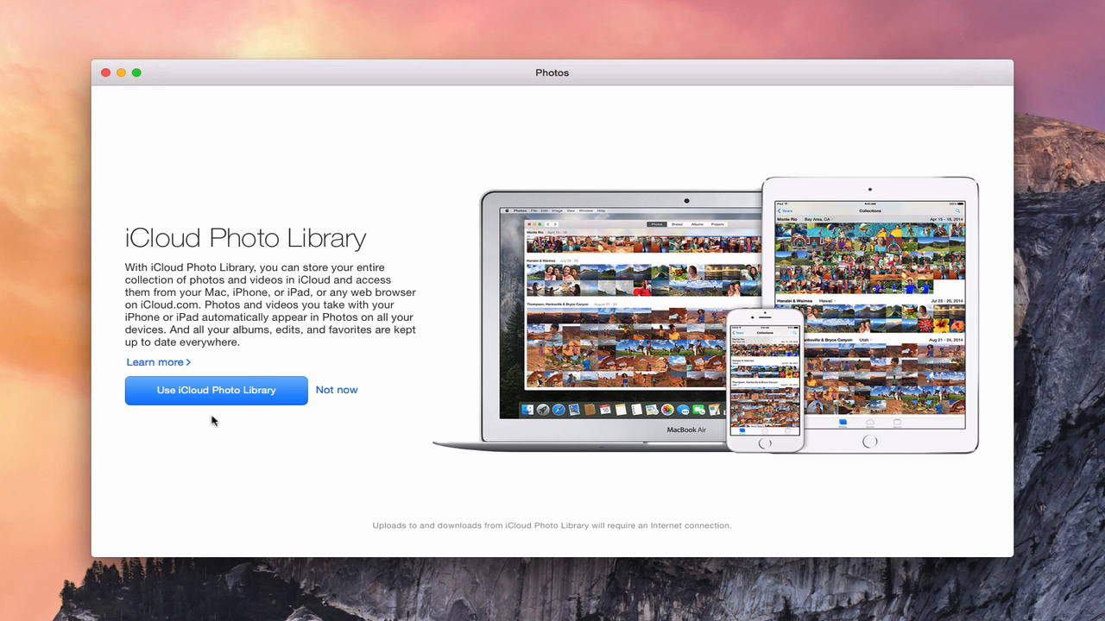
{"action": "mouse_move", "coordinate": [166, 363]}
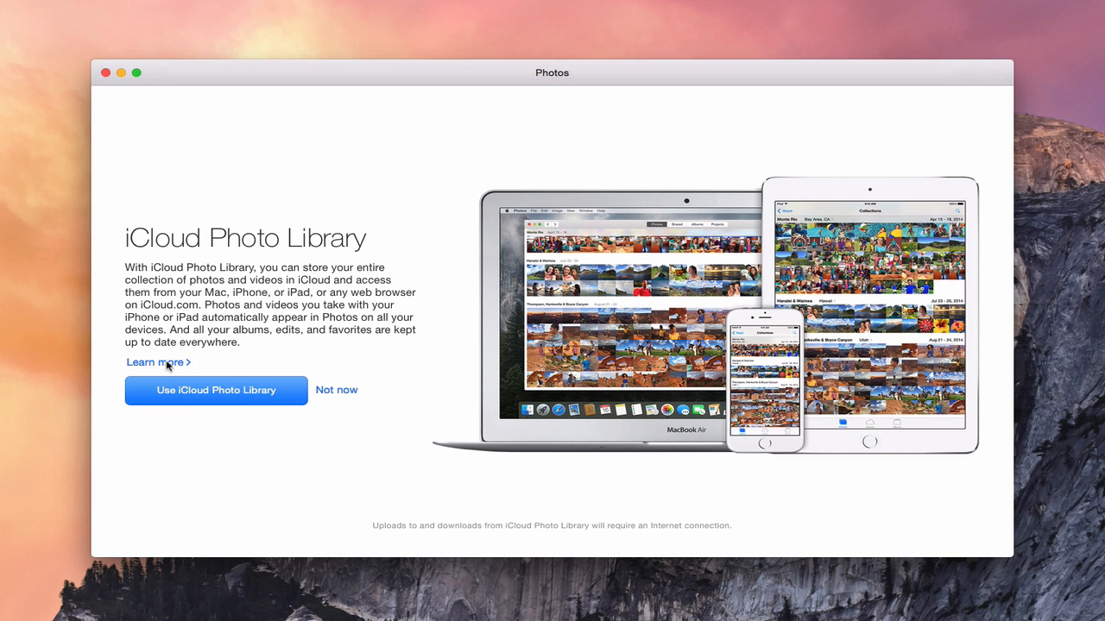
Open the Learn more link on the iCloud Photo Library screen
{"action": "left_click", "coordinate": [153, 361]}
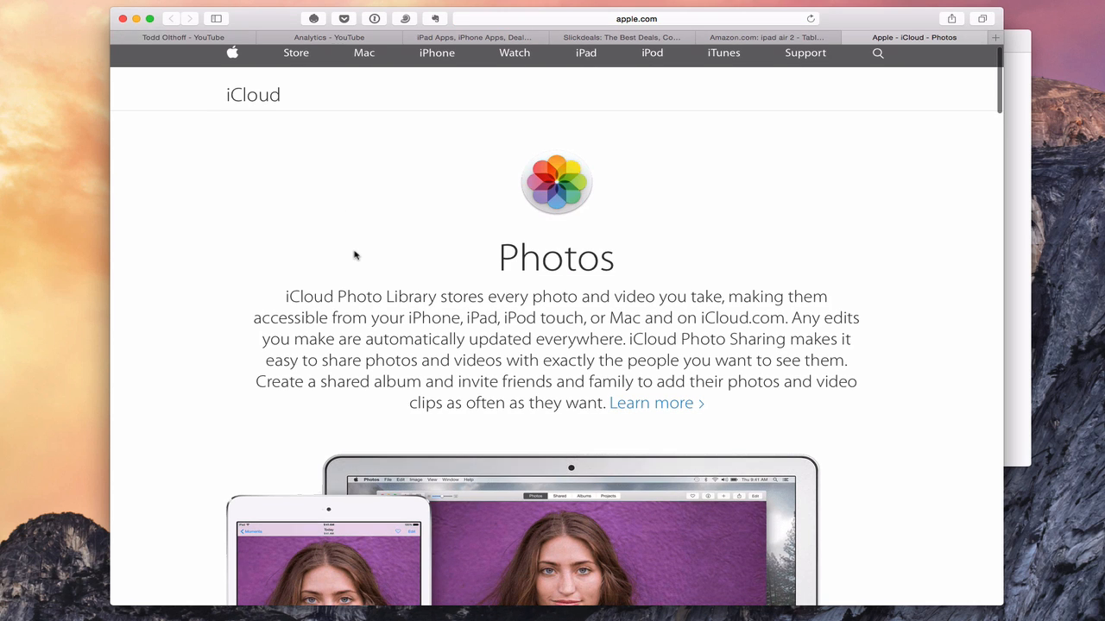
Scroll Apple's iCloud Photos page to its setup section and follow the Mac setup link
{"action": "scroll", "scroll_direction": "down", "scroll_amount": 3}
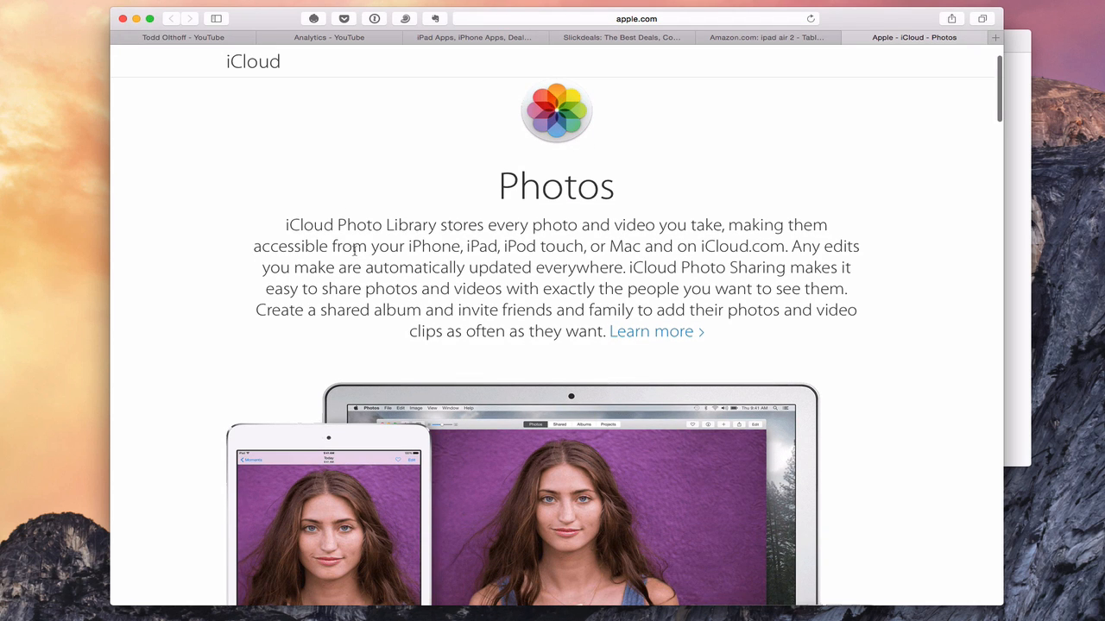
{"action": "scroll", "scroll_direction": "down", "scroll_amount": 3}
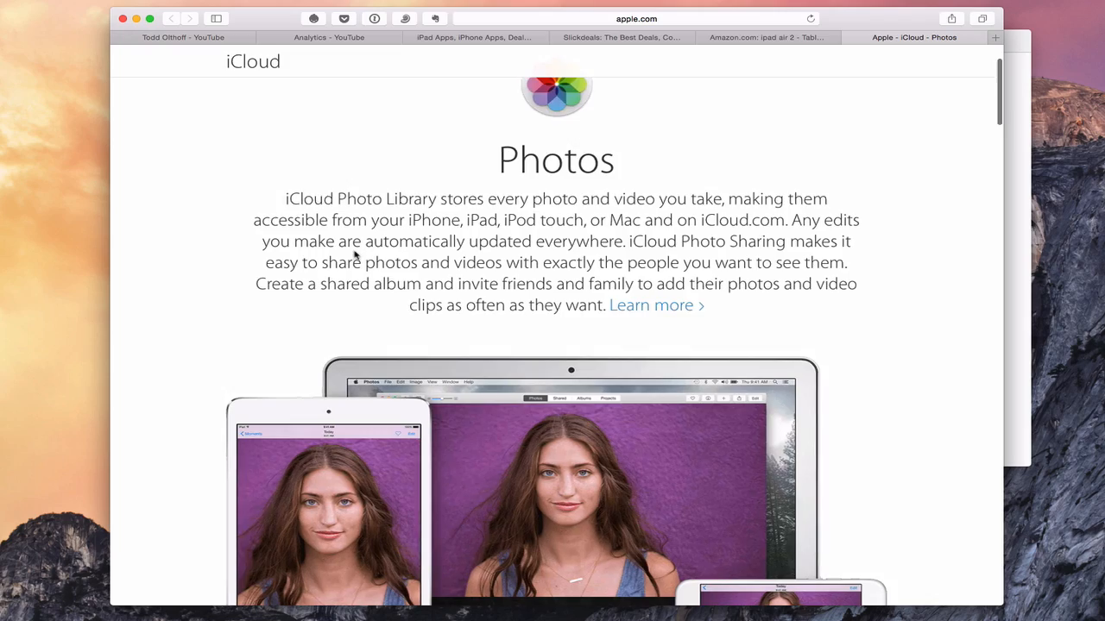
{"action": "scroll", "scroll_direction": "down", "scroll_amount": 3}
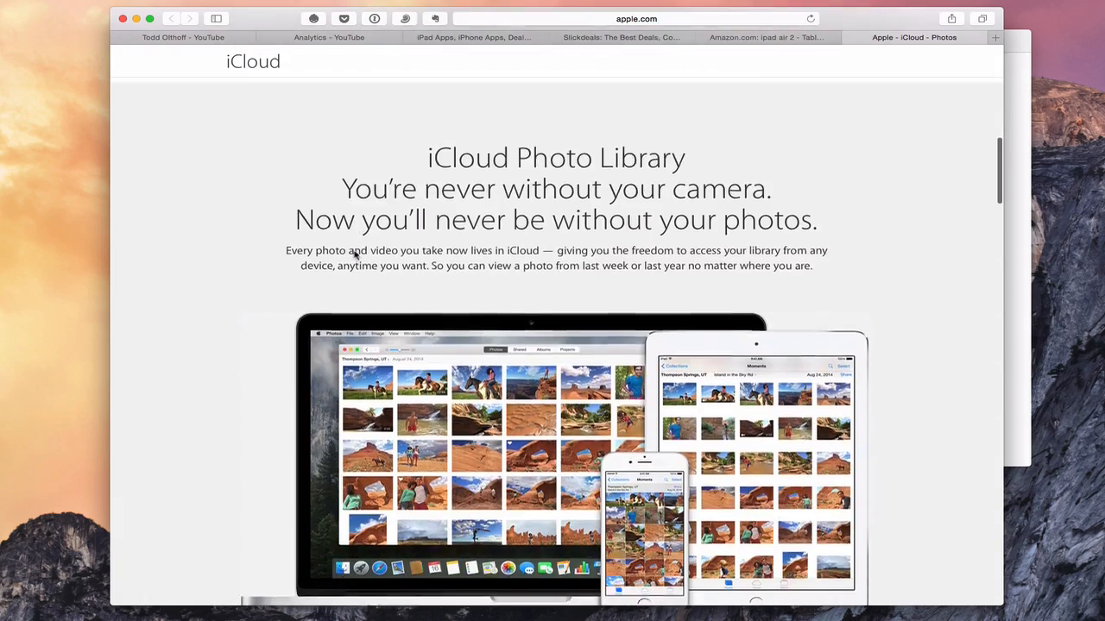
{"action": "scroll", "scroll_direction": "down", "scroll_amount": 3}
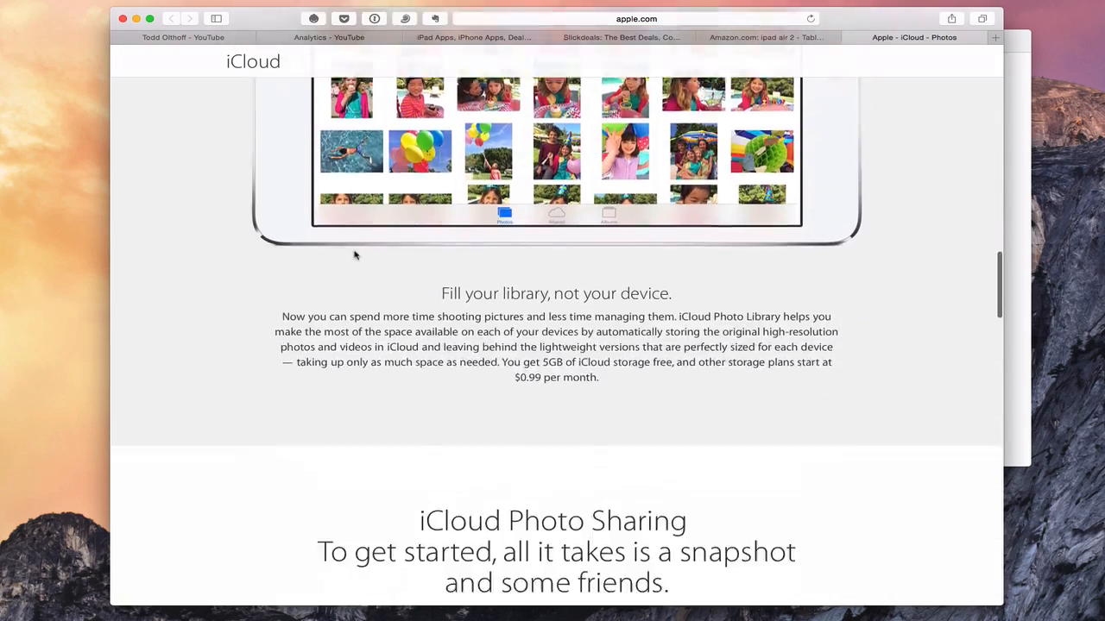
{"action": "scroll", "scroll_direction": "down", "scroll_amount": 3}
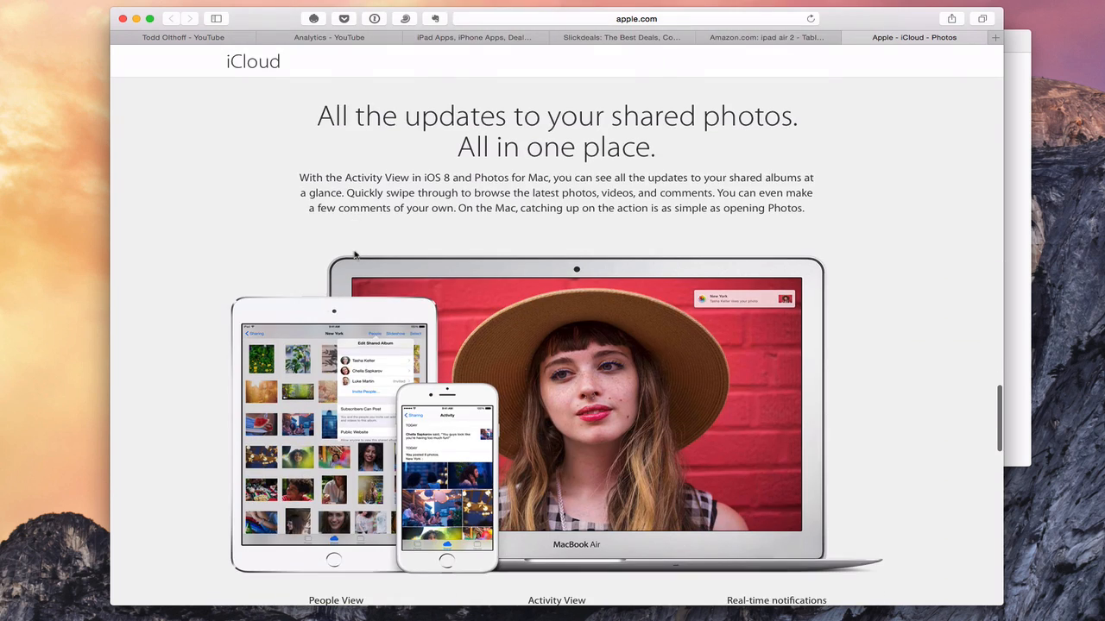
{"action": "scroll", "scroll_direction": "down", "scroll_amount": 3}
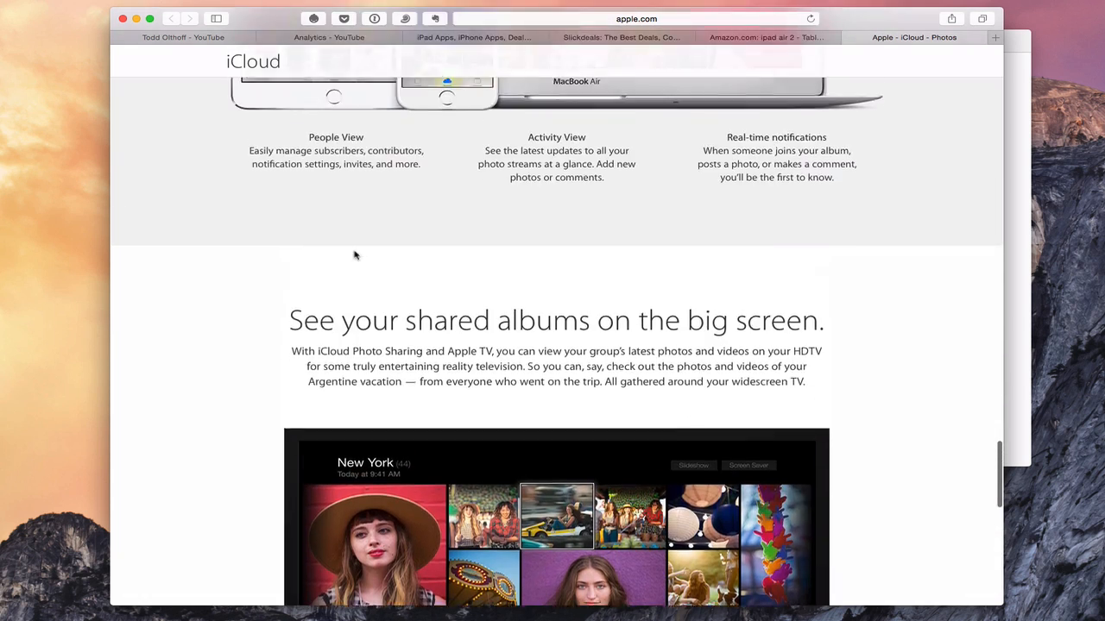
{"action": "scroll", "scroll_direction": "down", "scroll_amount": 3}
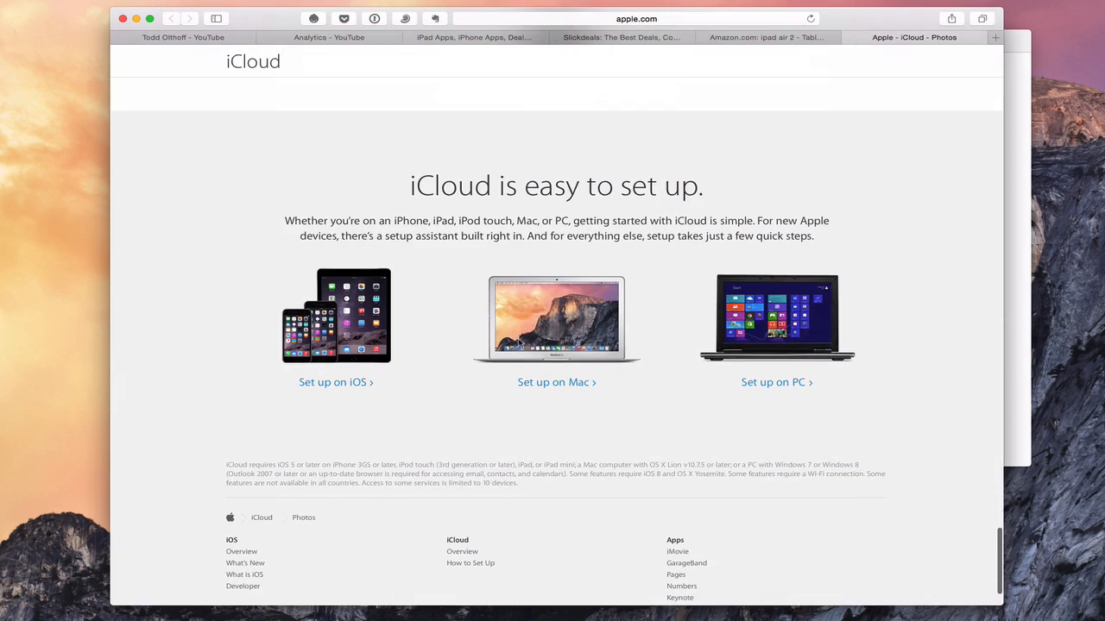
{"action": "left_click", "coordinate": [553, 382]}
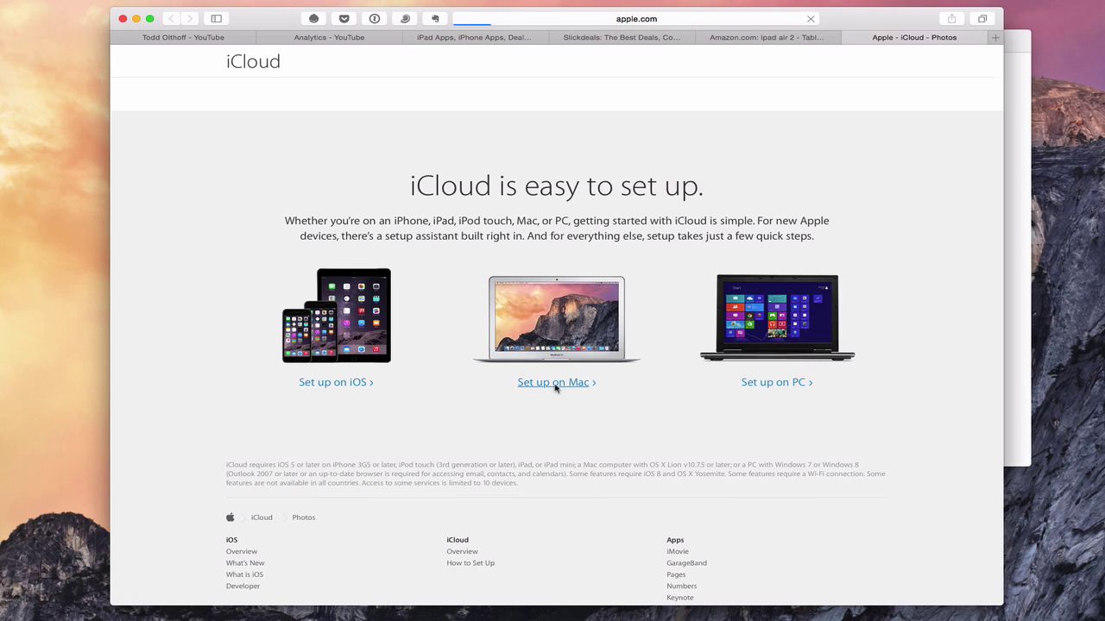
Open 'Set up on Mac' and scroll through the guide's numbered iCloud setup steps
{"action": "left_click", "coordinate": [552, 383]}
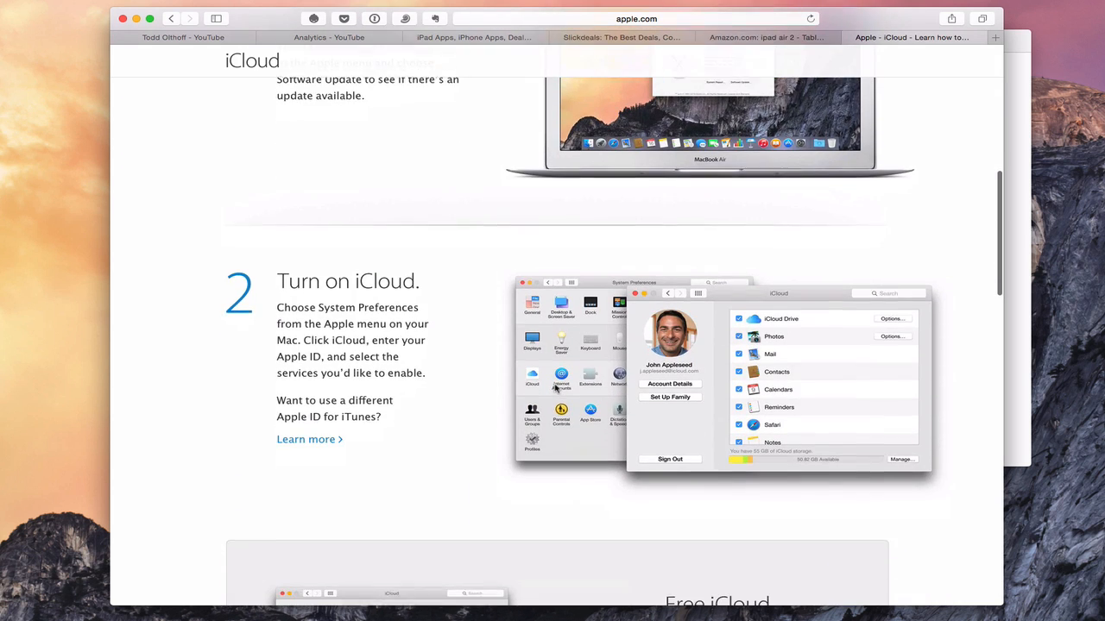
{"action": "scroll", "scroll_direction": "down", "scroll_amount": 3}
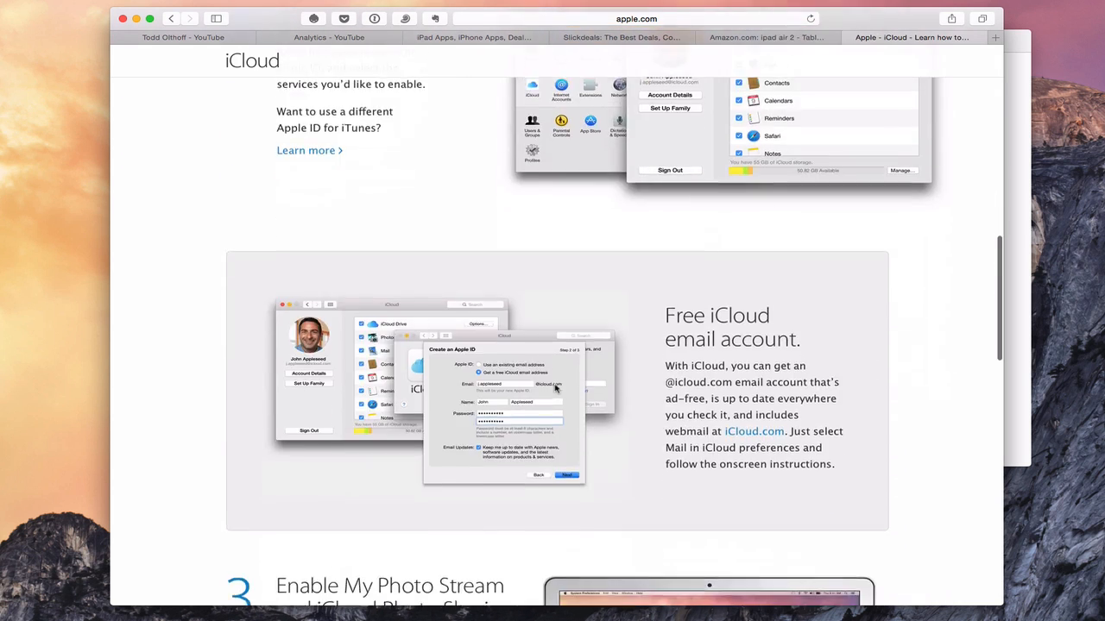
{"action": "scroll", "scroll_direction": "down", "scroll_amount": 3}
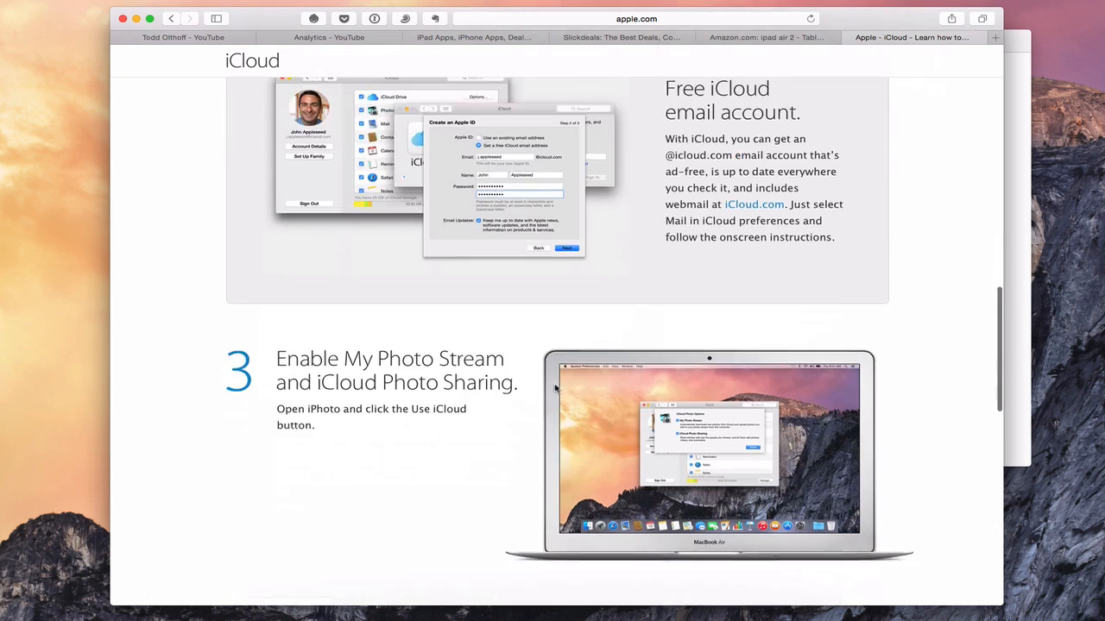
{"action": "scroll", "scroll_direction": "down", "scroll_amount": 3}
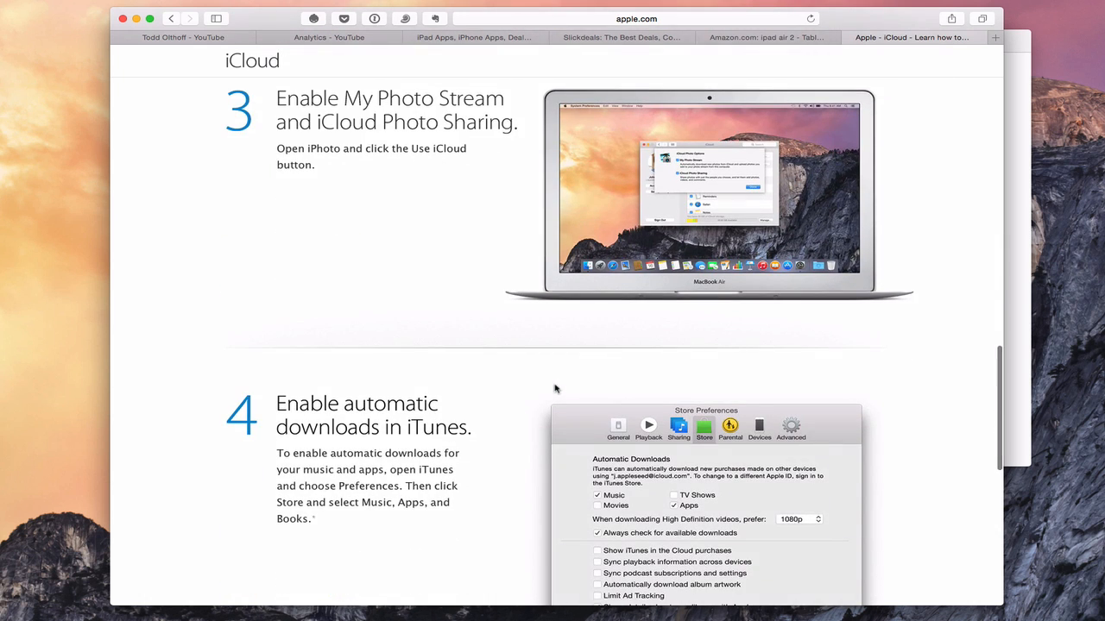
{"action": "scroll", "scroll_direction": "down", "scroll_amount": 3}
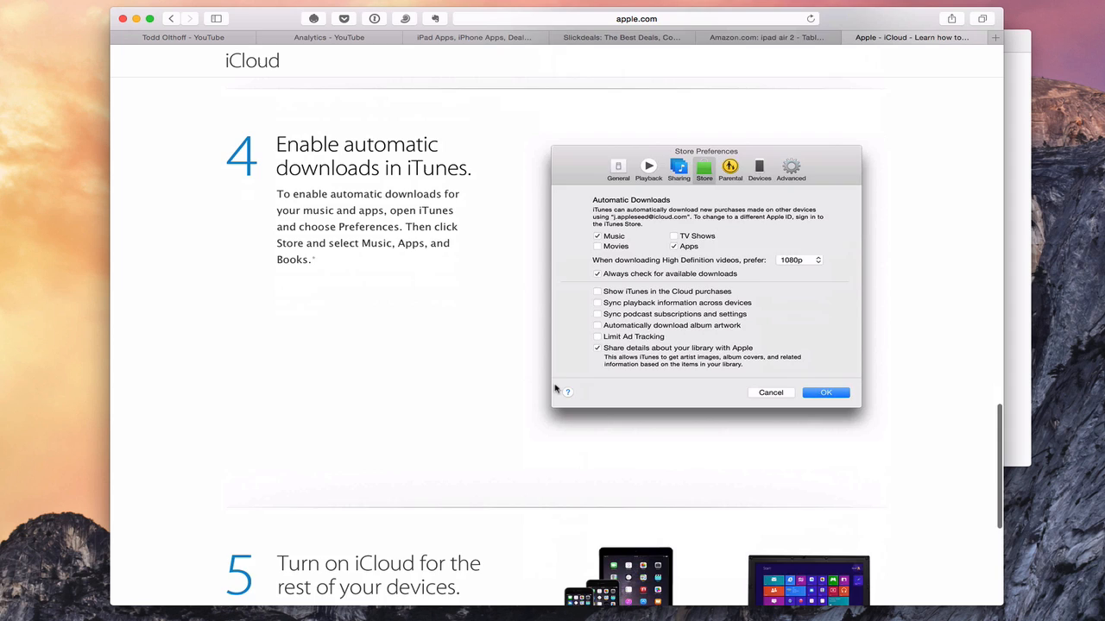
{"action": "scroll", "scroll_direction": "up", "scroll_amount": 3}
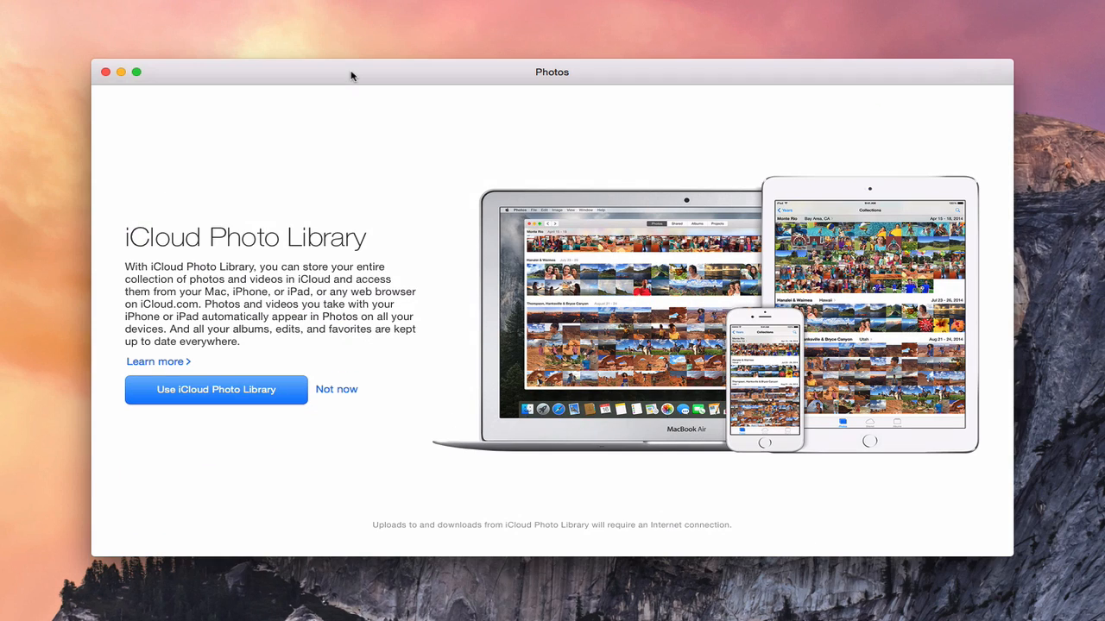
{"action": "mouse_move", "coordinate": [284, 415]}
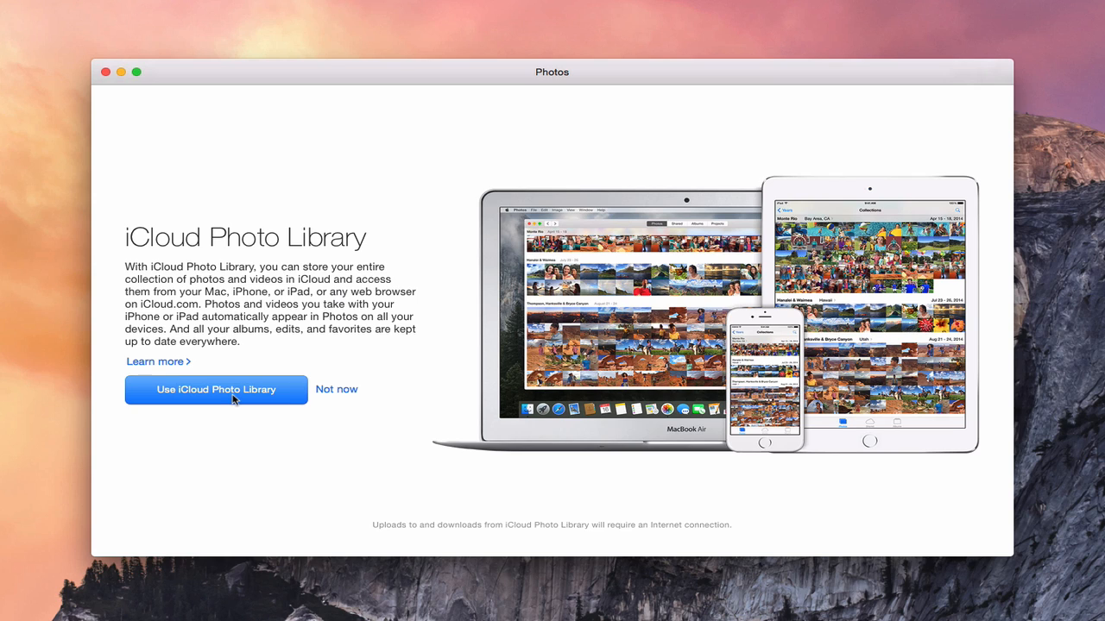
Choose Use iCloud Photo Library on the welcome screen
{"action": "left_click", "coordinate": [216, 390]}
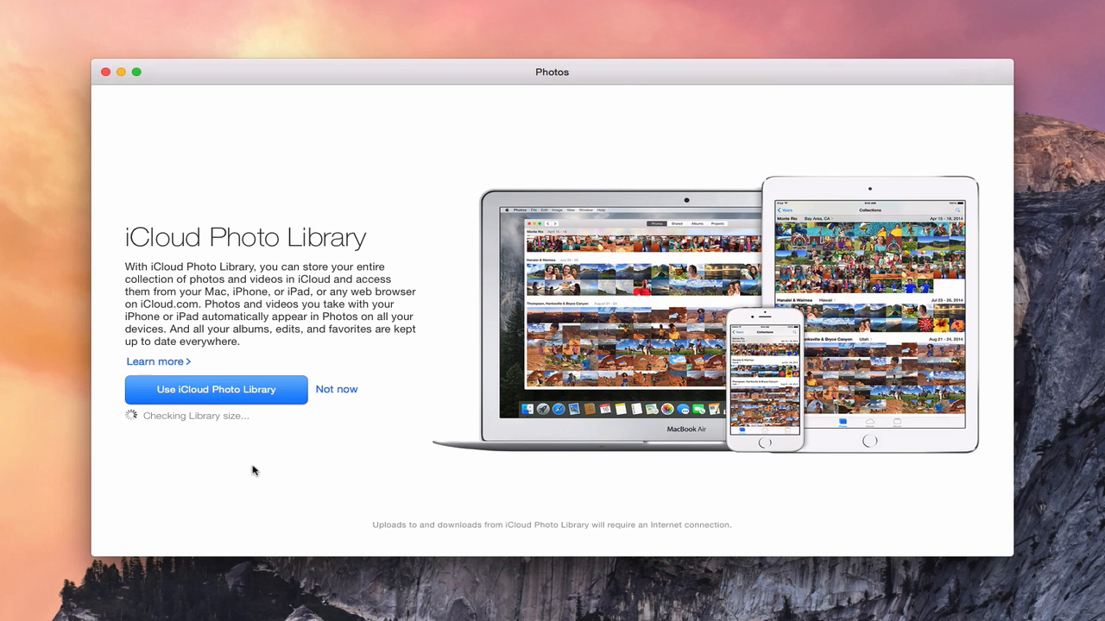
Keep the 500GB iCloud storage plan selected and continue to the purchase confirmation
{"action": "left_click", "coordinate": [216, 389]}
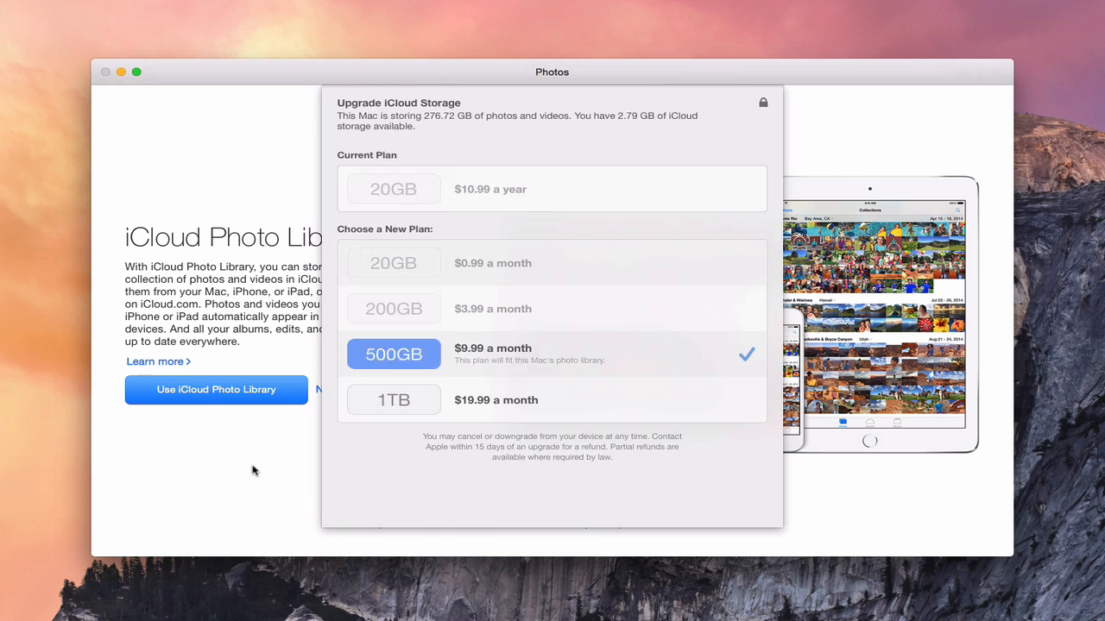
{"action": "left_click", "coordinate": [393, 354]}
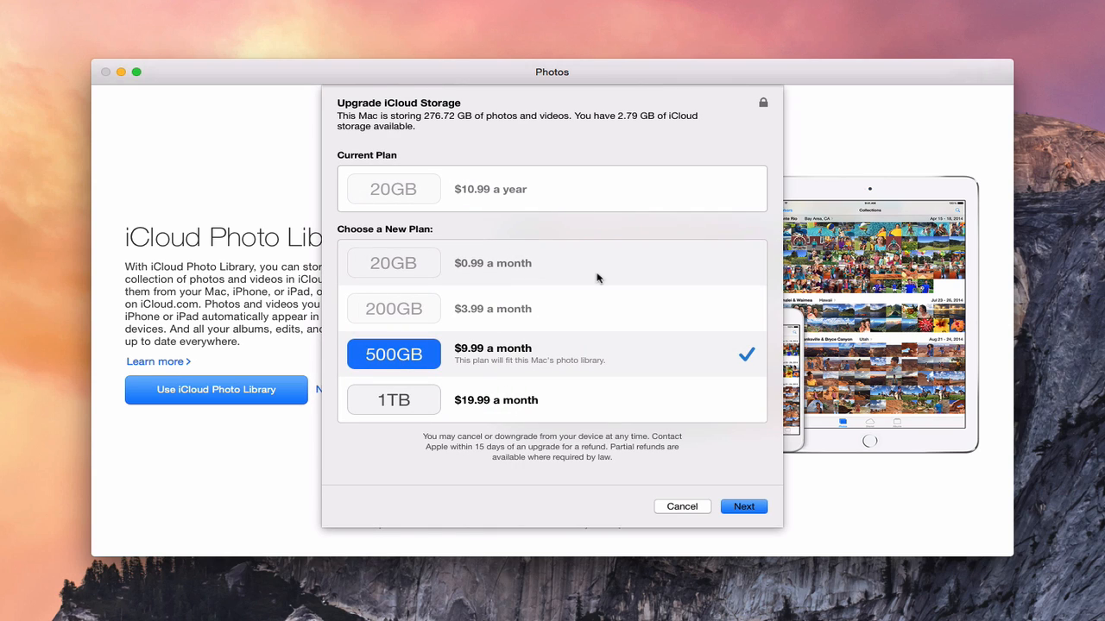
{"action": "mouse_move", "coordinate": [512, 374]}
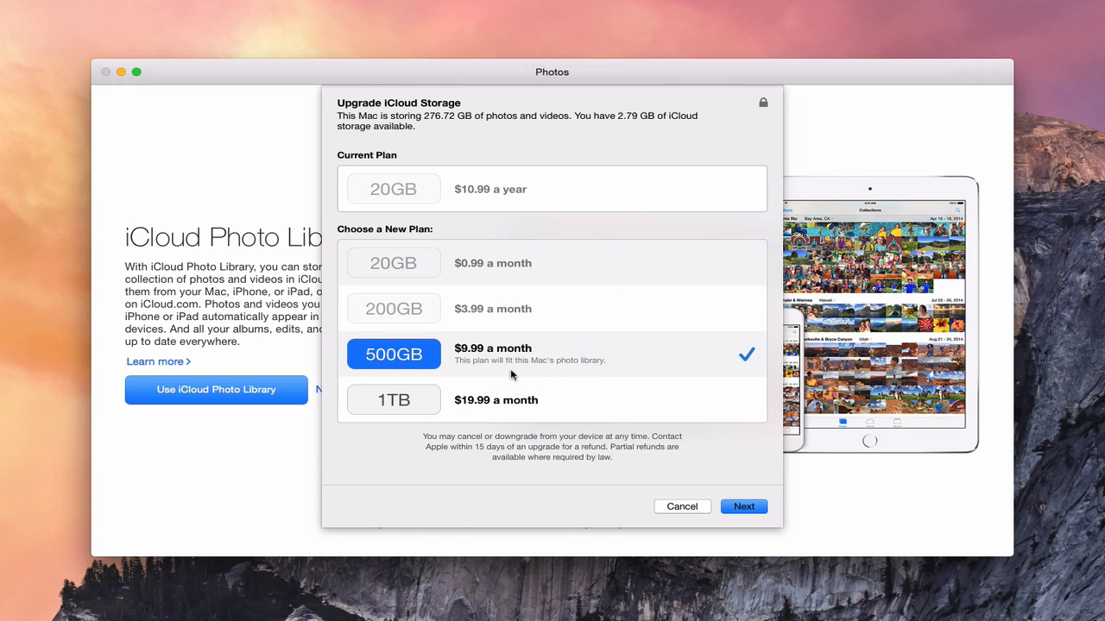
{"action": "mouse_move", "coordinate": [432, 370]}
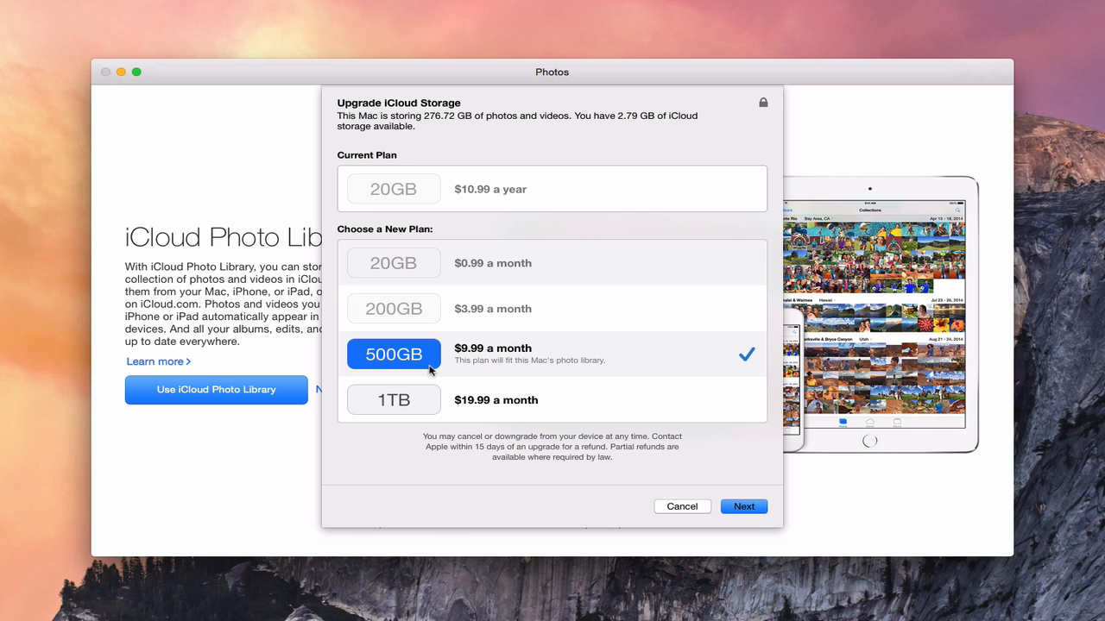
{"action": "mouse_move", "coordinate": [468, 362]}
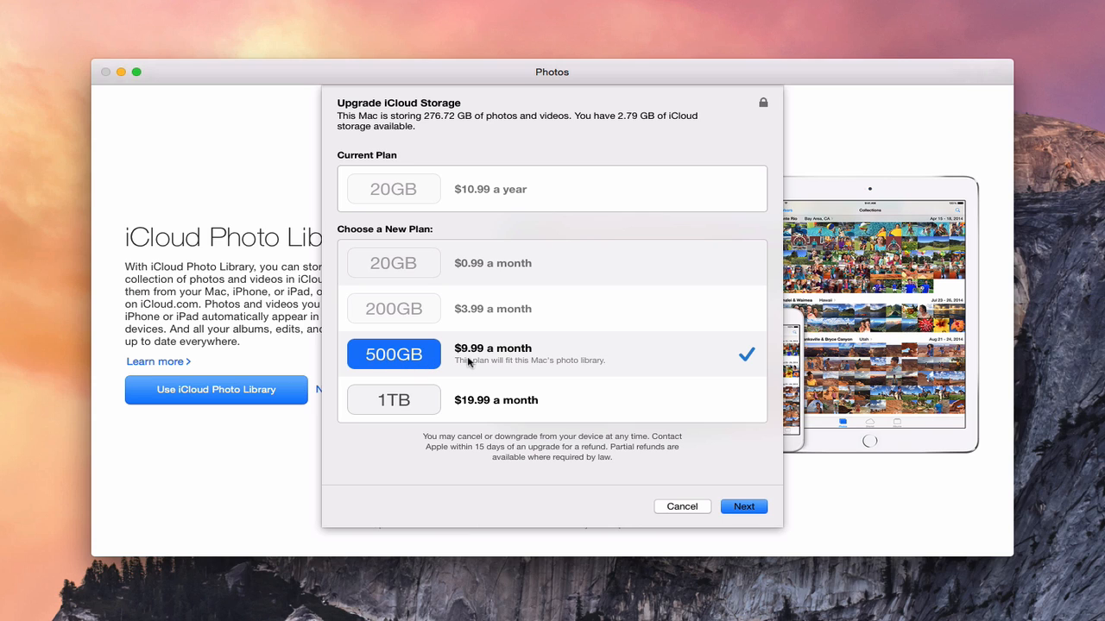
{"action": "mouse_move", "coordinate": [516, 360]}
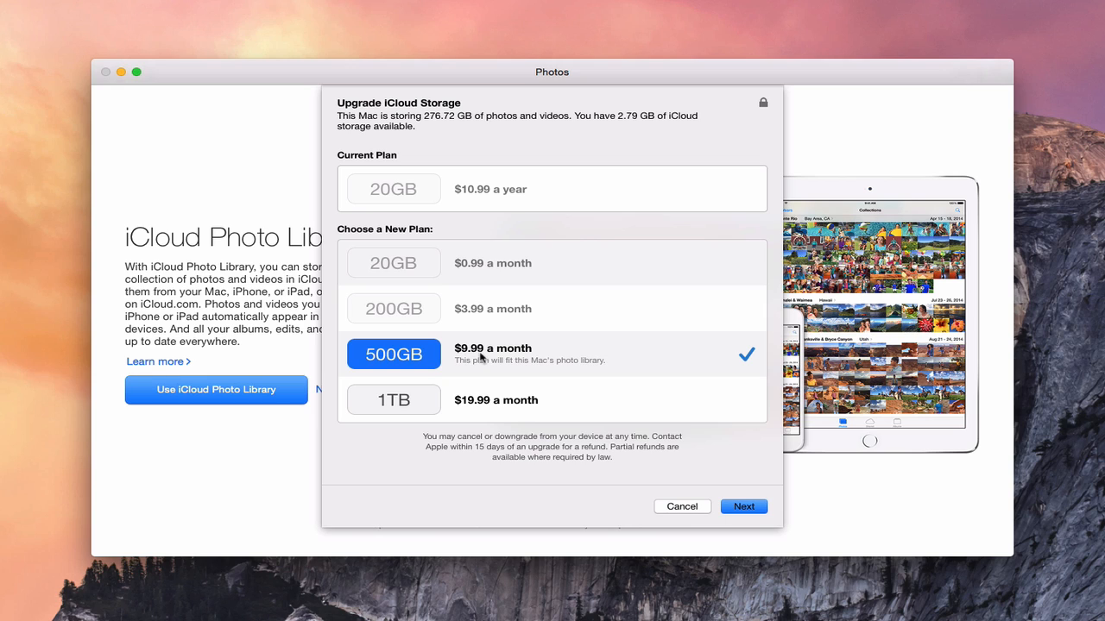
{"action": "mouse_move", "coordinate": [512, 443]}
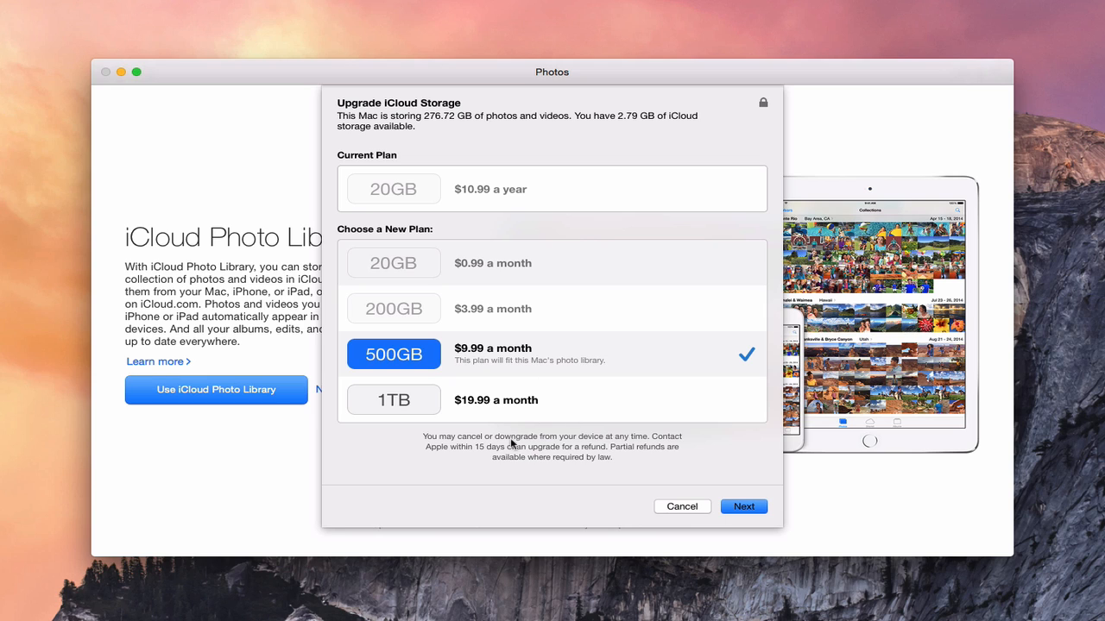
{"action": "mouse_move", "coordinate": [561, 442]}
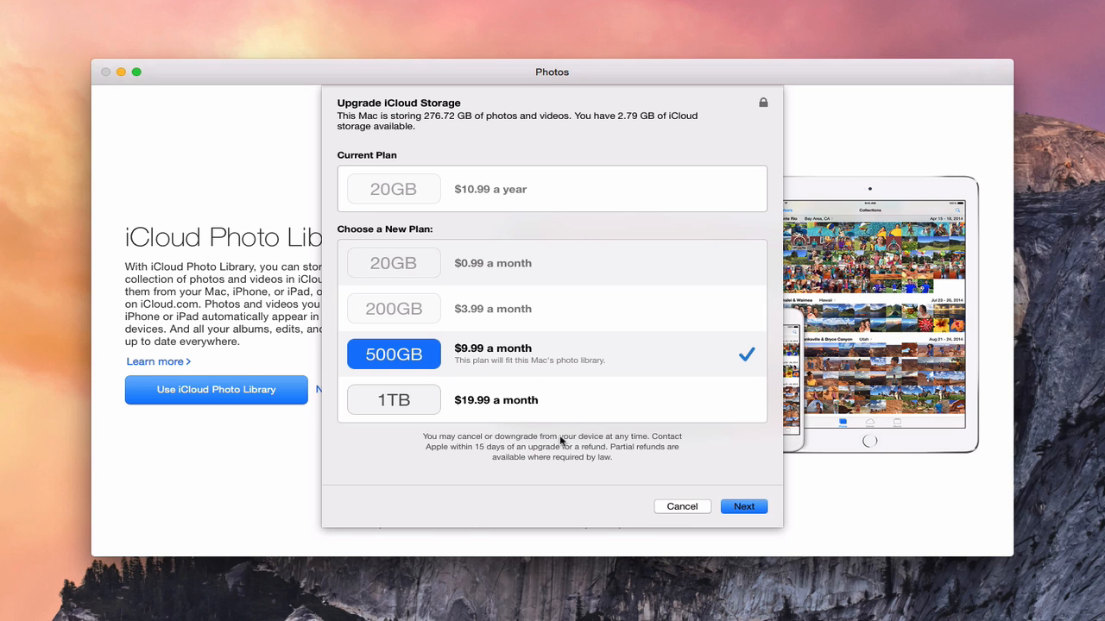
{"action": "mouse_move", "coordinate": [503, 458]}
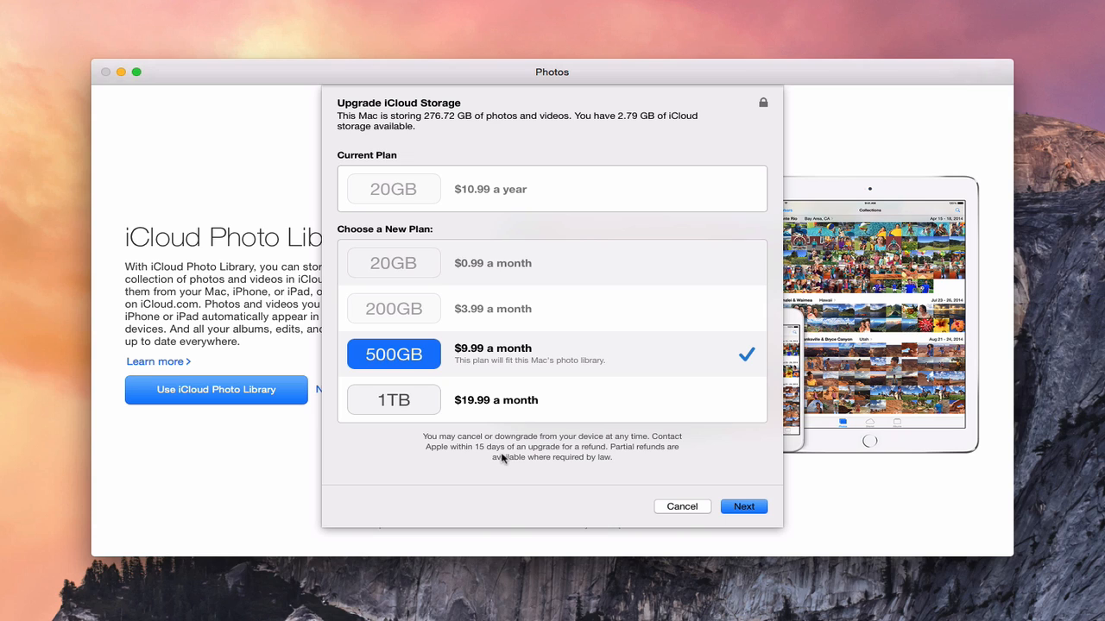
{"action": "mouse_move", "coordinate": [512, 483]}
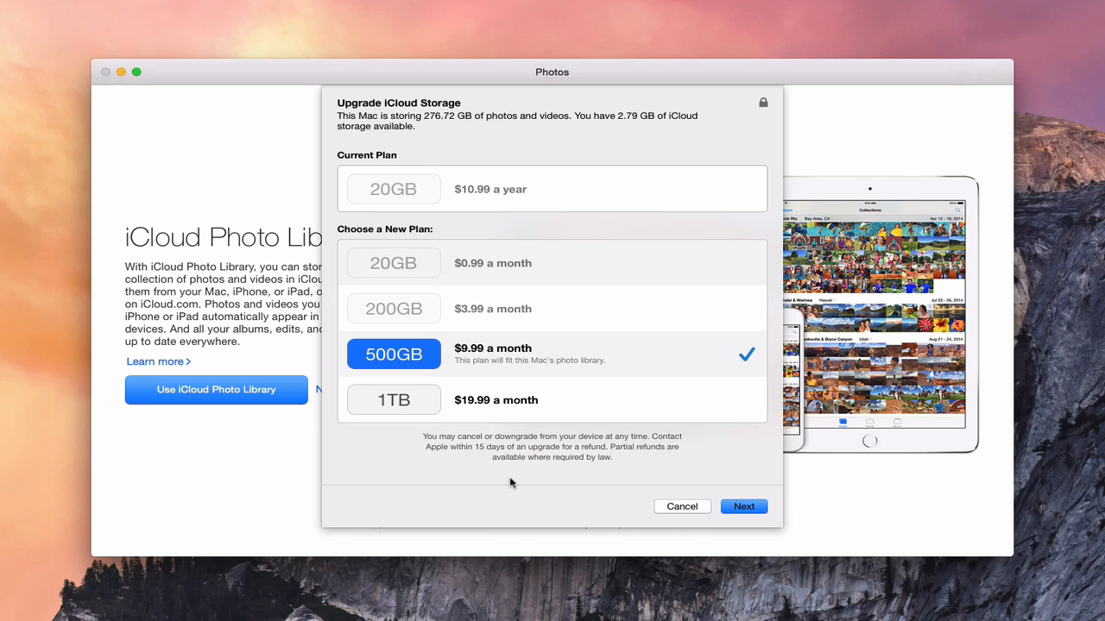
{"action": "mouse_move", "coordinate": [390, 126]}
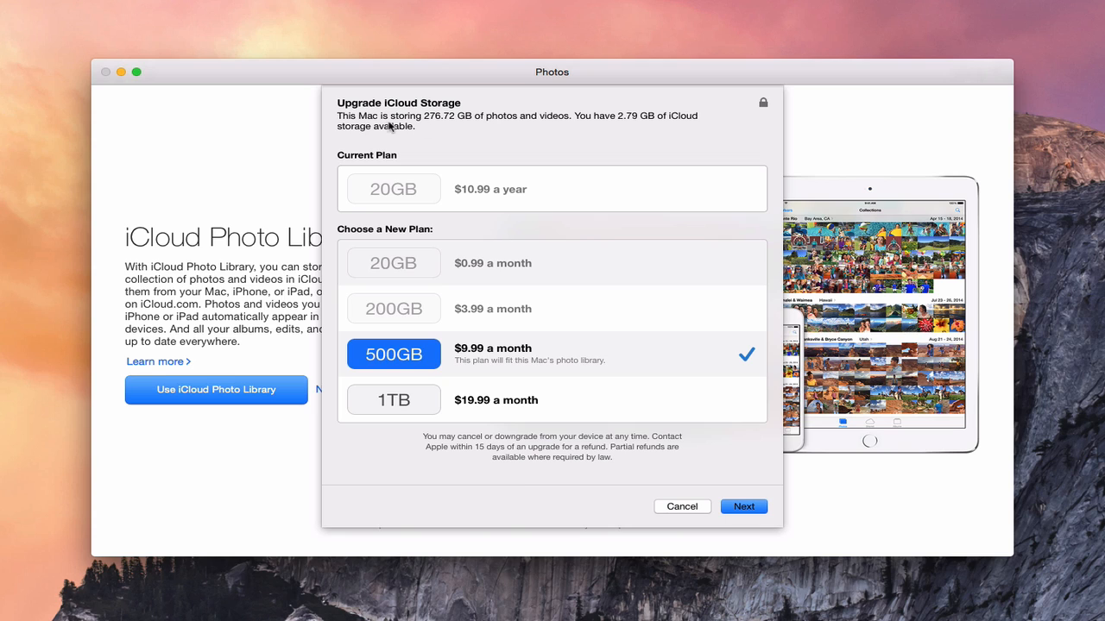
{"action": "mouse_move", "coordinate": [446, 127]}
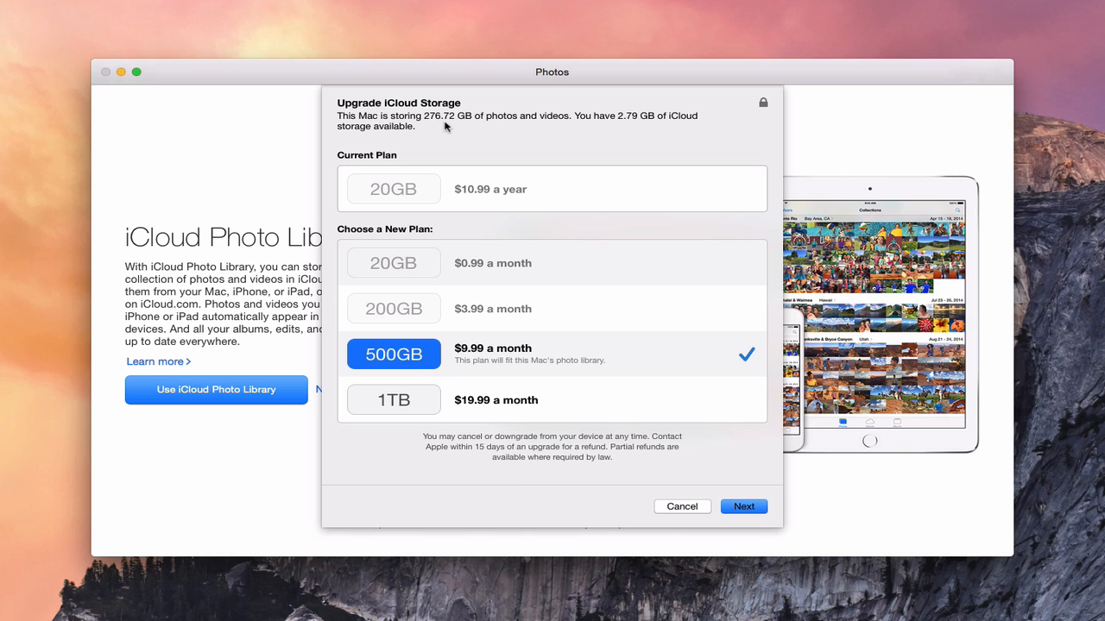
{"action": "mouse_move", "coordinate": [632, 121]}
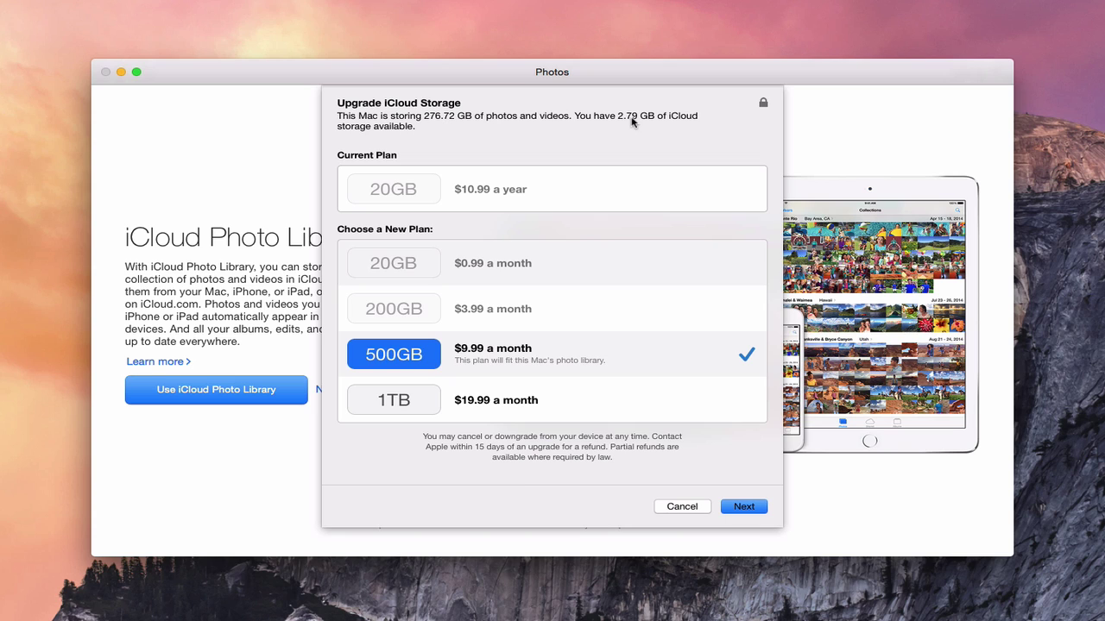
{"action": "mouse_move", "coordinate": [614, 137]}
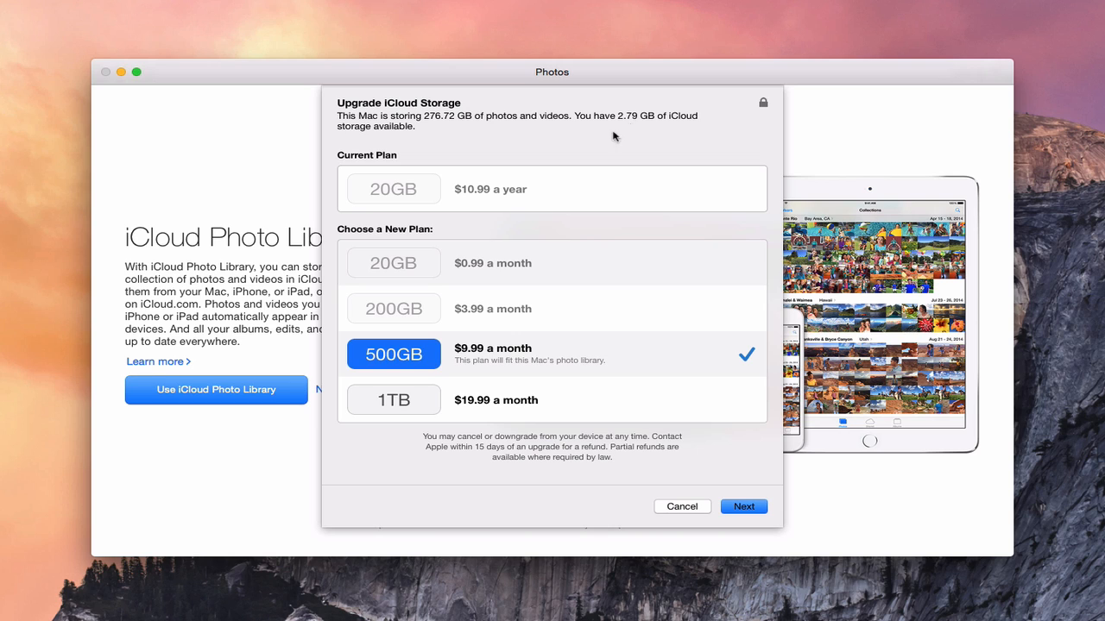
{"action": "mouse_move", "coordinate": [462, 359]}
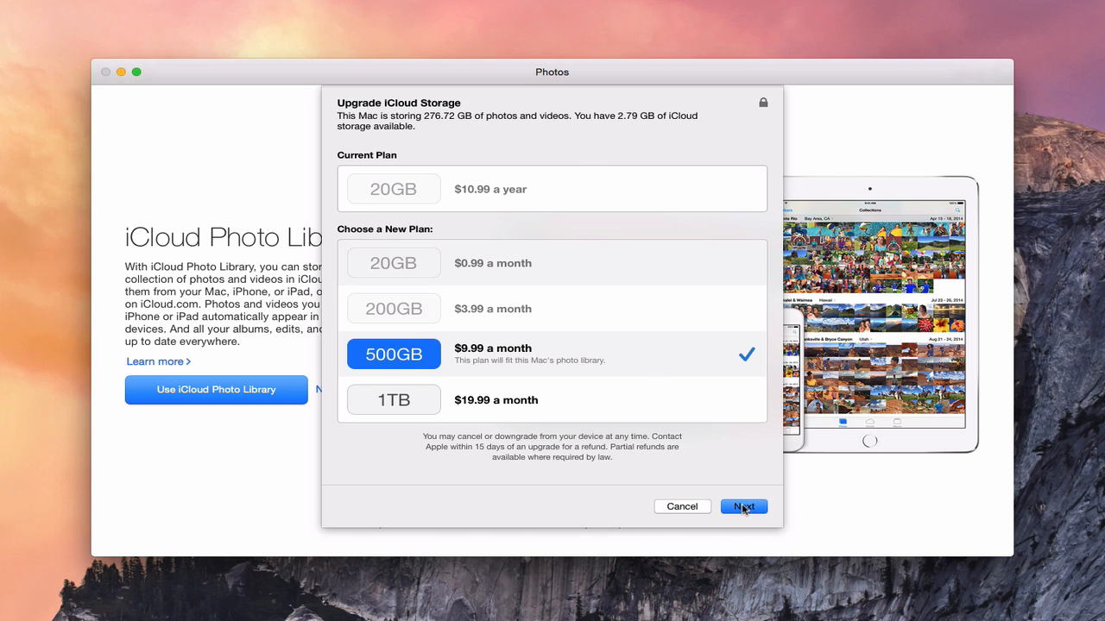
{"action": "left_click", "coordinate": [743, 506]}
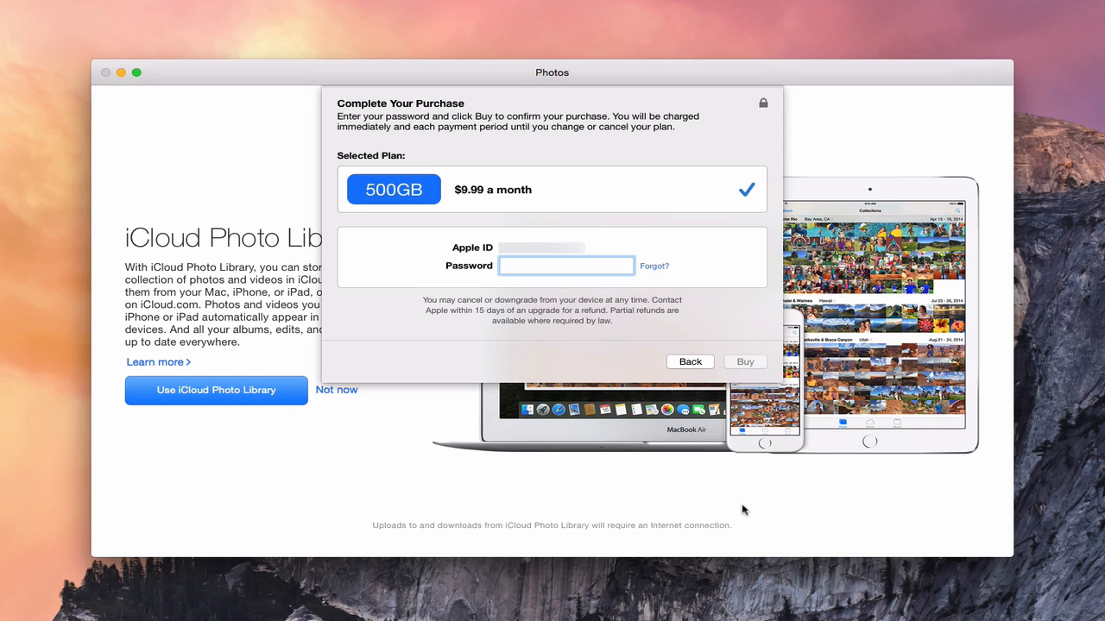
{"action": "mouse_move", "coordinate": [422, 290]}
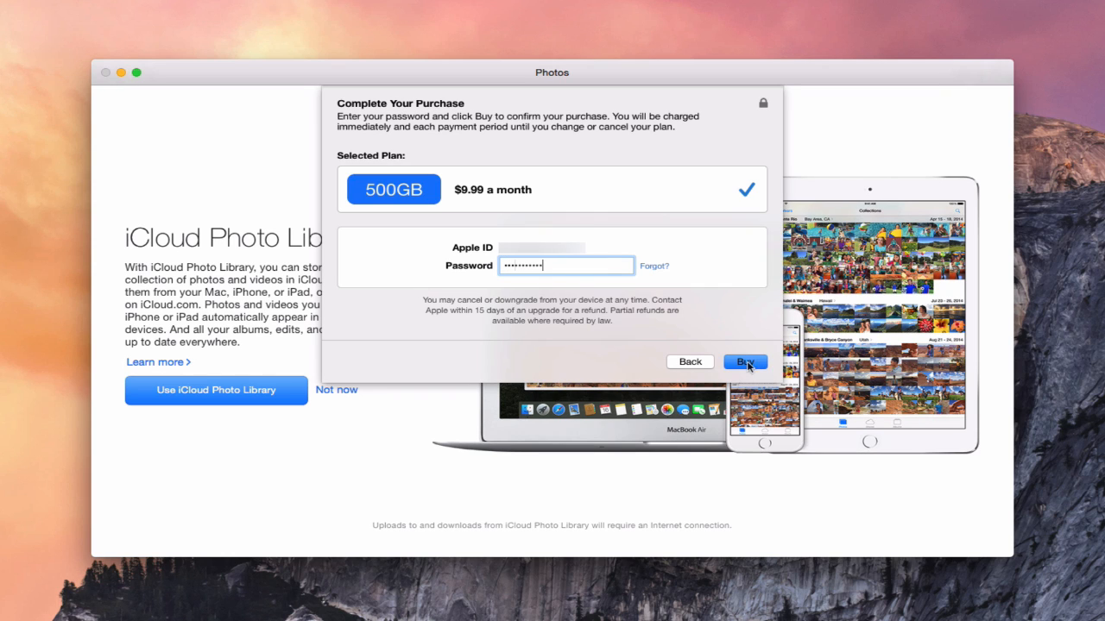
Confirm buying the 500GB plan and close the Upgrade Complete sheet with Done
{"action": "left_click", "coordinate": [744, 361]}
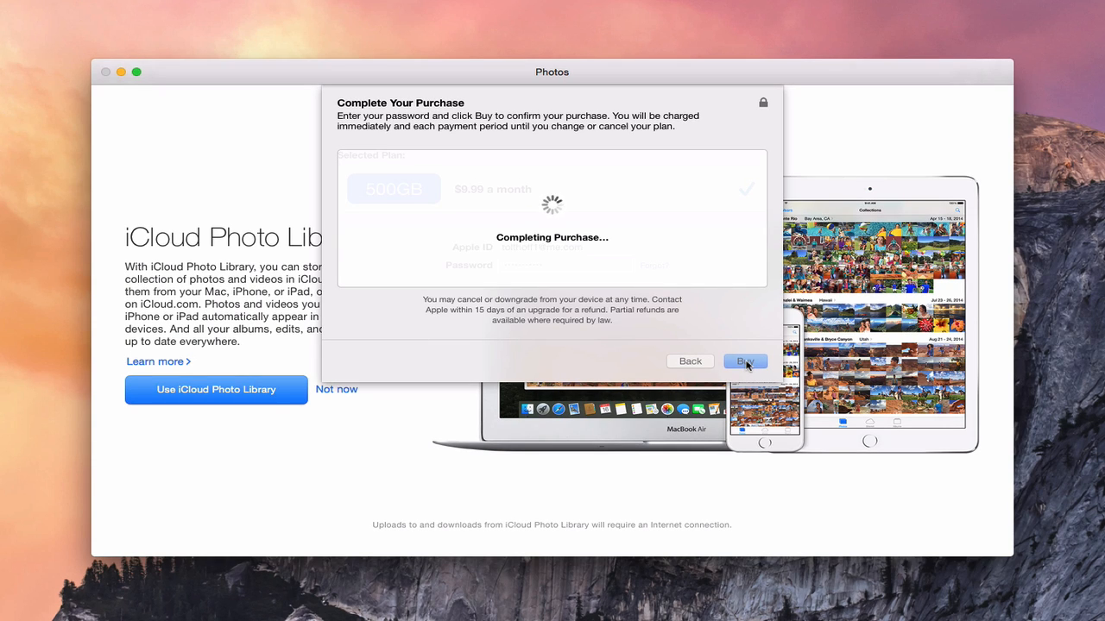
{"action": "left_click", "coordinate": [744, 361]}
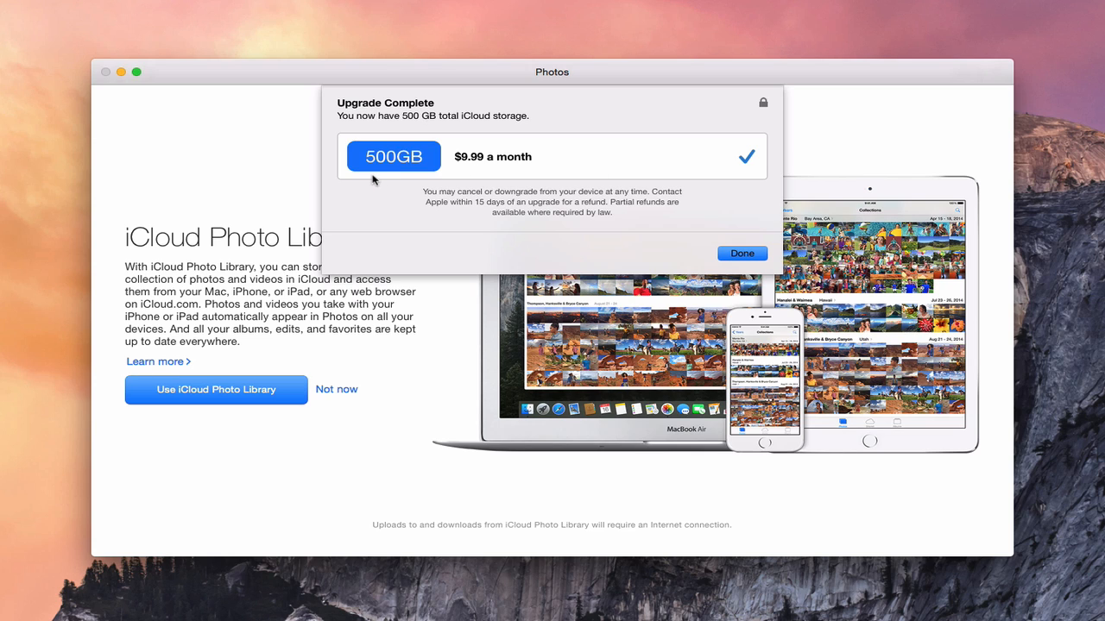
{"action": "mouse_move", "coordinate": [507, 130]}
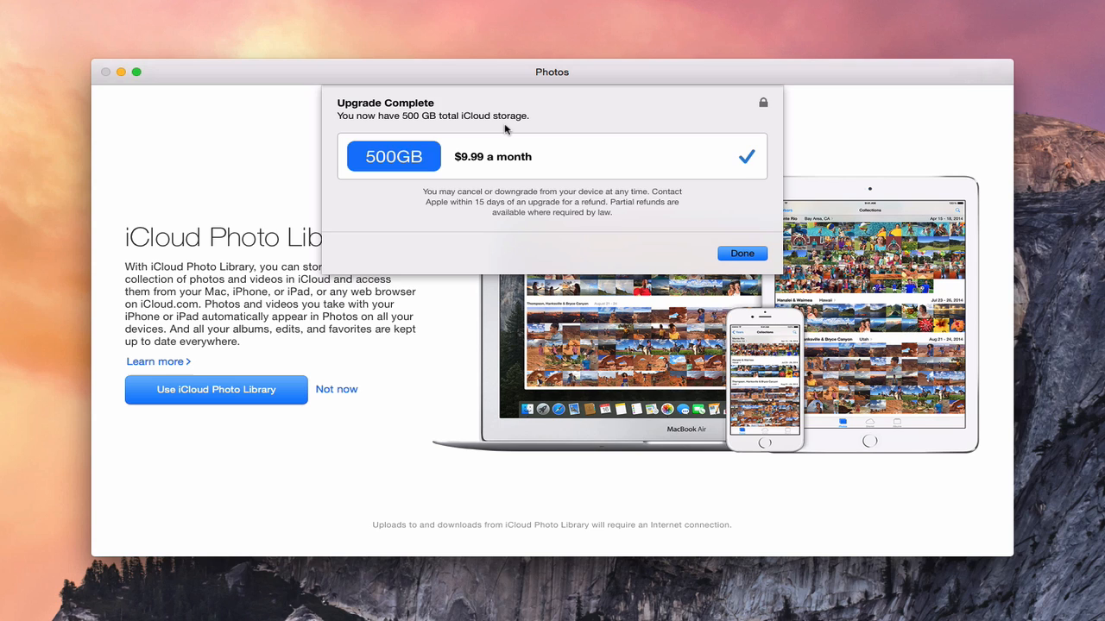
{"action": "left_click", "coordinate": [741, 253]}
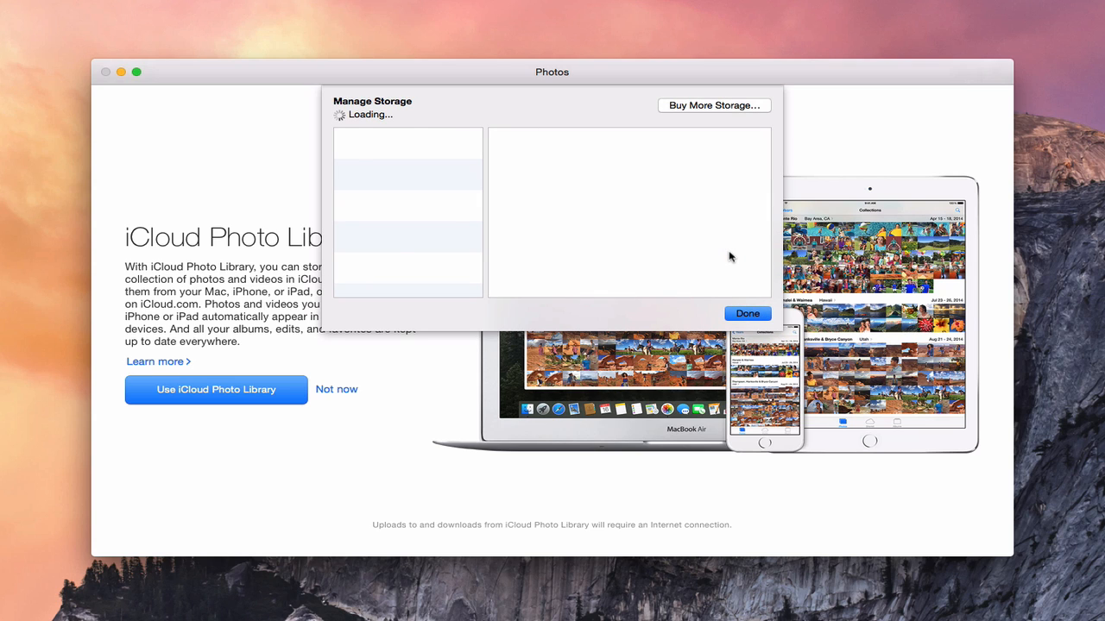
Close Manage Storage, skip the iCloud Photo Library intro, and let Aperture quit
{"action": "left_click", "coordinate": [745, 313]}
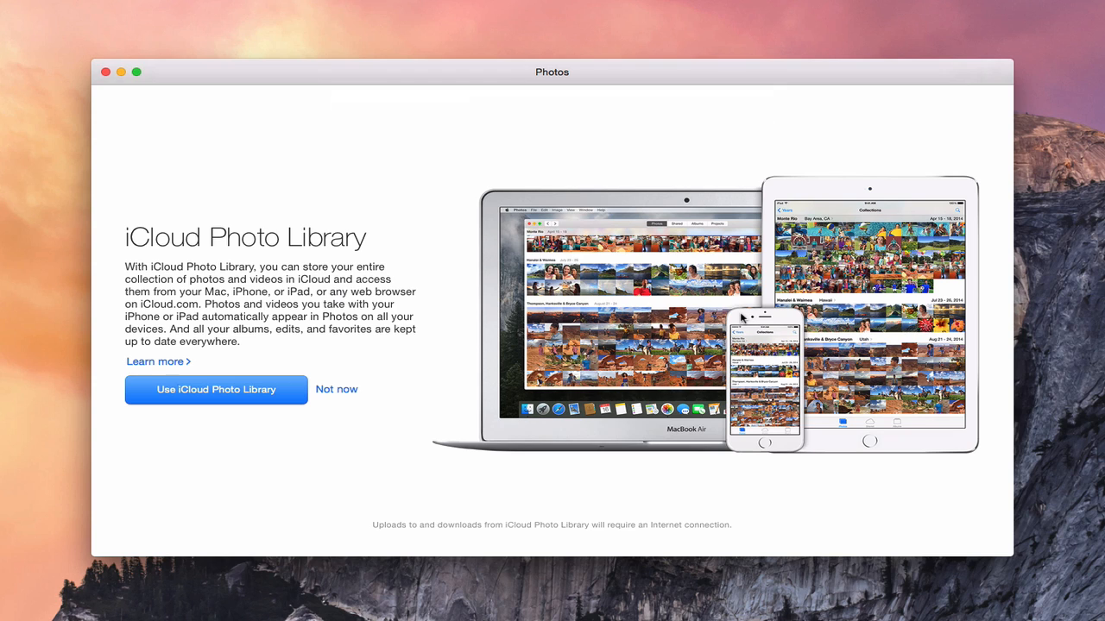
{"action": "left_click", "coordinate": [215, 389]}
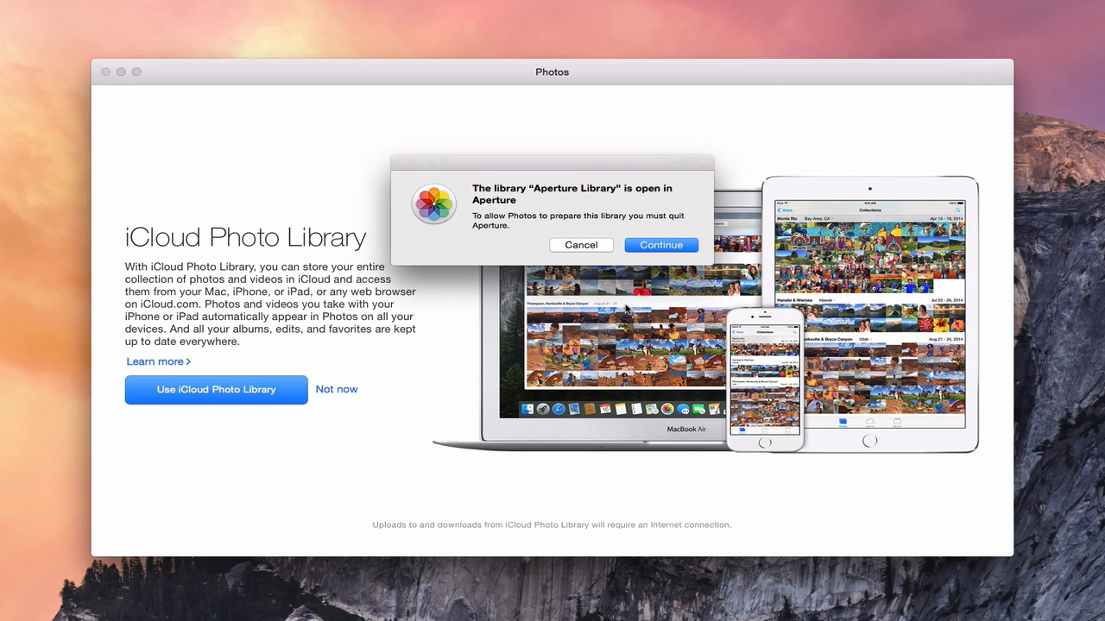
{"action": "mouse_move", "coordinate": [530, 224]}
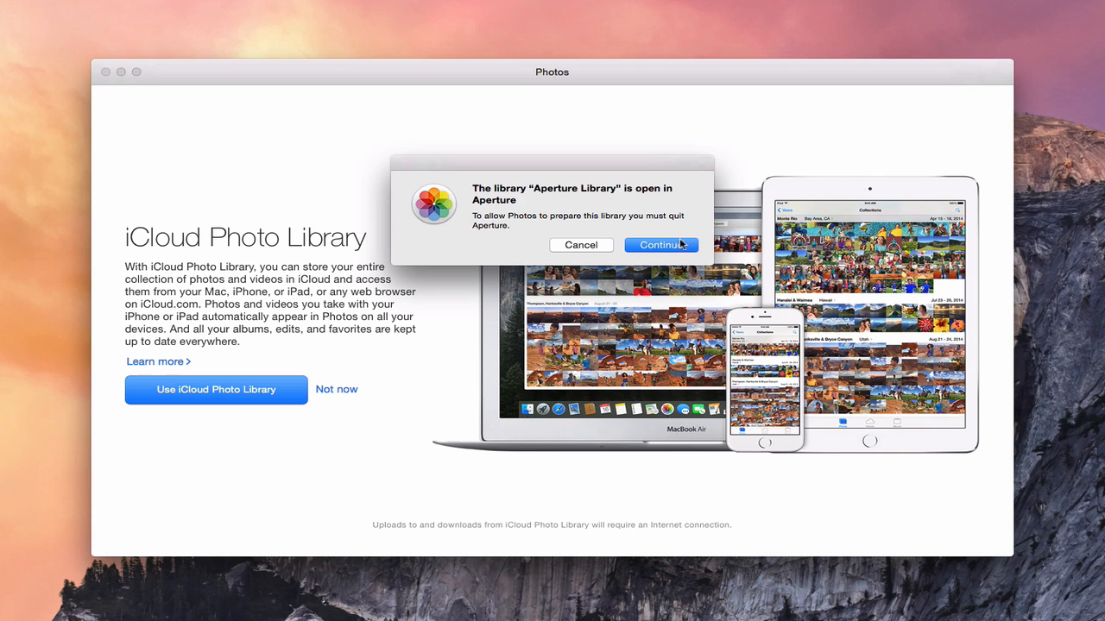
{"action": "mouse_move", "coordinate": [679, 244]}
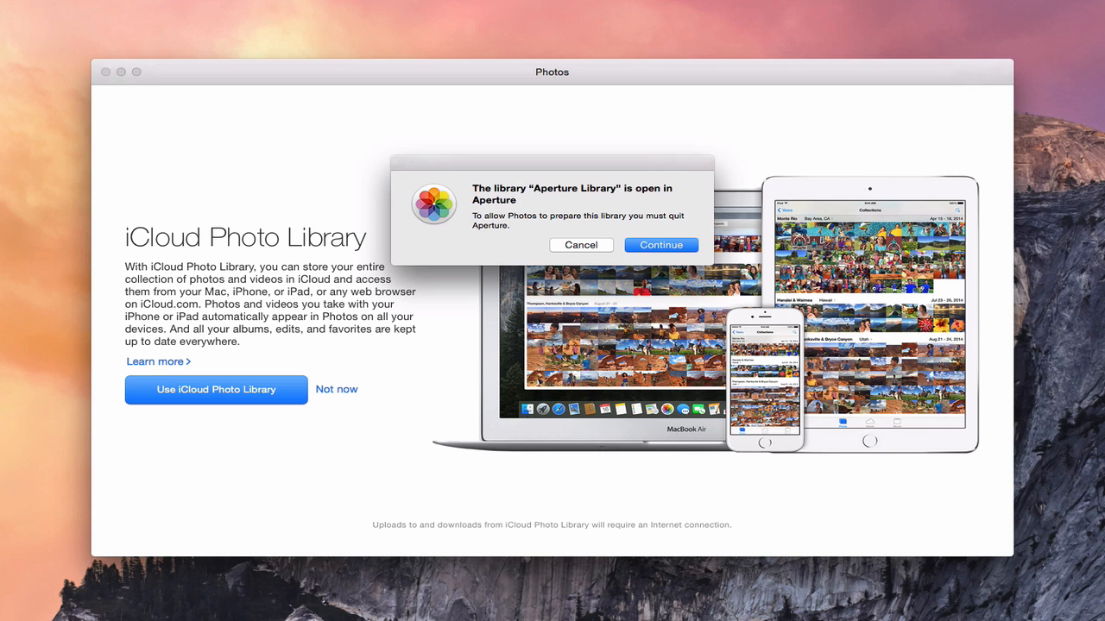
{"action": "mouse_move", "coordinate": [656, 224]}
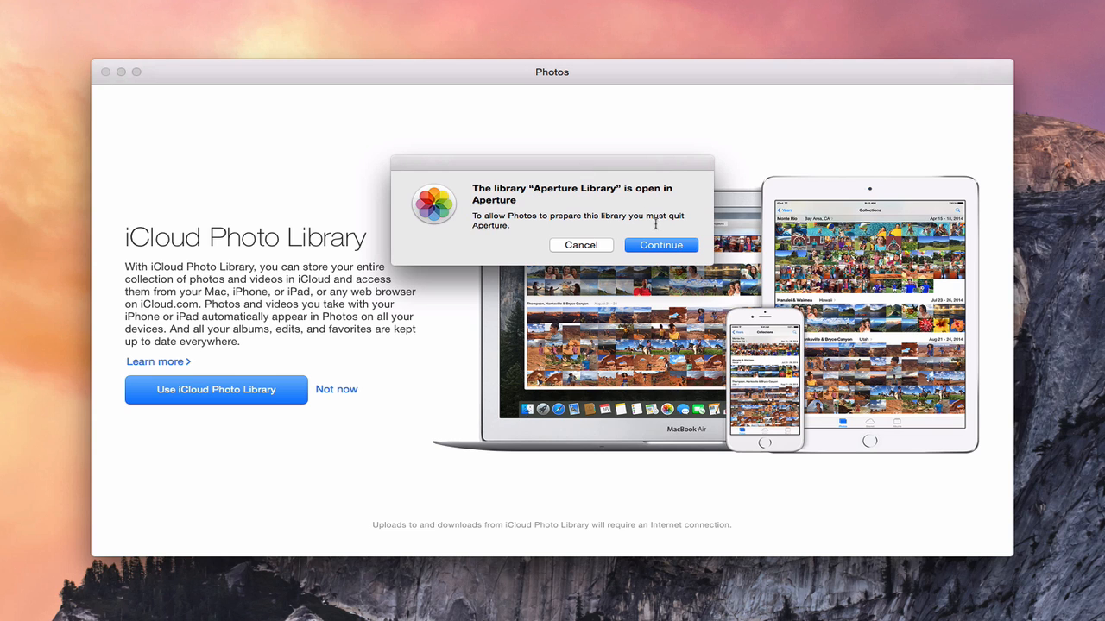
{"action": "left_click", "coordinate": [660, 245]}
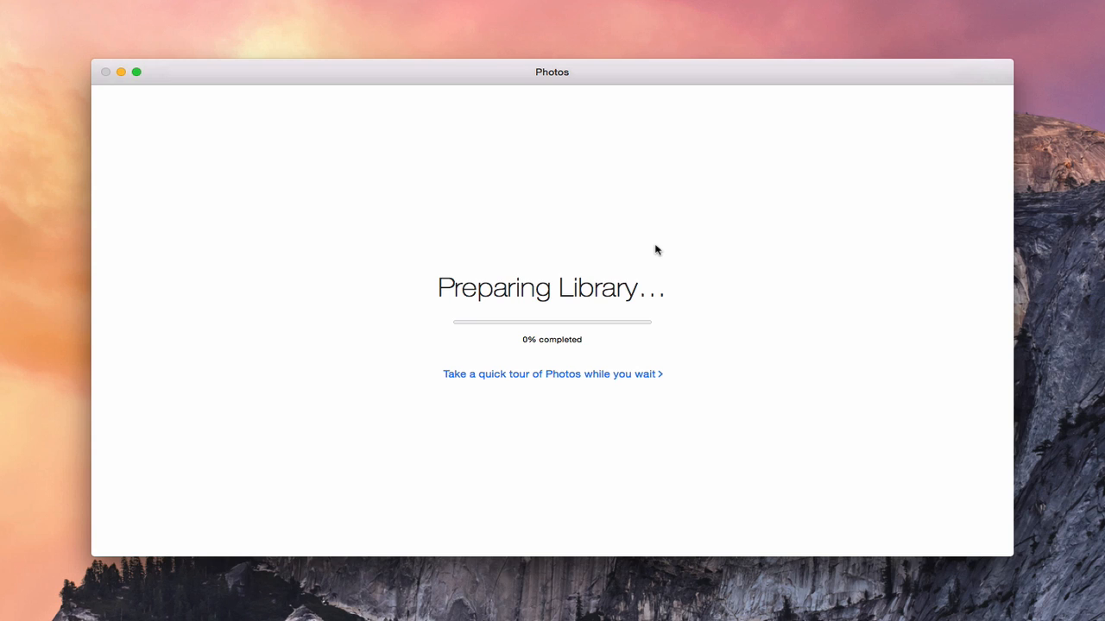
{"action": "mouse_move", "coordinate": [500, 406]}
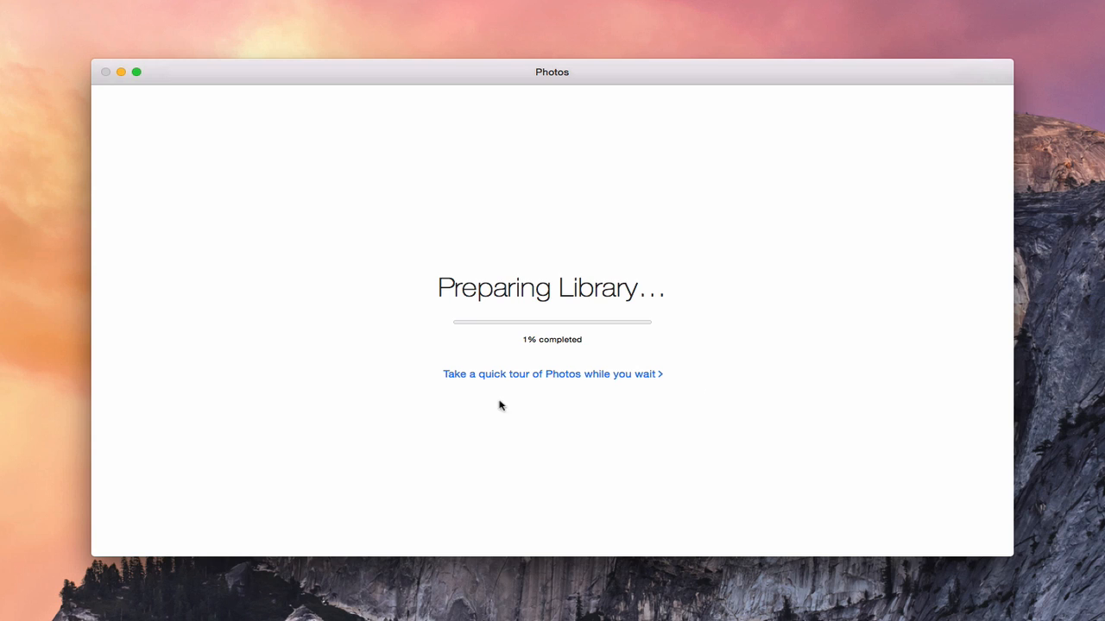
{"action": "mouse_move", "coordinate": [595, 393]}
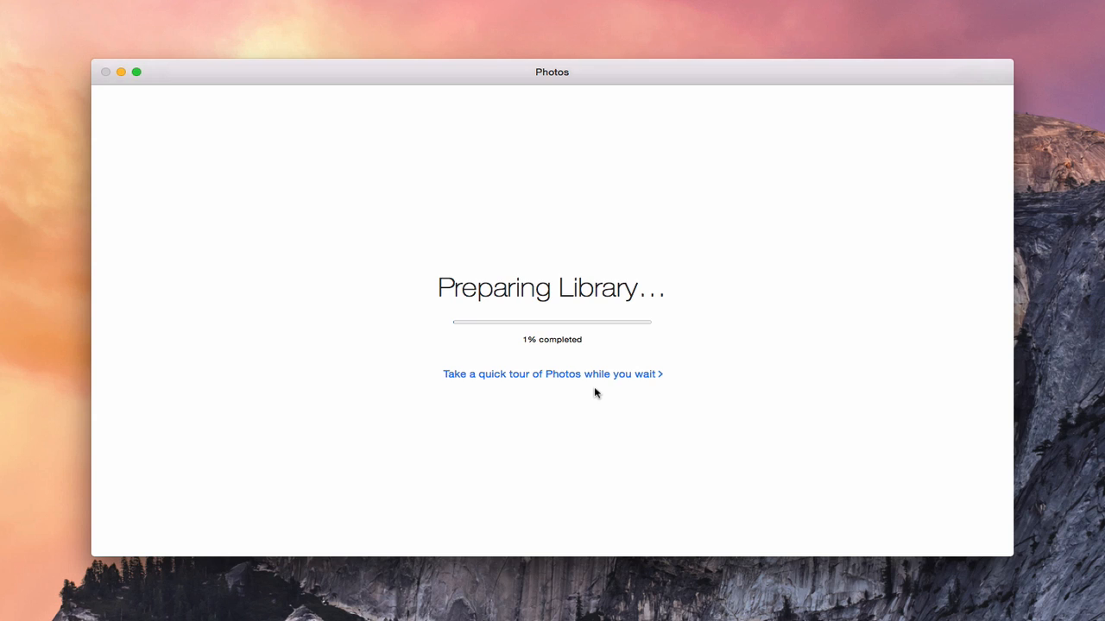
{"action": "mouse_move", "coordinate": [545, 404]}
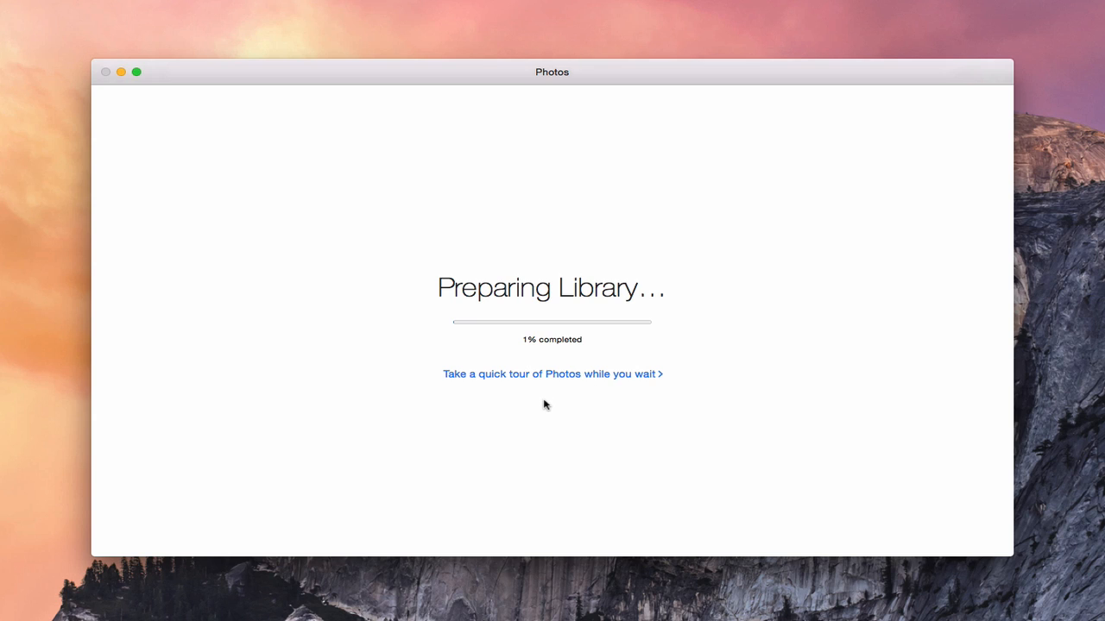
{"action": "mouse_move", "coordinate": [496, 379]}
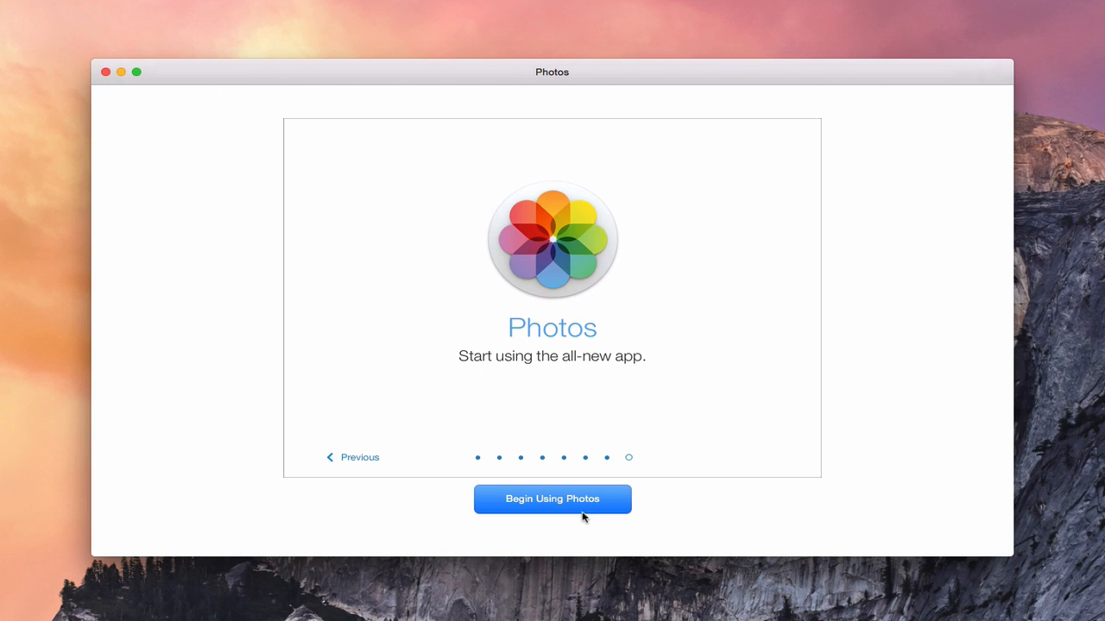
{"action": "mouse_move", "coordinate": [505, 535]}
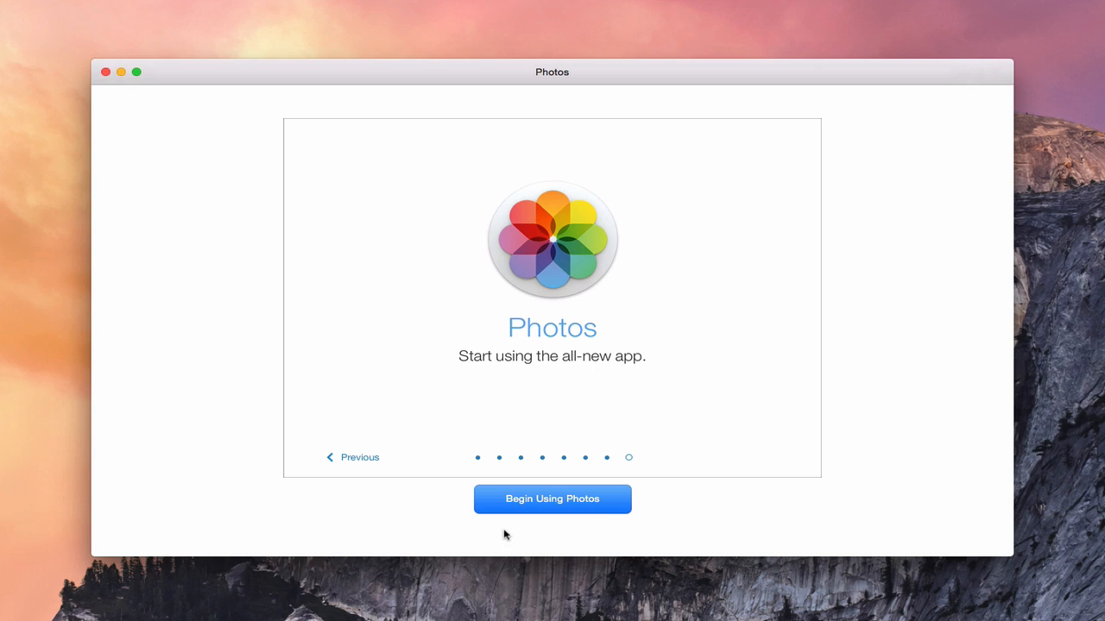
{"action": "mouse_move", "coordinate": [493, 266]}
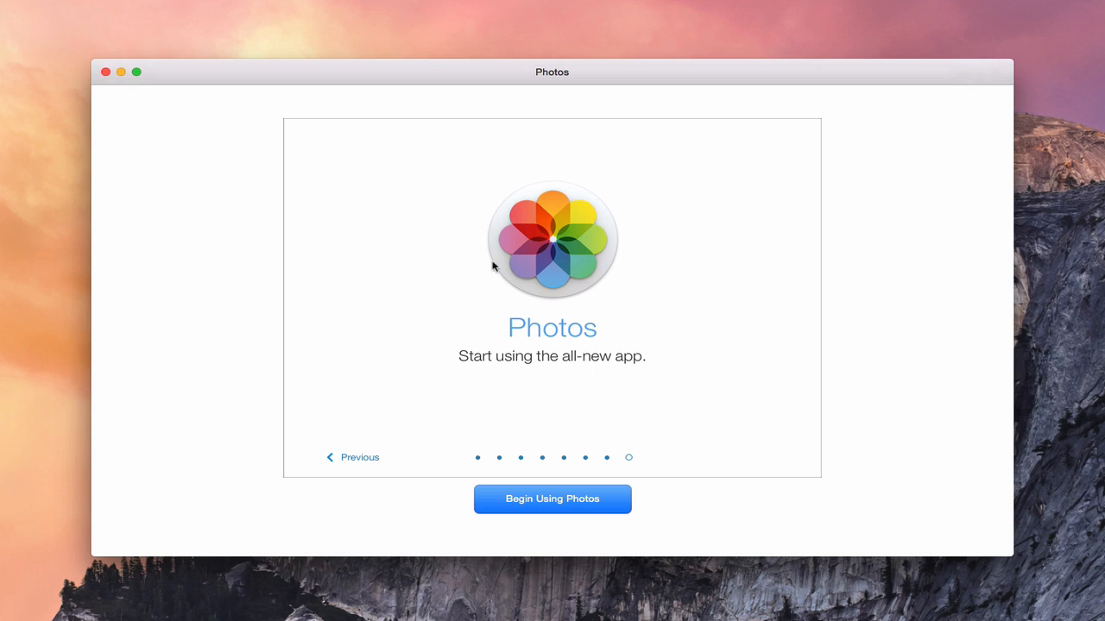
{"action": "mouse_move", "coordinate": [349, 458]}
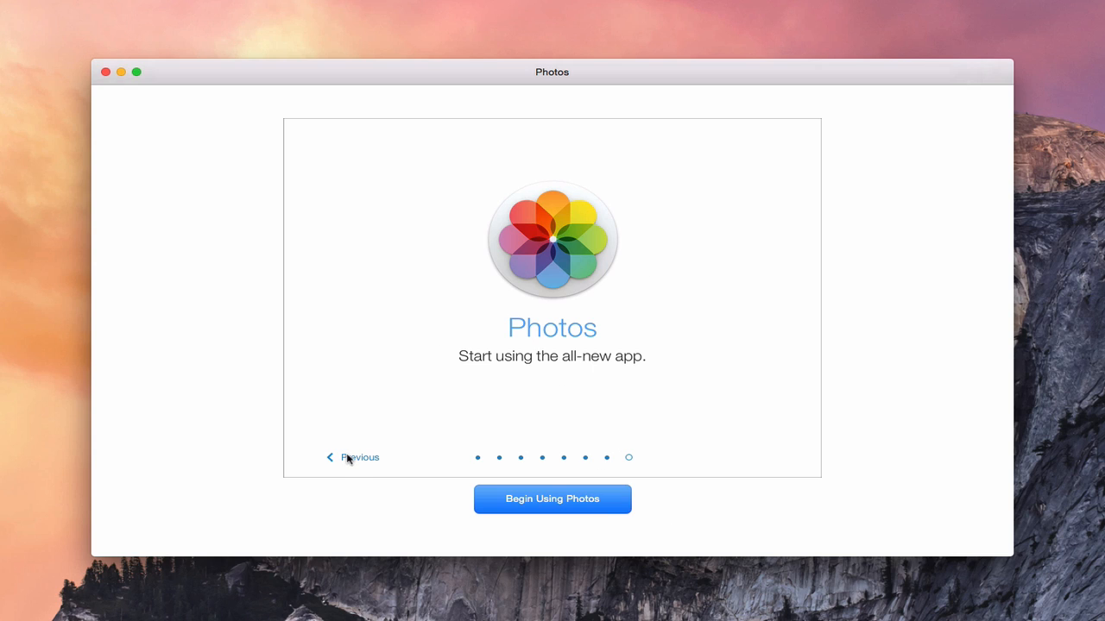
{"action": "mouse_move", "coordinate": [532, 514]}
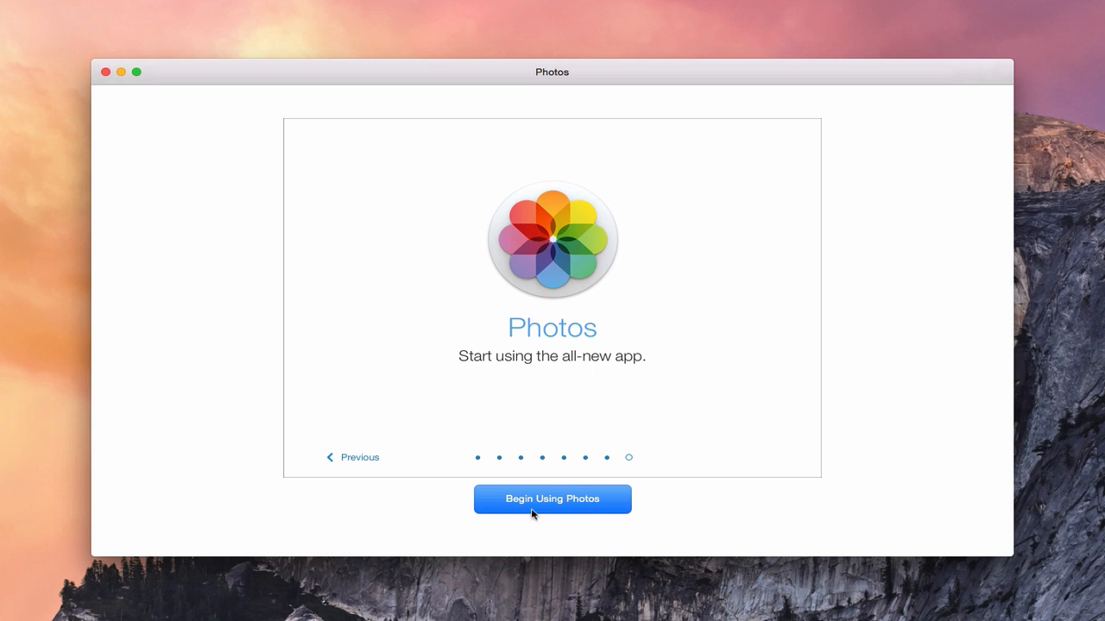
{"action": "mouse_move", "coordinate": [671, 520]}
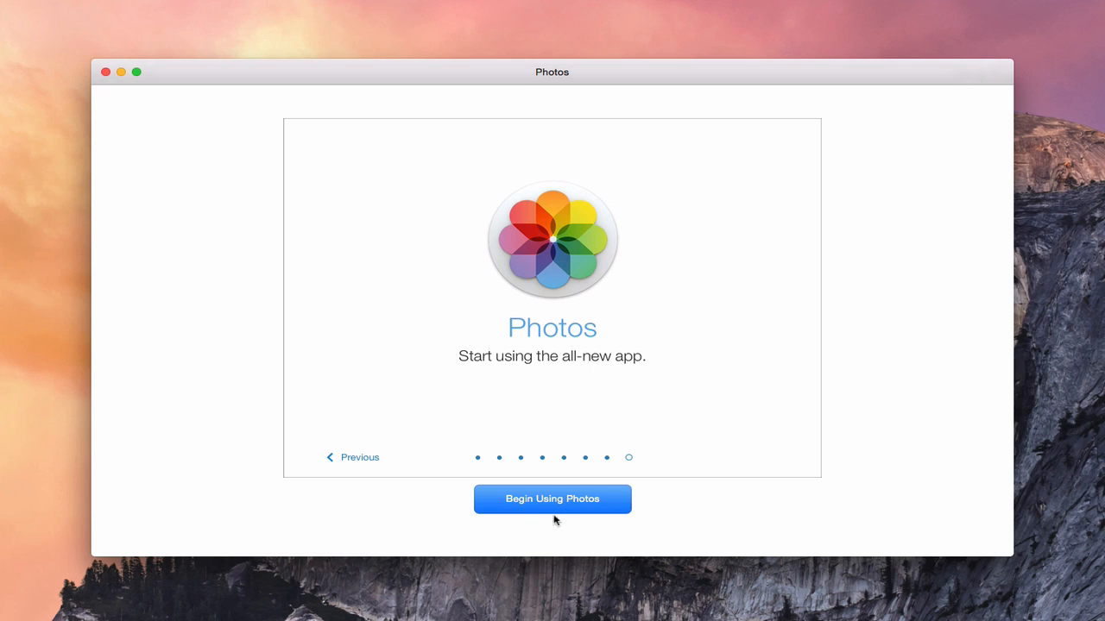
{"action": "mouse_move", "coordinate": [531, 509]}
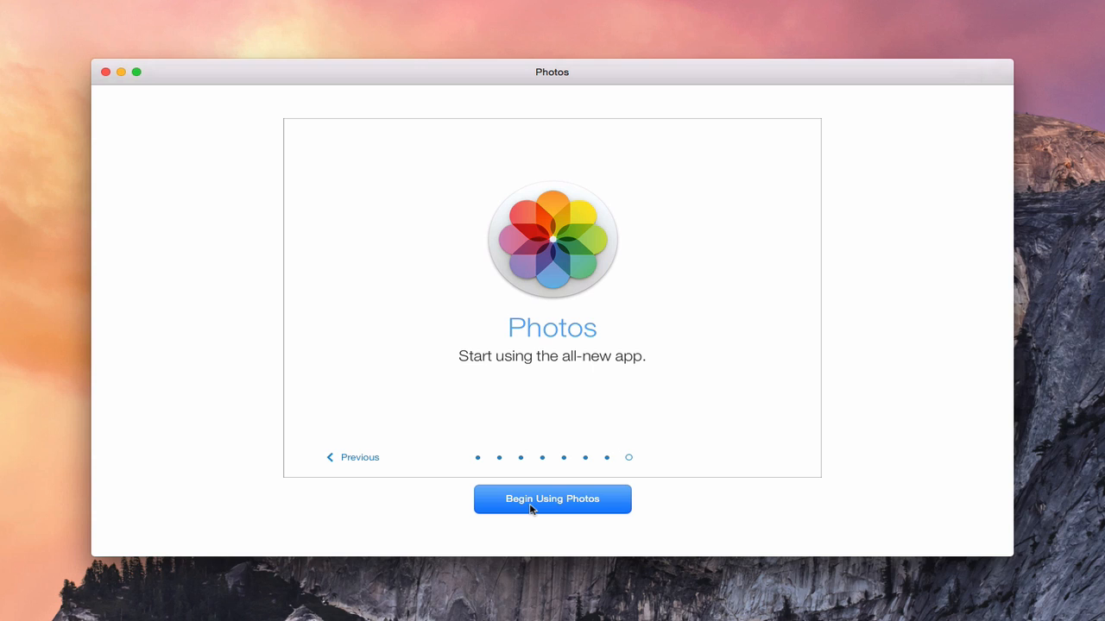
{"action": "mouse_move", "coordinate": [544, 503]}
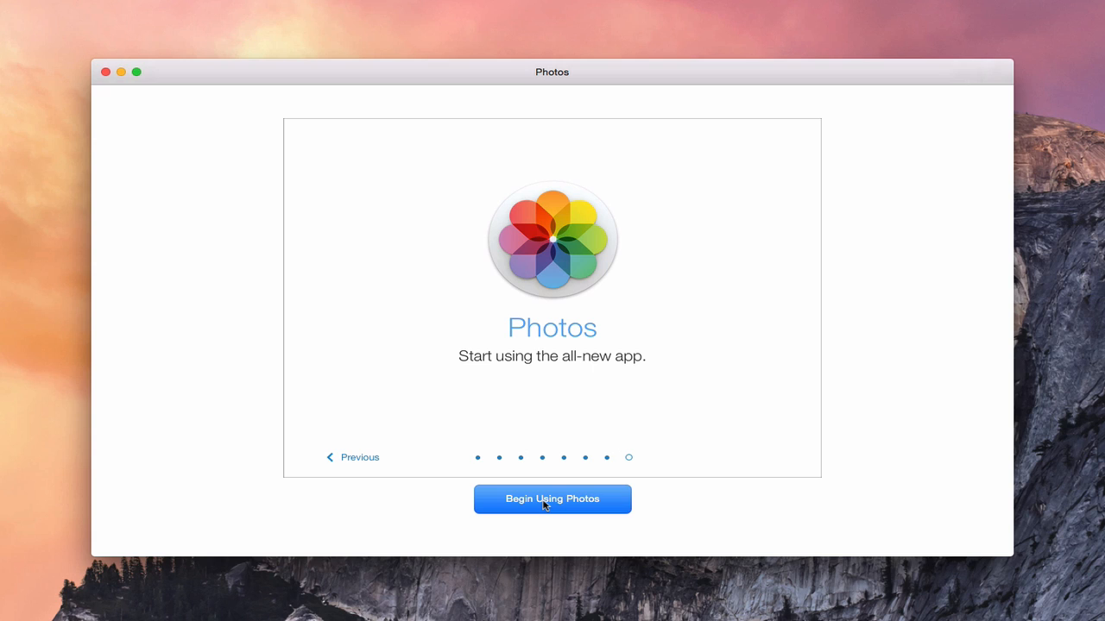
{"action": "mouse_move", "coordinate": [568, 542]}
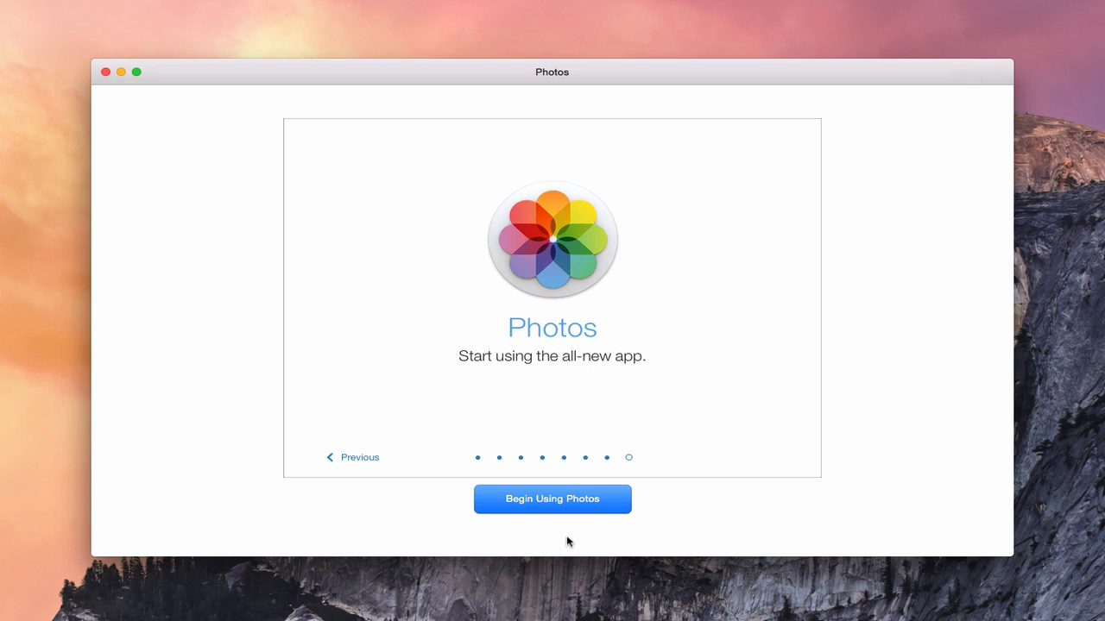
Choose Begin Using Photos on the final tour page
{"action": "left_click", "coordinate": [551, 498]}
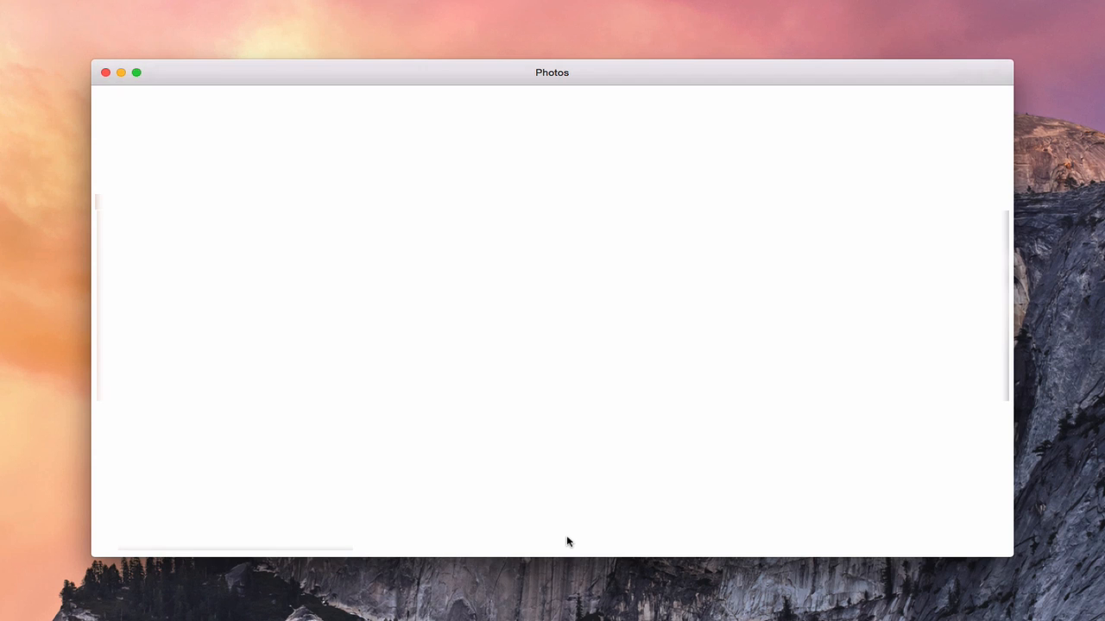
{"action": "mouse_move", "coordinate": [616, 379]}
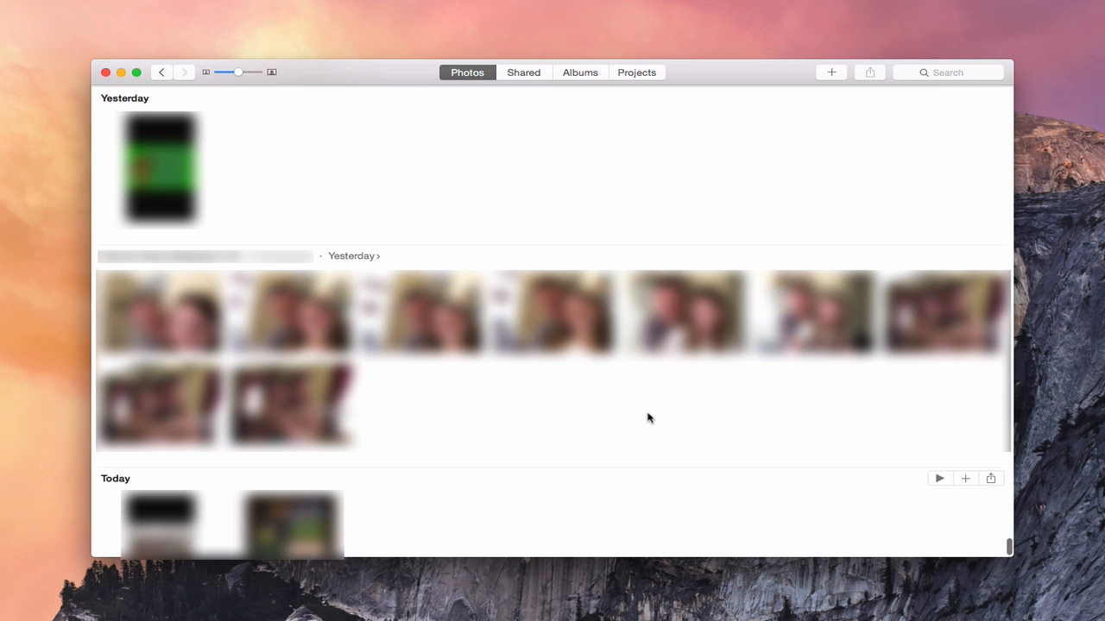
{"action": "mouse_move", "coordinate": [141, 91]}
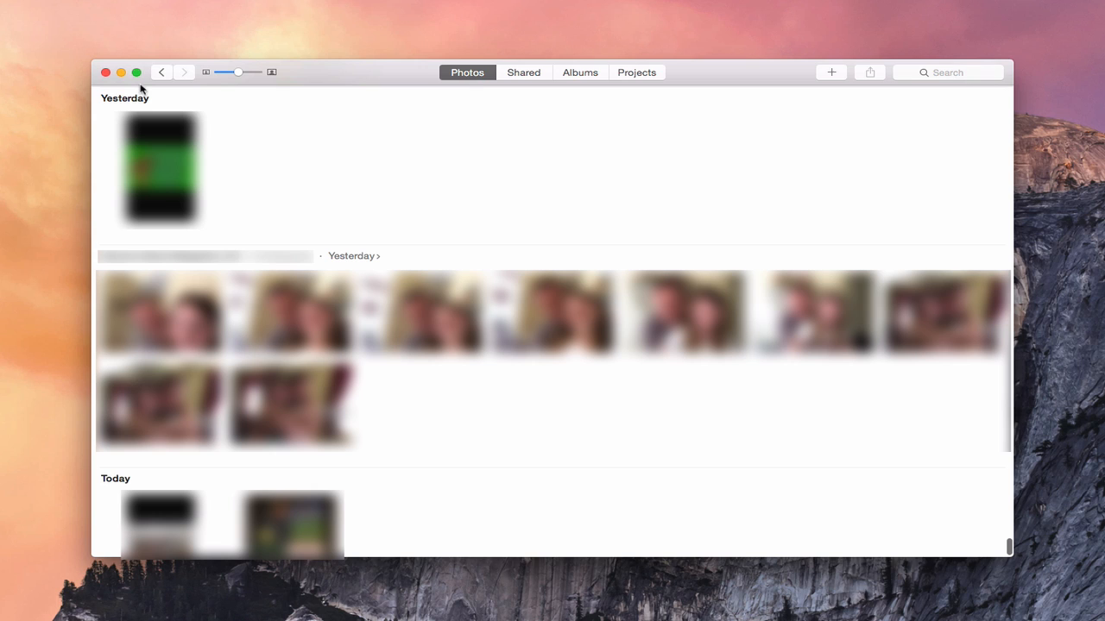
{"action": "mouse_move", "coordinate": [637, 77]}
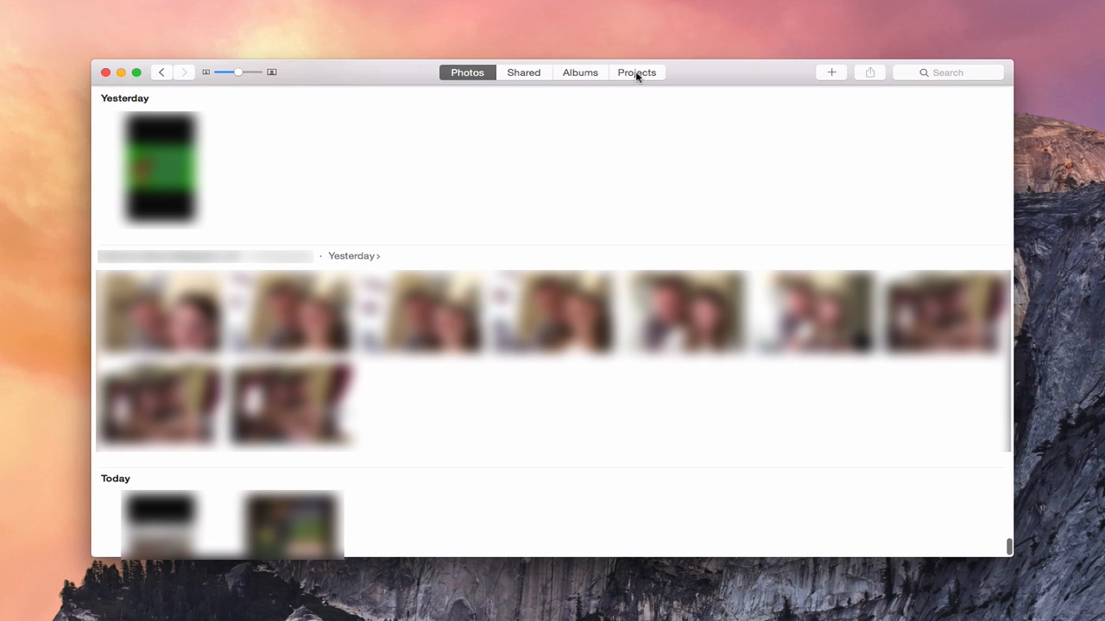
{"action": "mouse_move", "coordinate": [527, 78]}
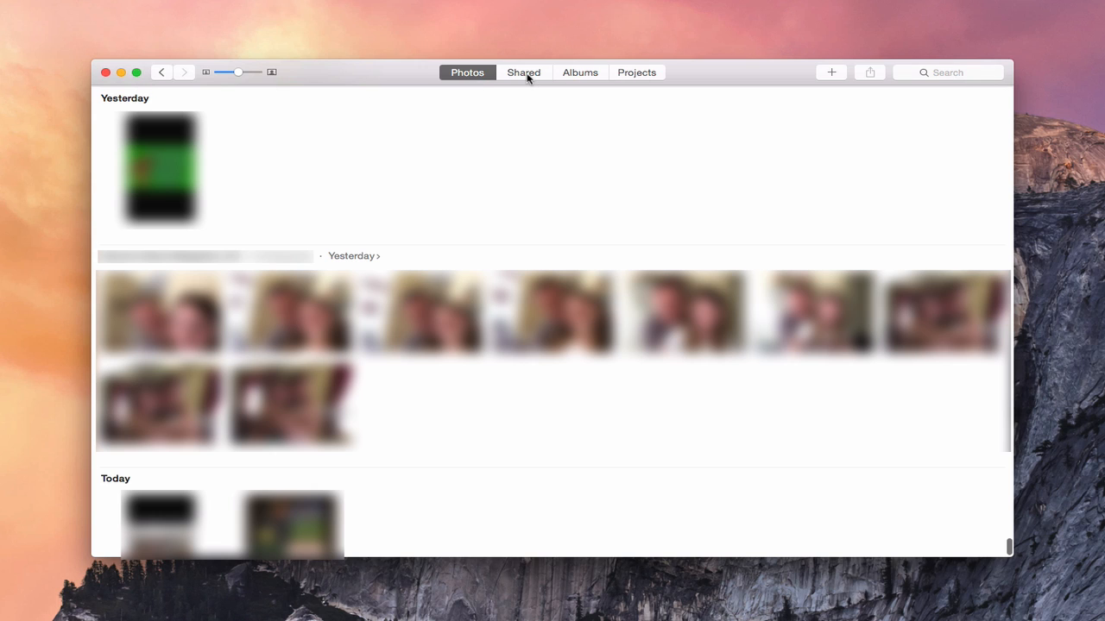
{"action": "mouse_move", "coordinate": [593, 77]}
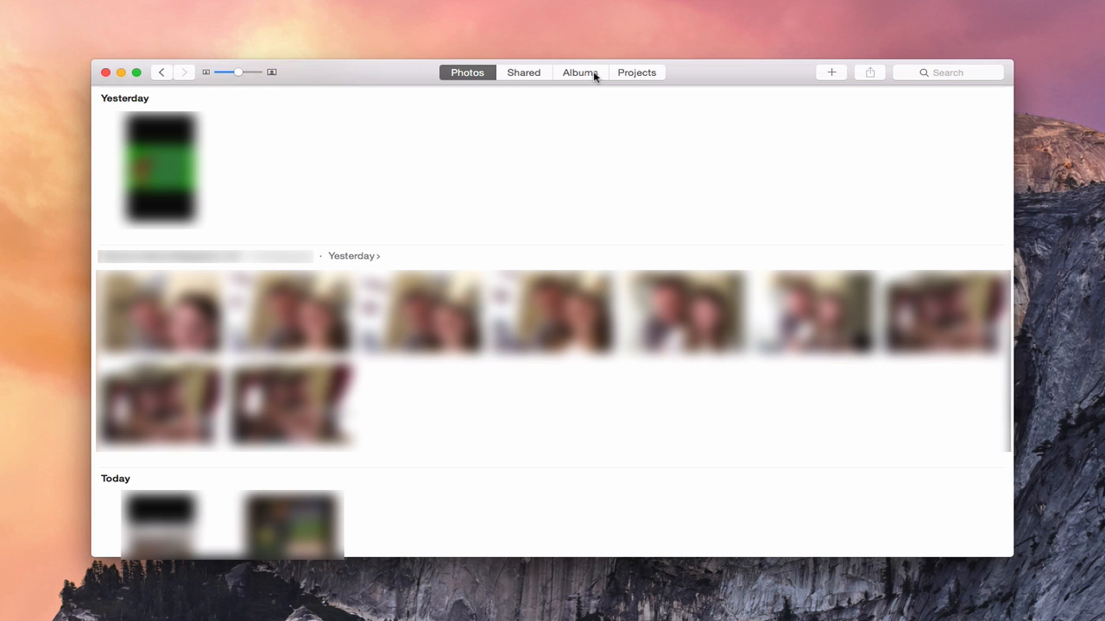